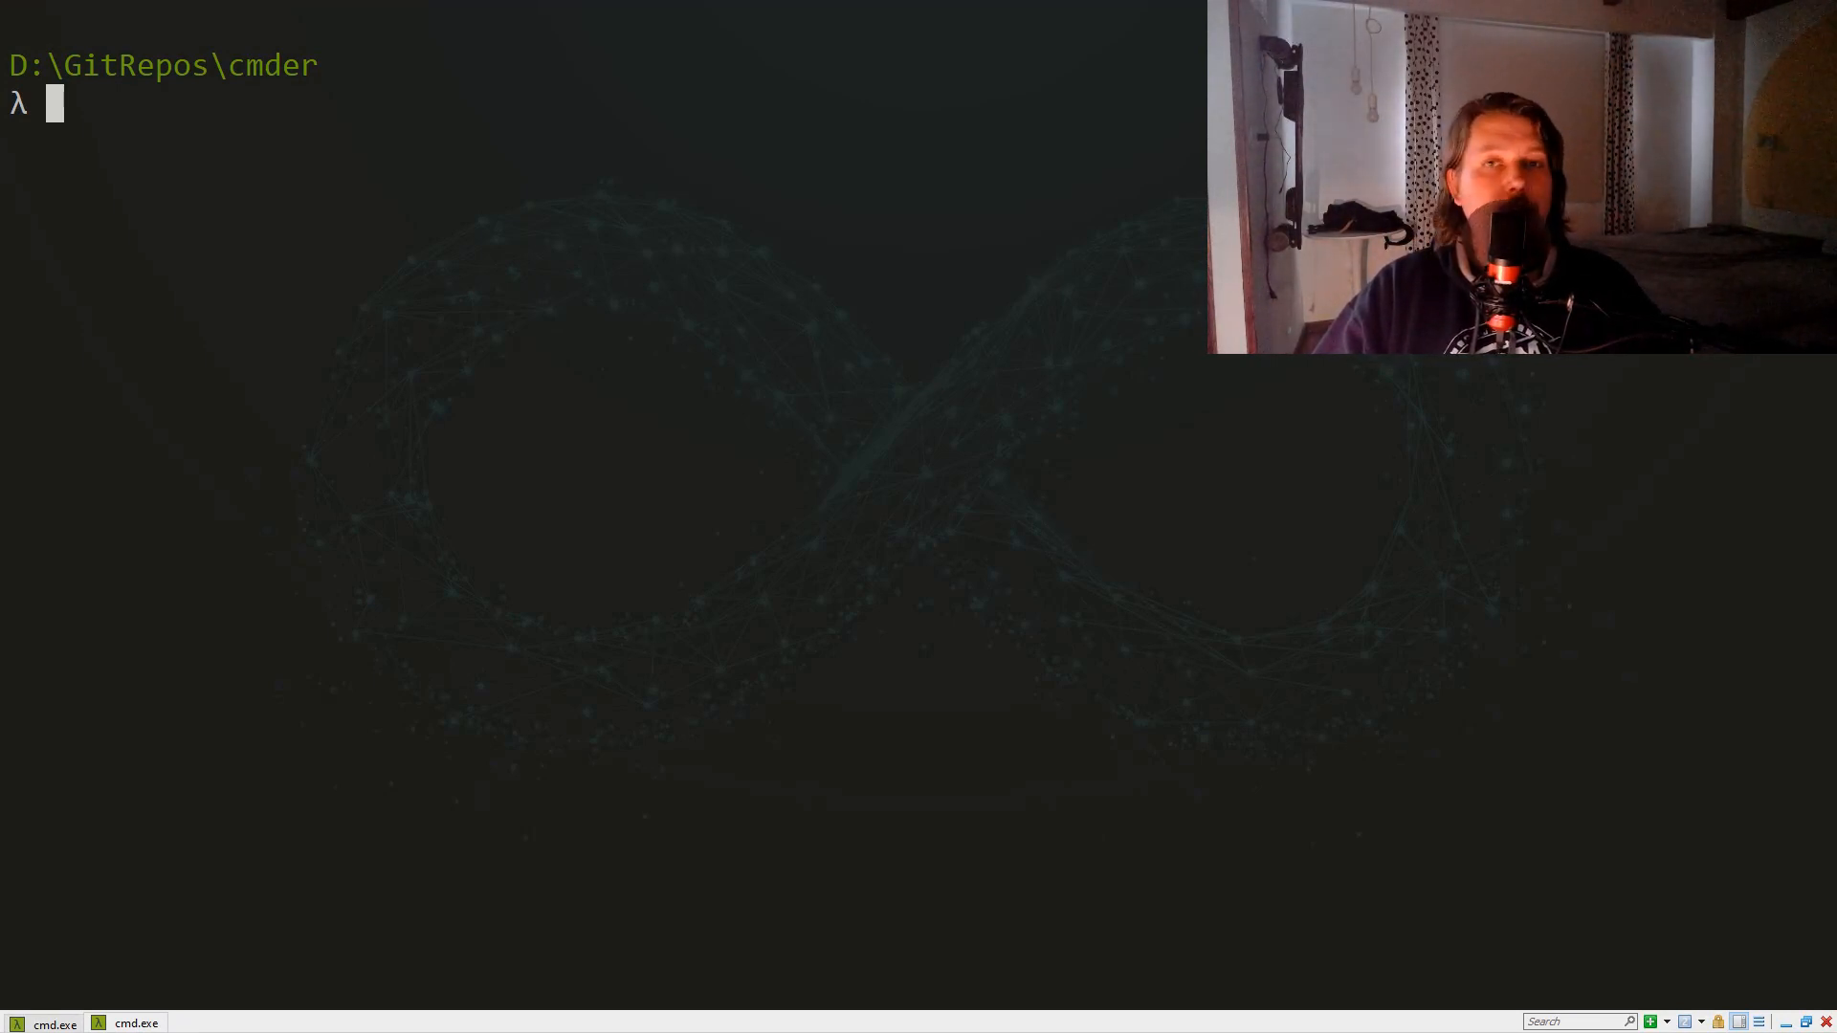
pyautogui.moveTo(553, 275)
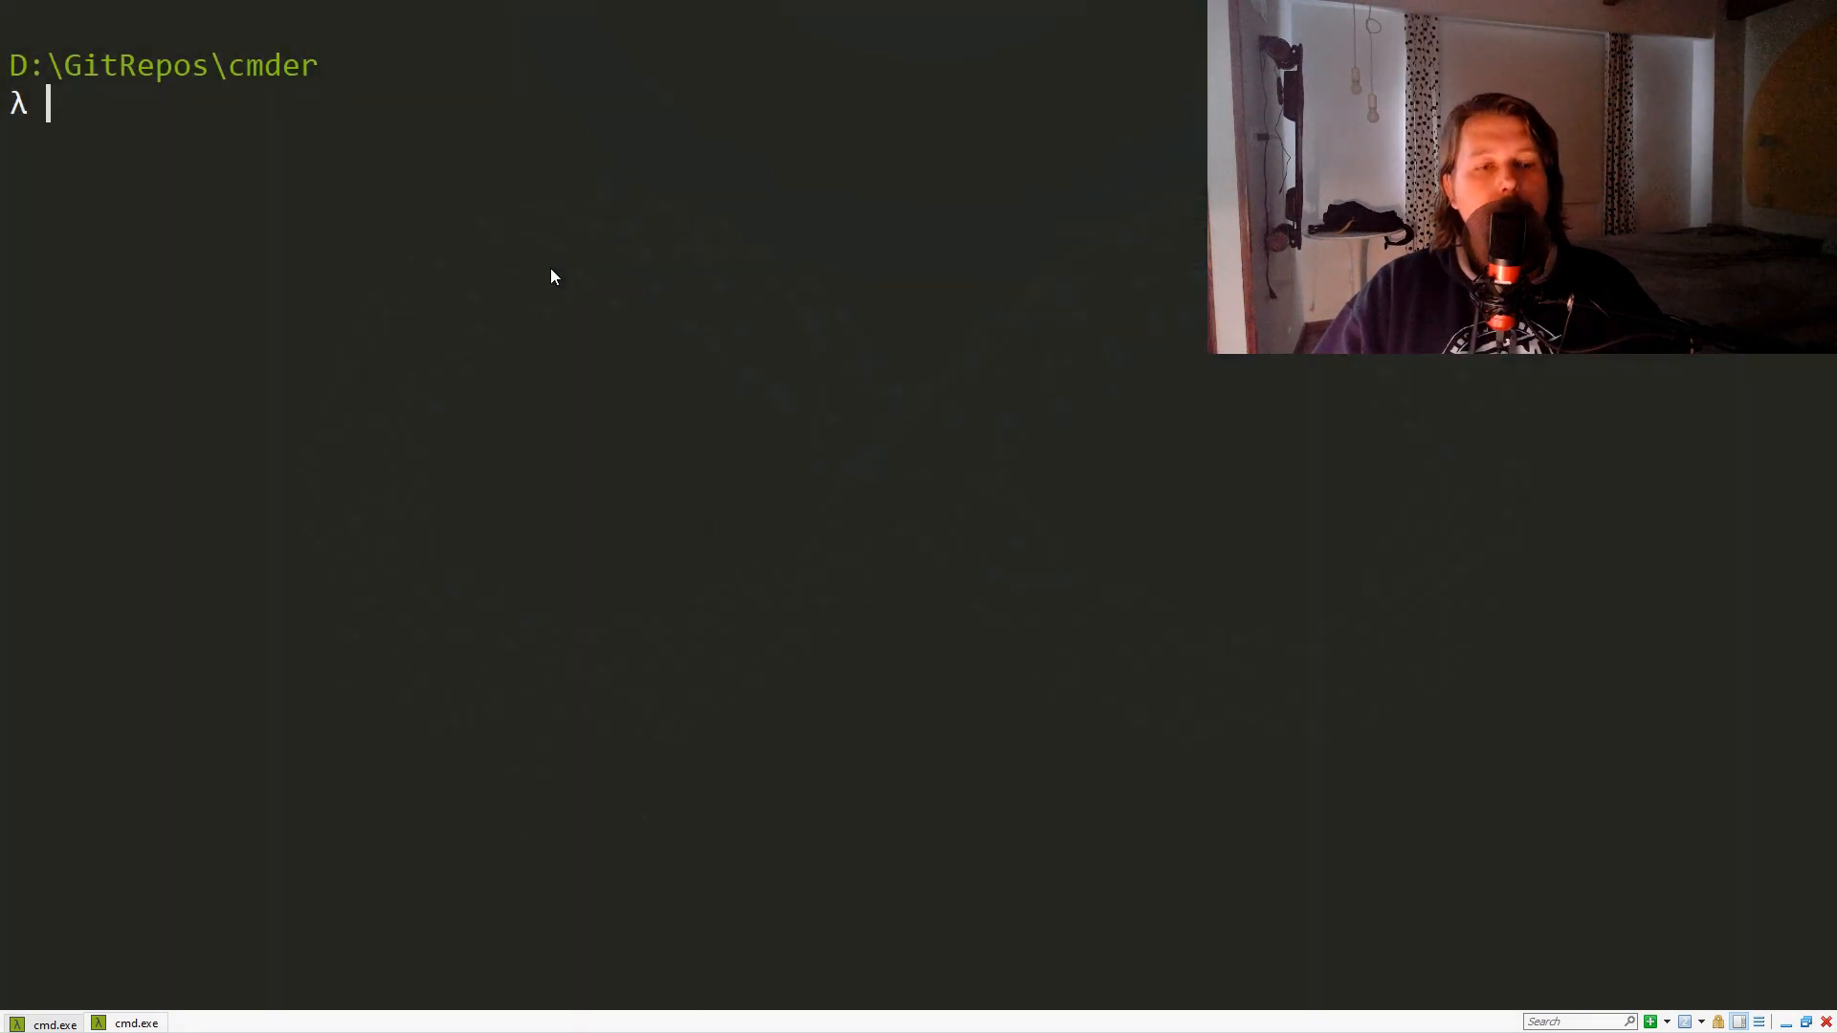
# Connect to the centosa host over SSH.
pyautogui.write('ssh centosa')
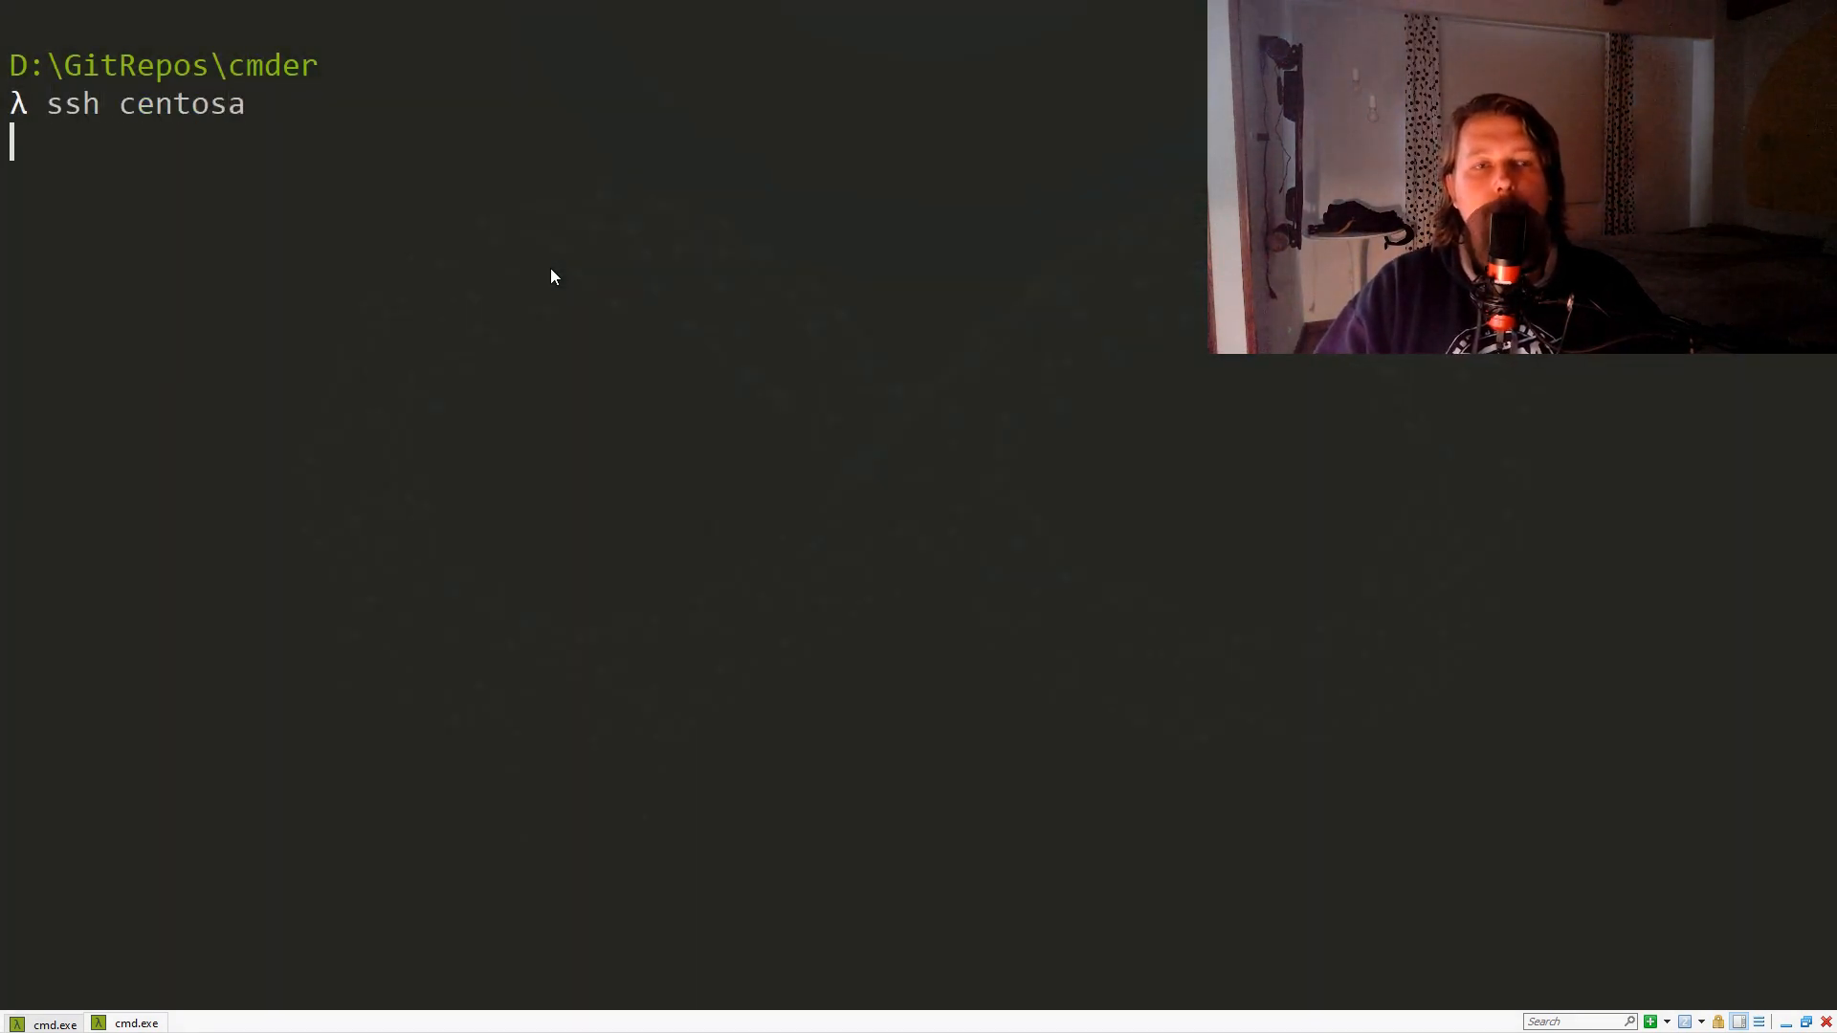
pyautogui.press('Return')
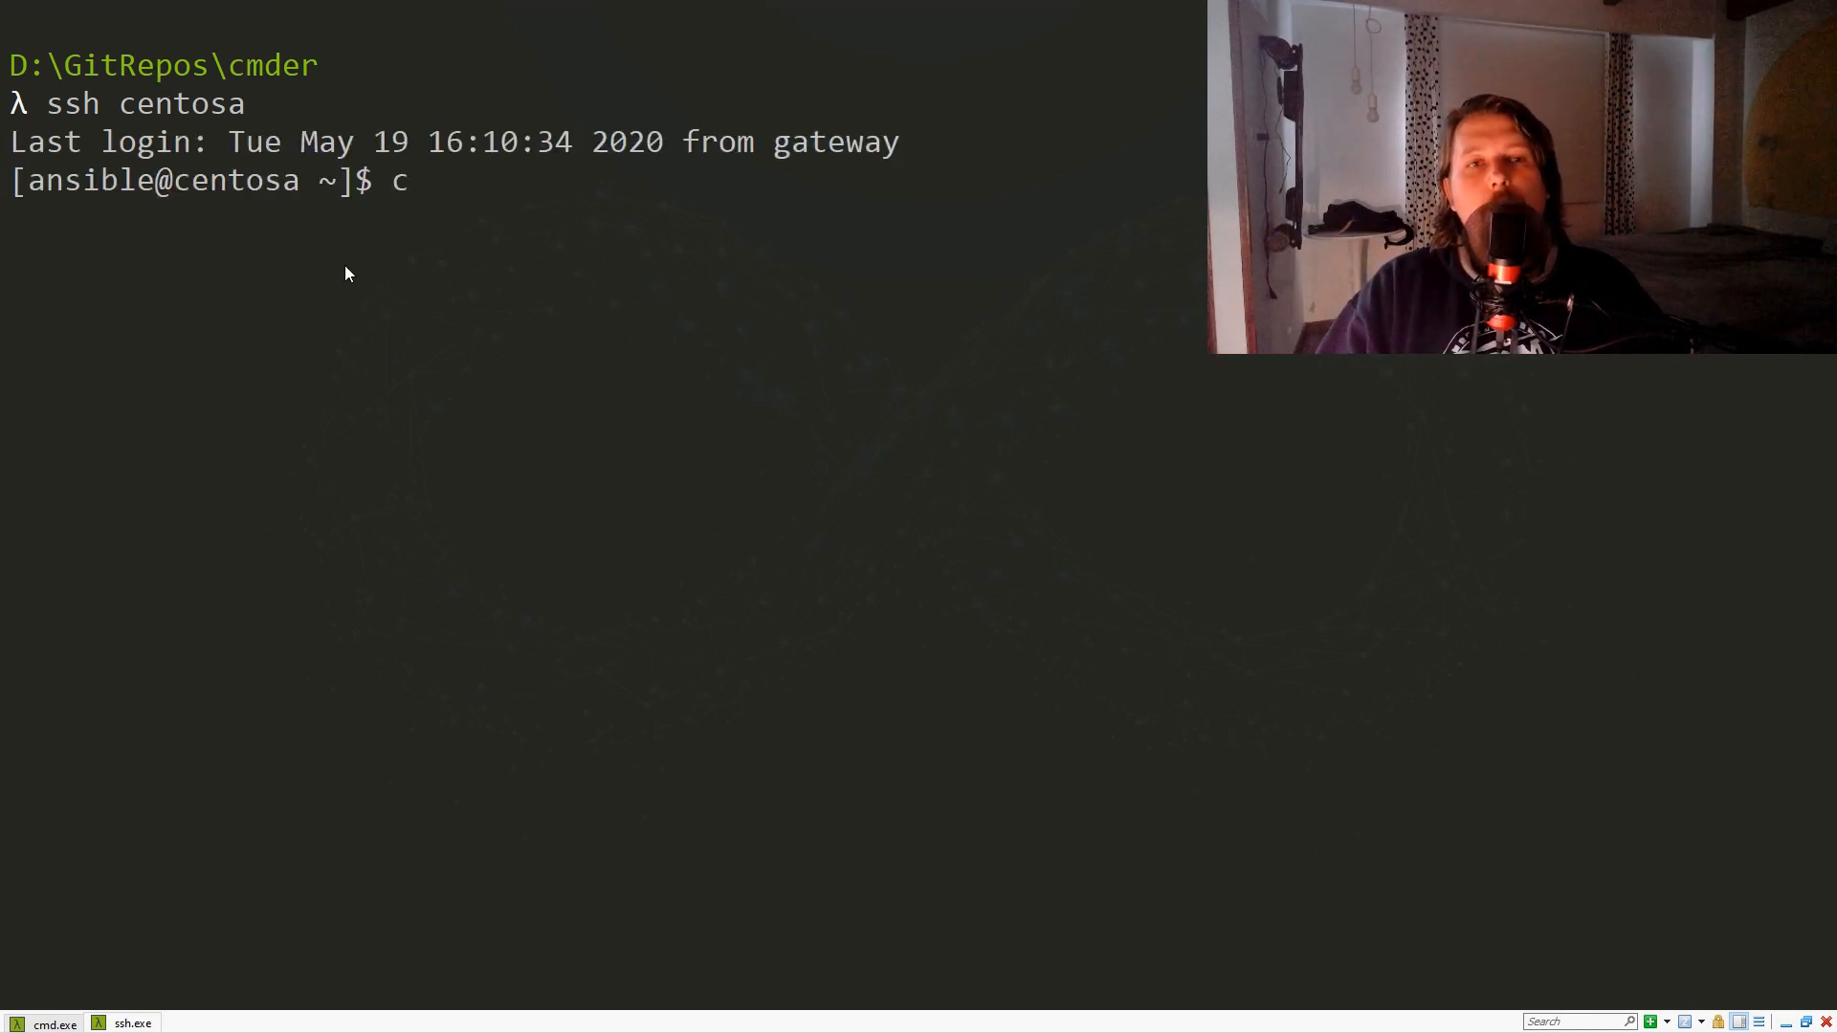
# Prepare 'sudo cat /etc/ssh/sshd_config' at the remote prompt.
pyautogui.write('at /etc/s')
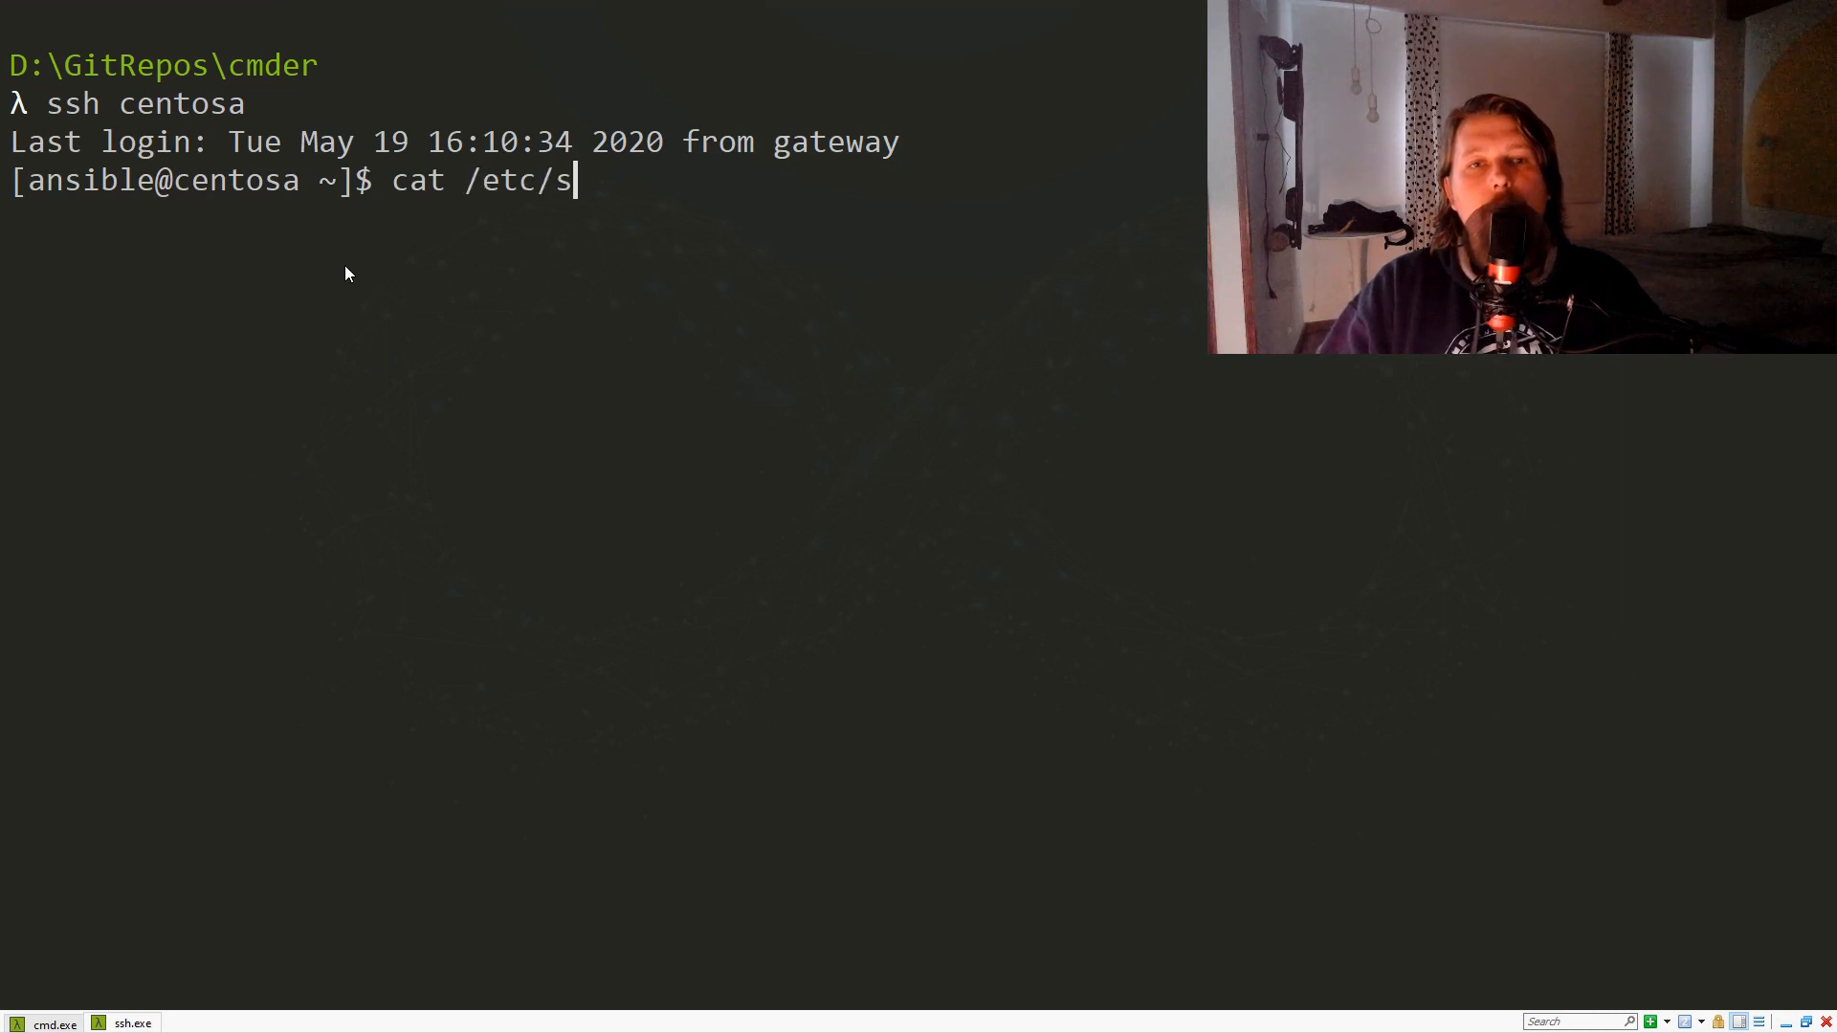
pyautogui.write('sh/sshd_config')
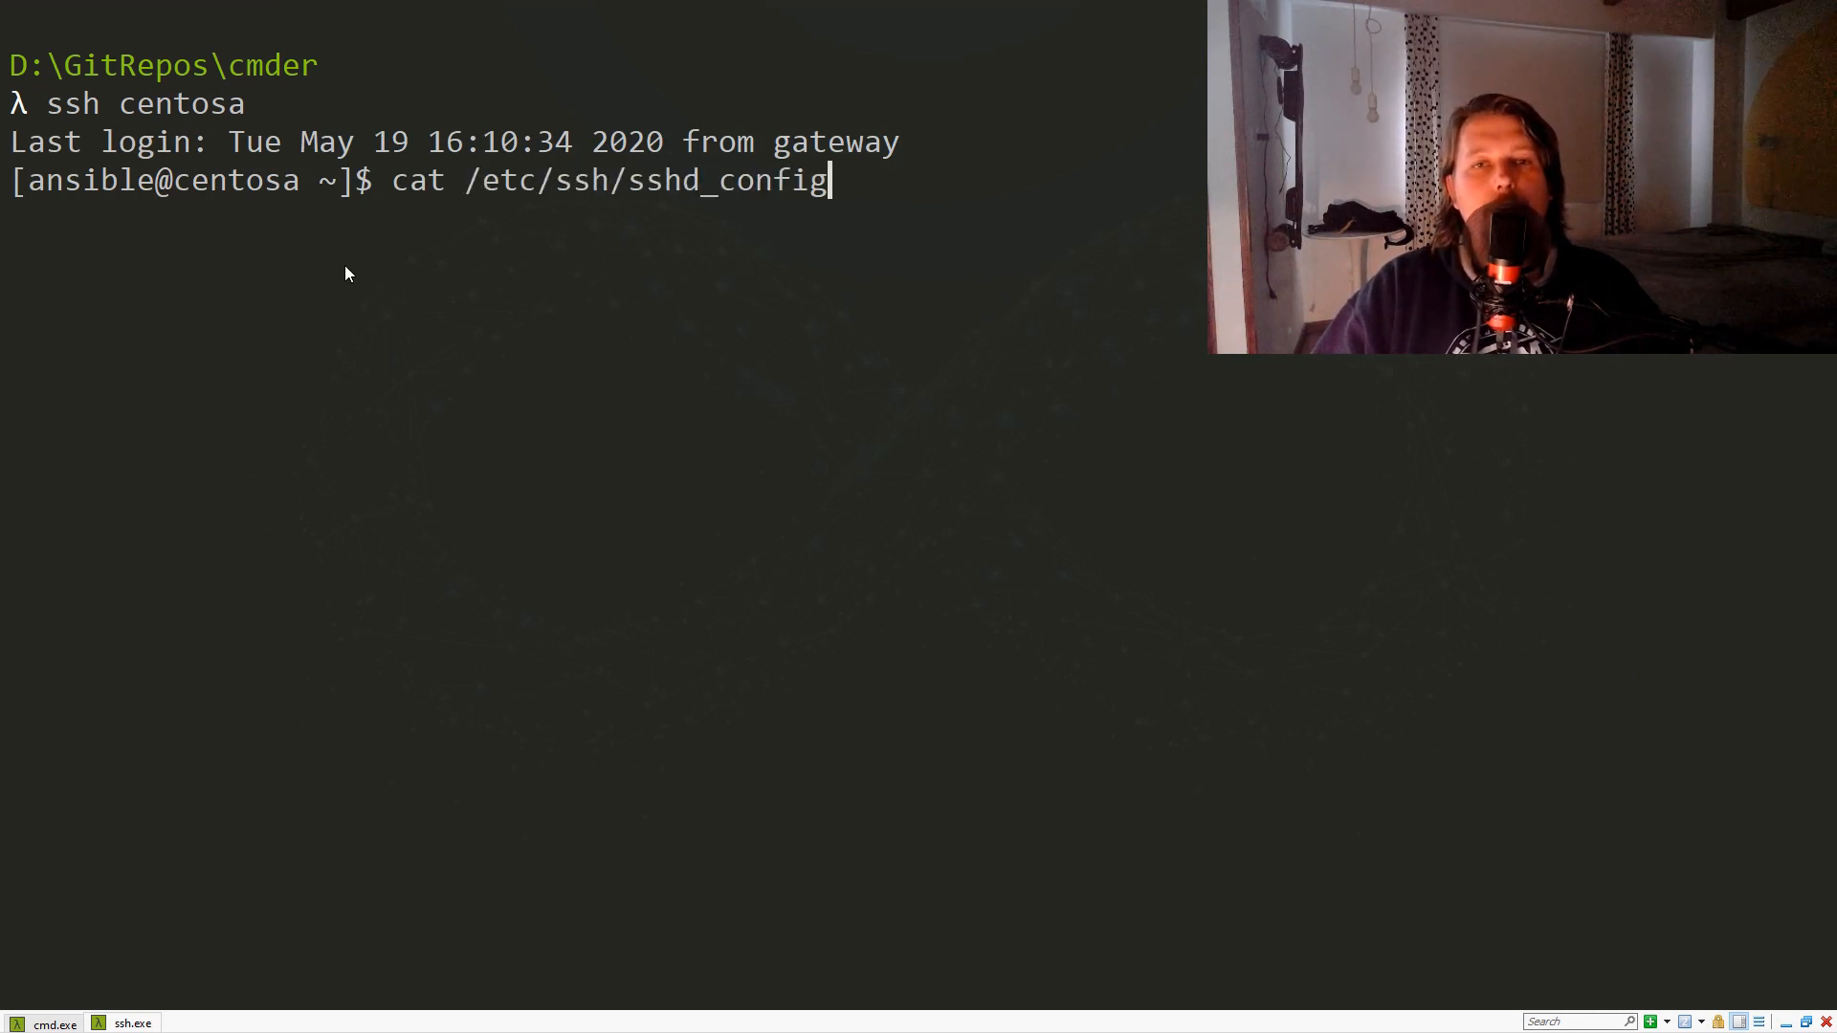
pyautogui.write('sudo')
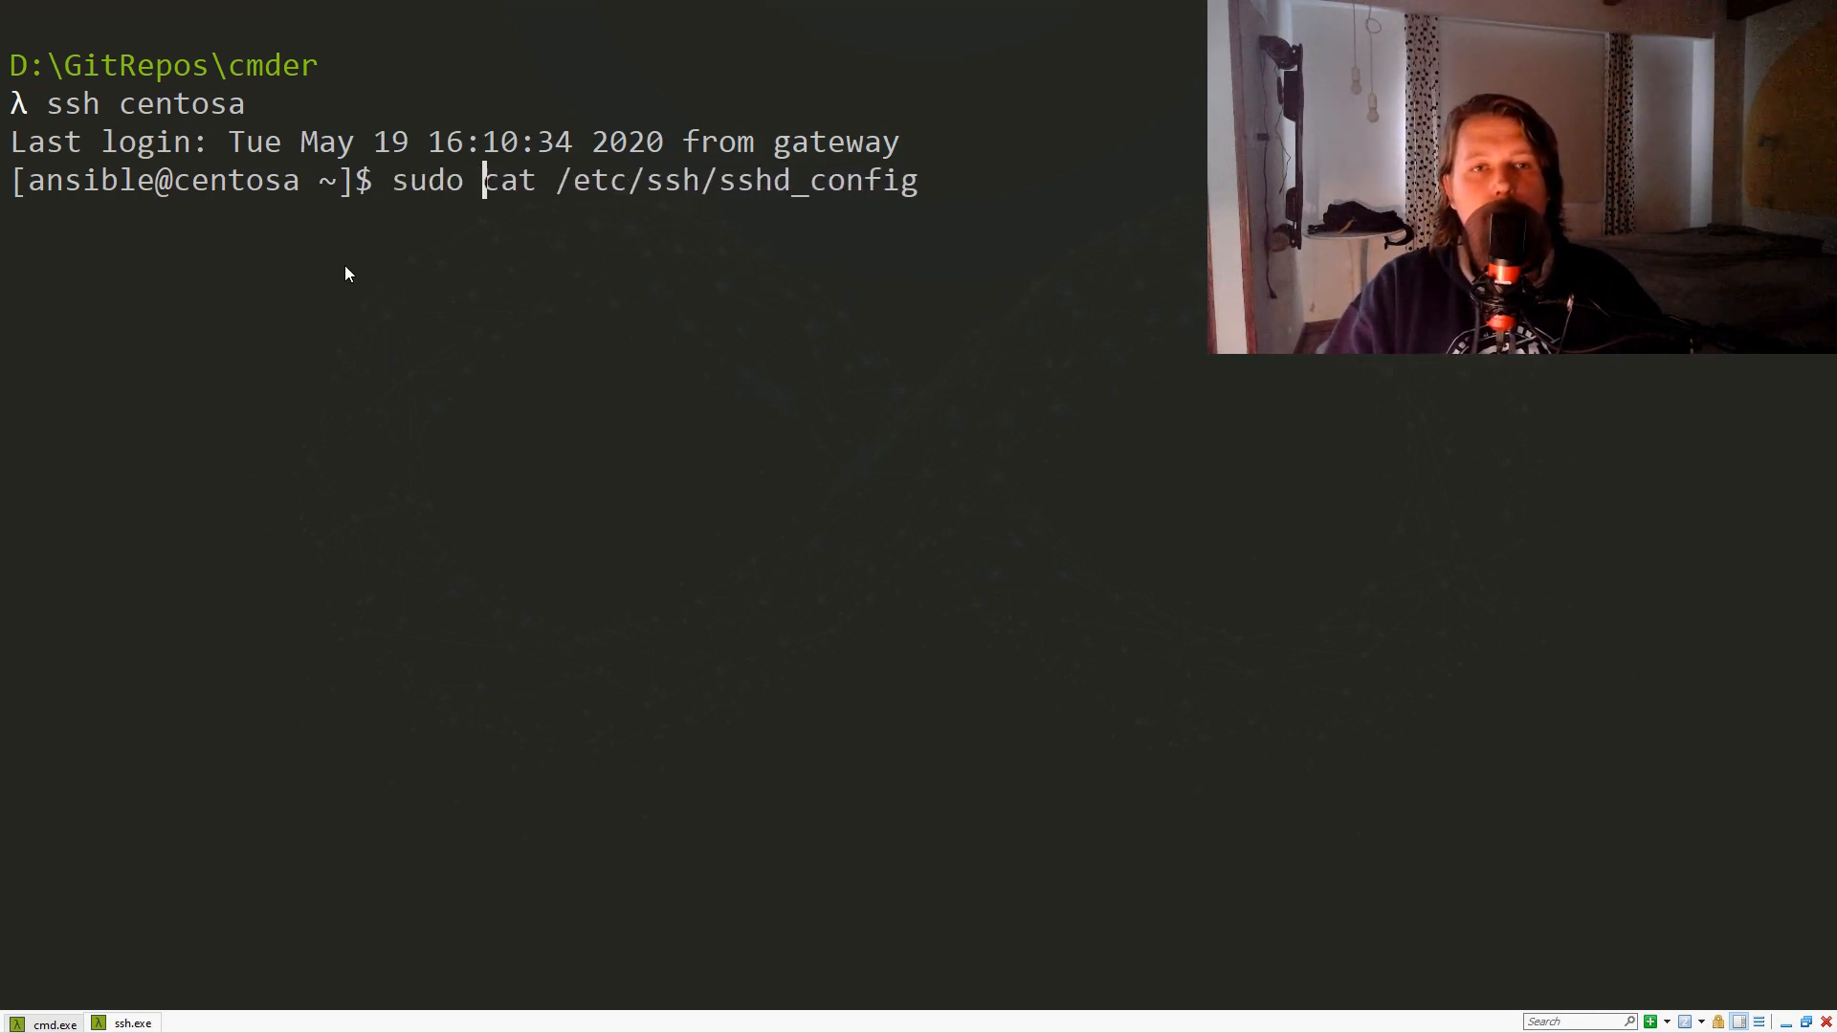
# Print sshd_config with the sudo password and scroll through its settings.
pyautogui.press('Return')
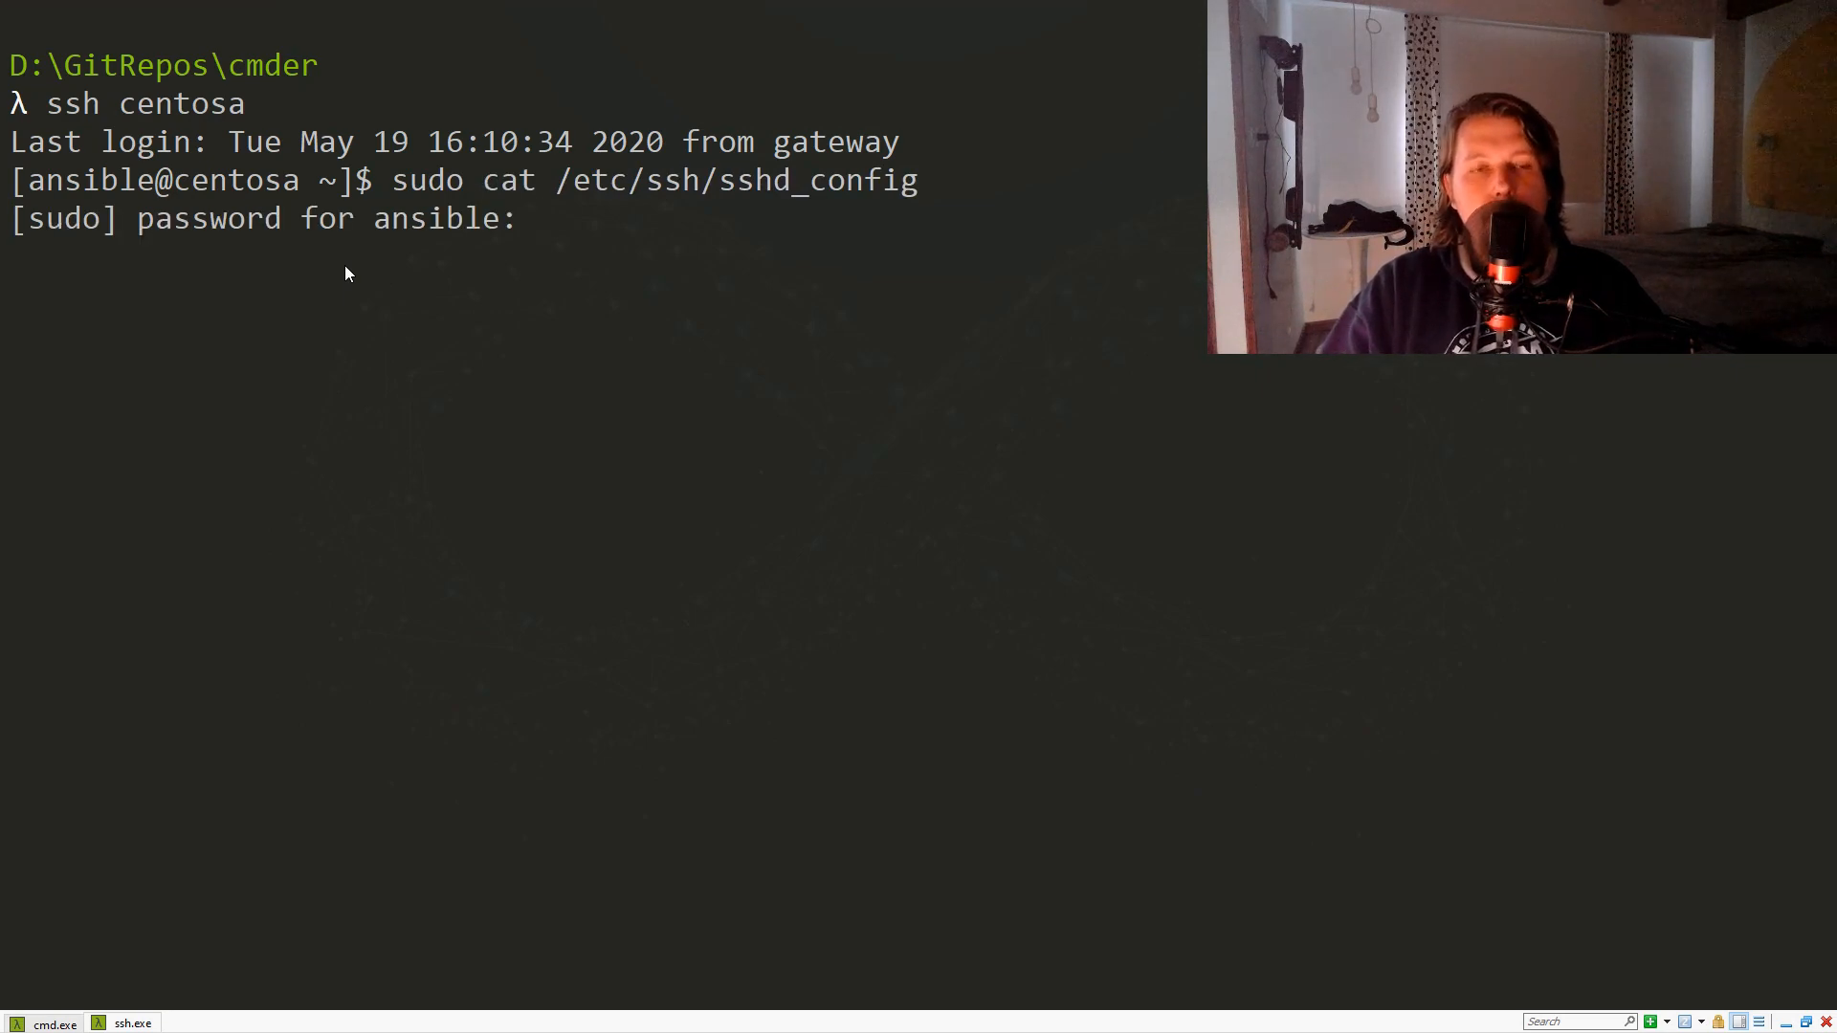
pyautogui.press('Return')
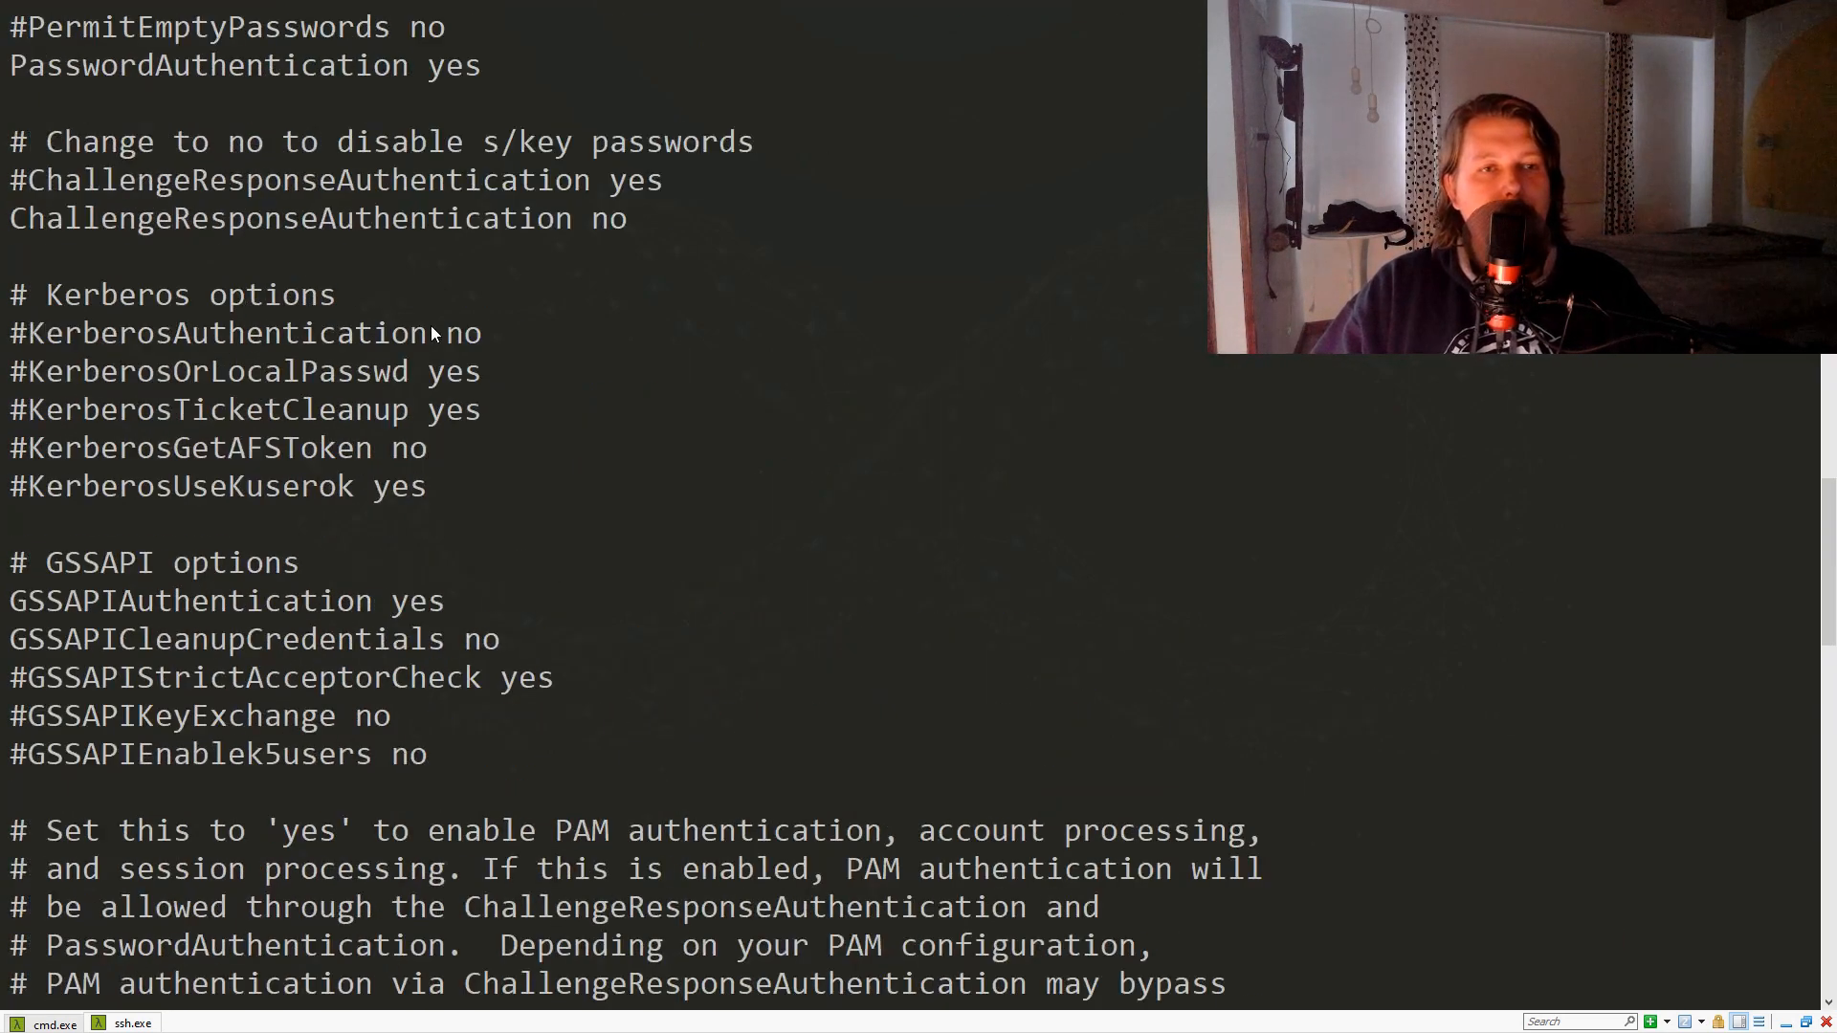
pyautogui.scroll(3)
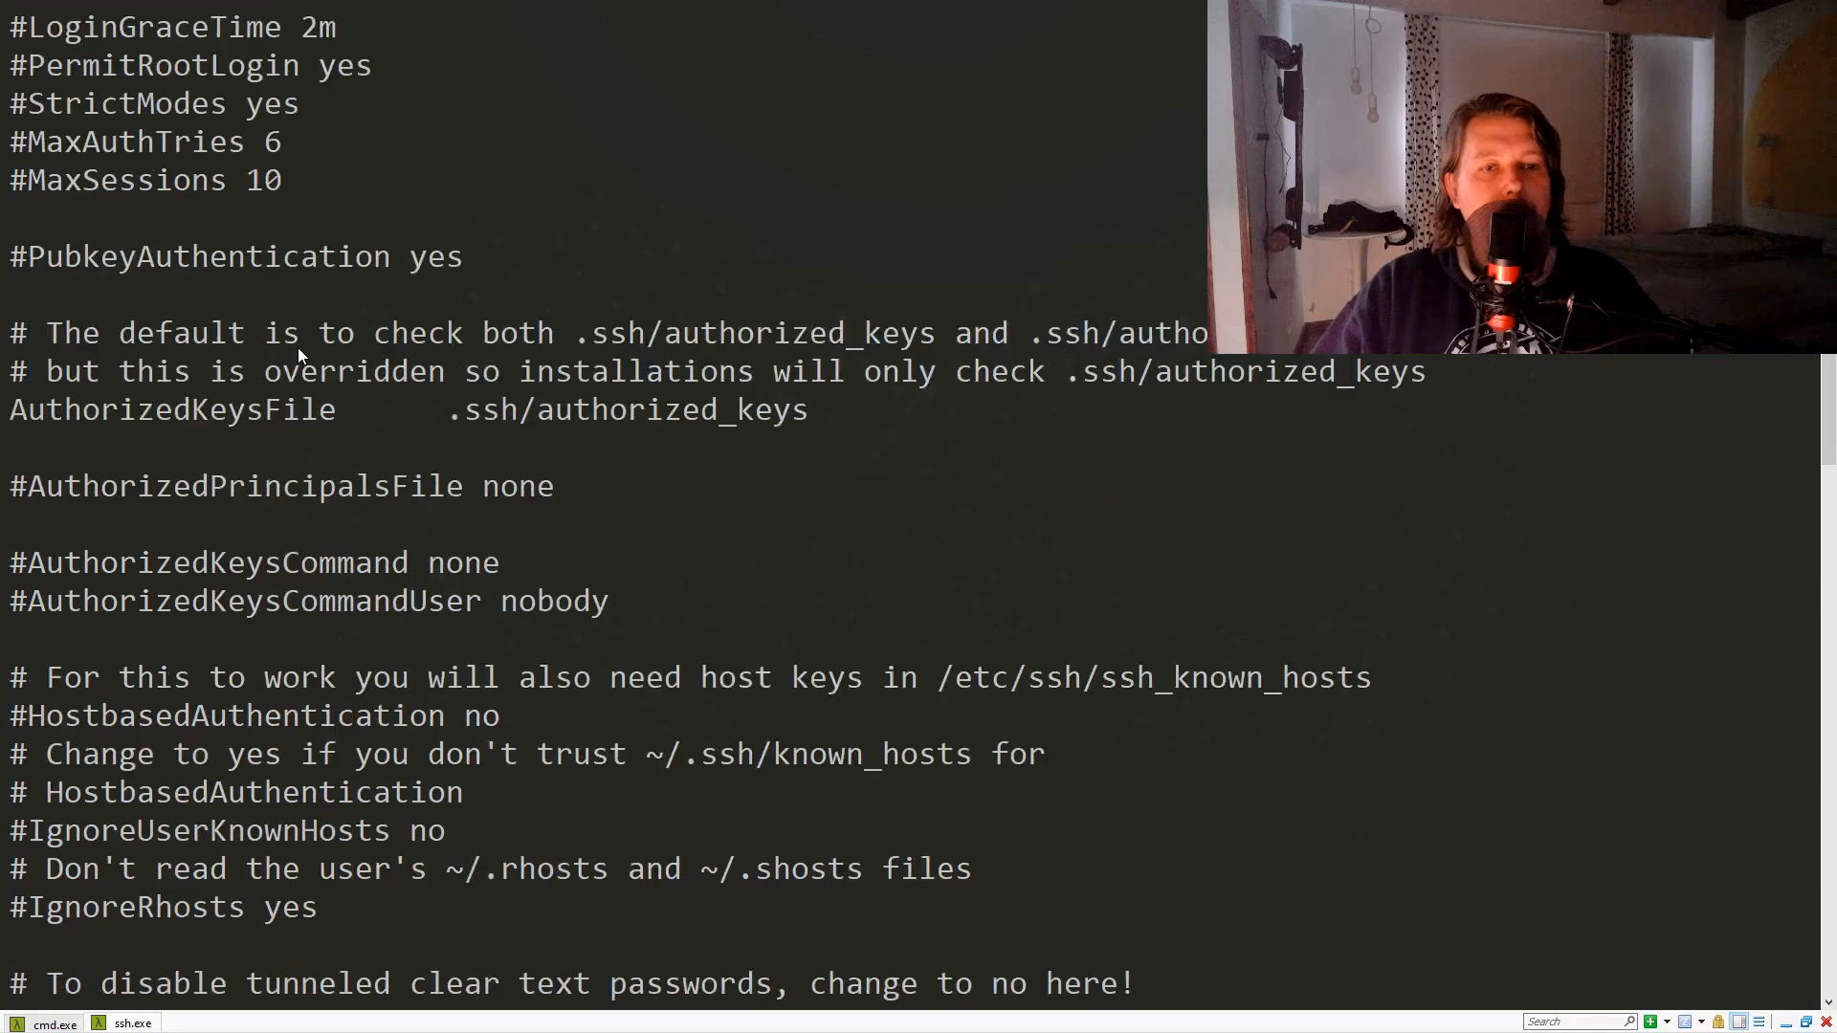
pyautogui.scroll(3)
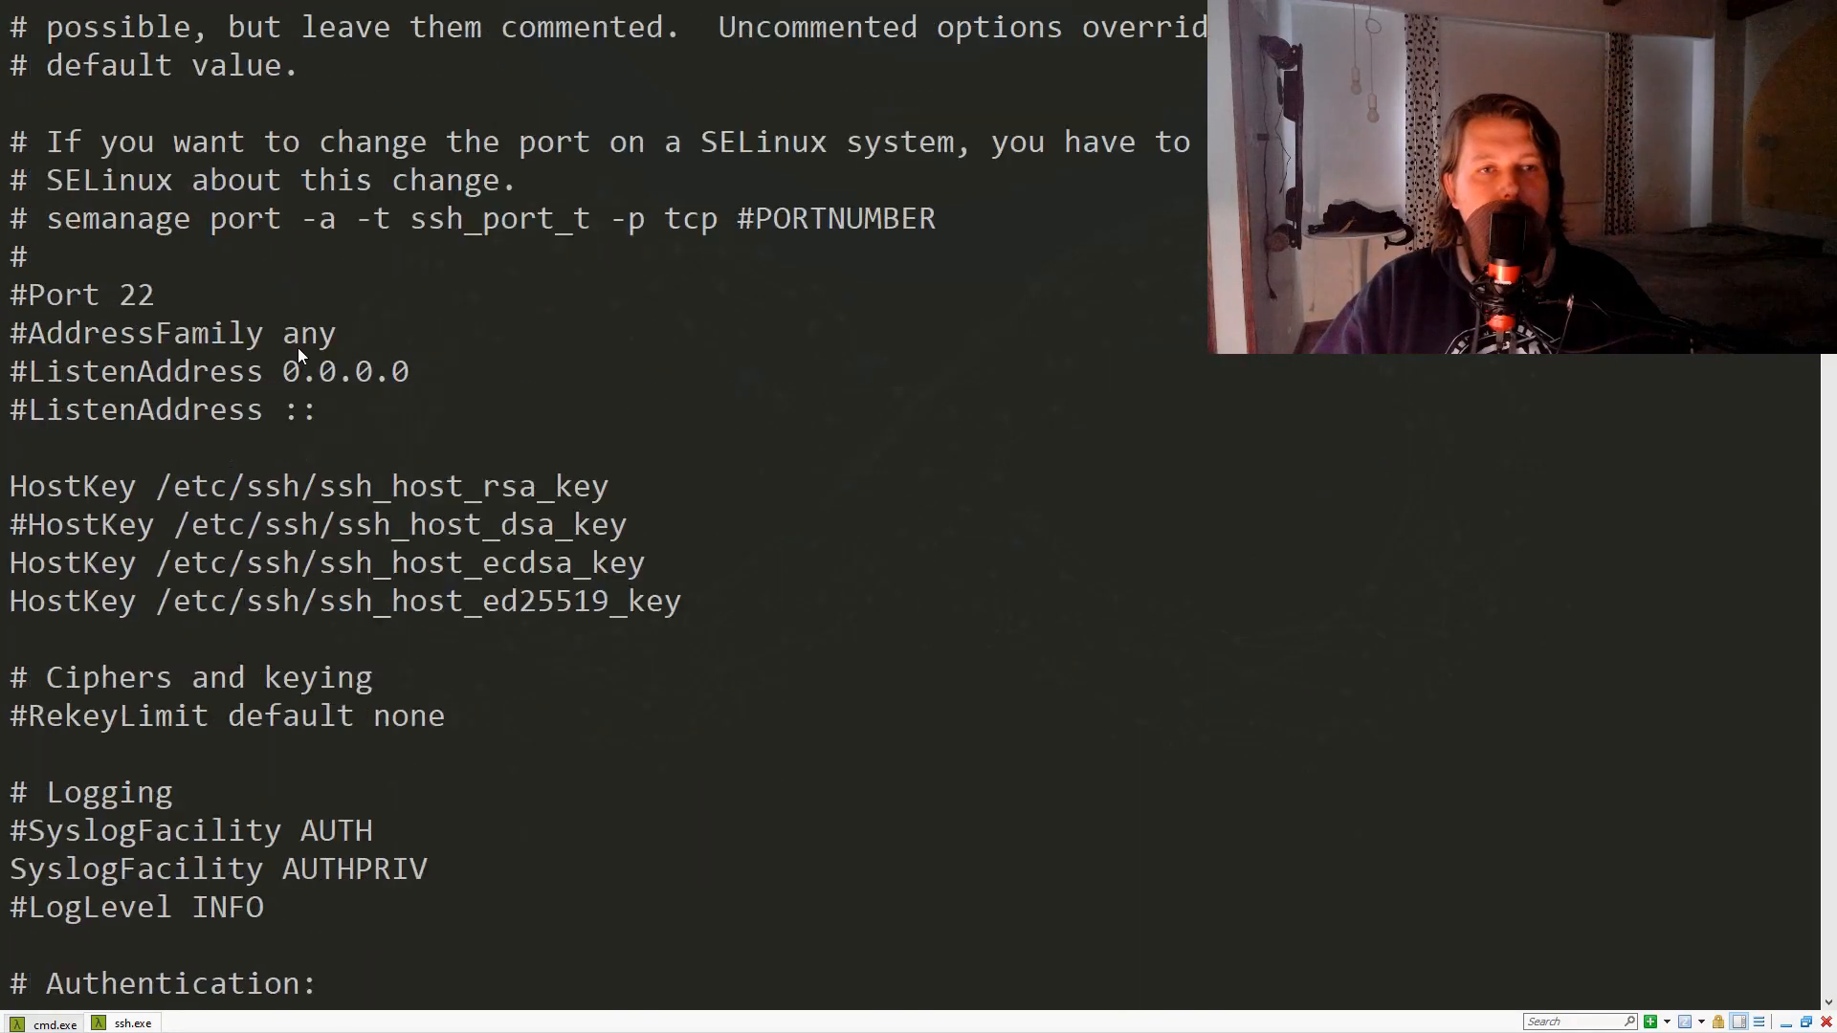
pyautogui.scroll(-3)
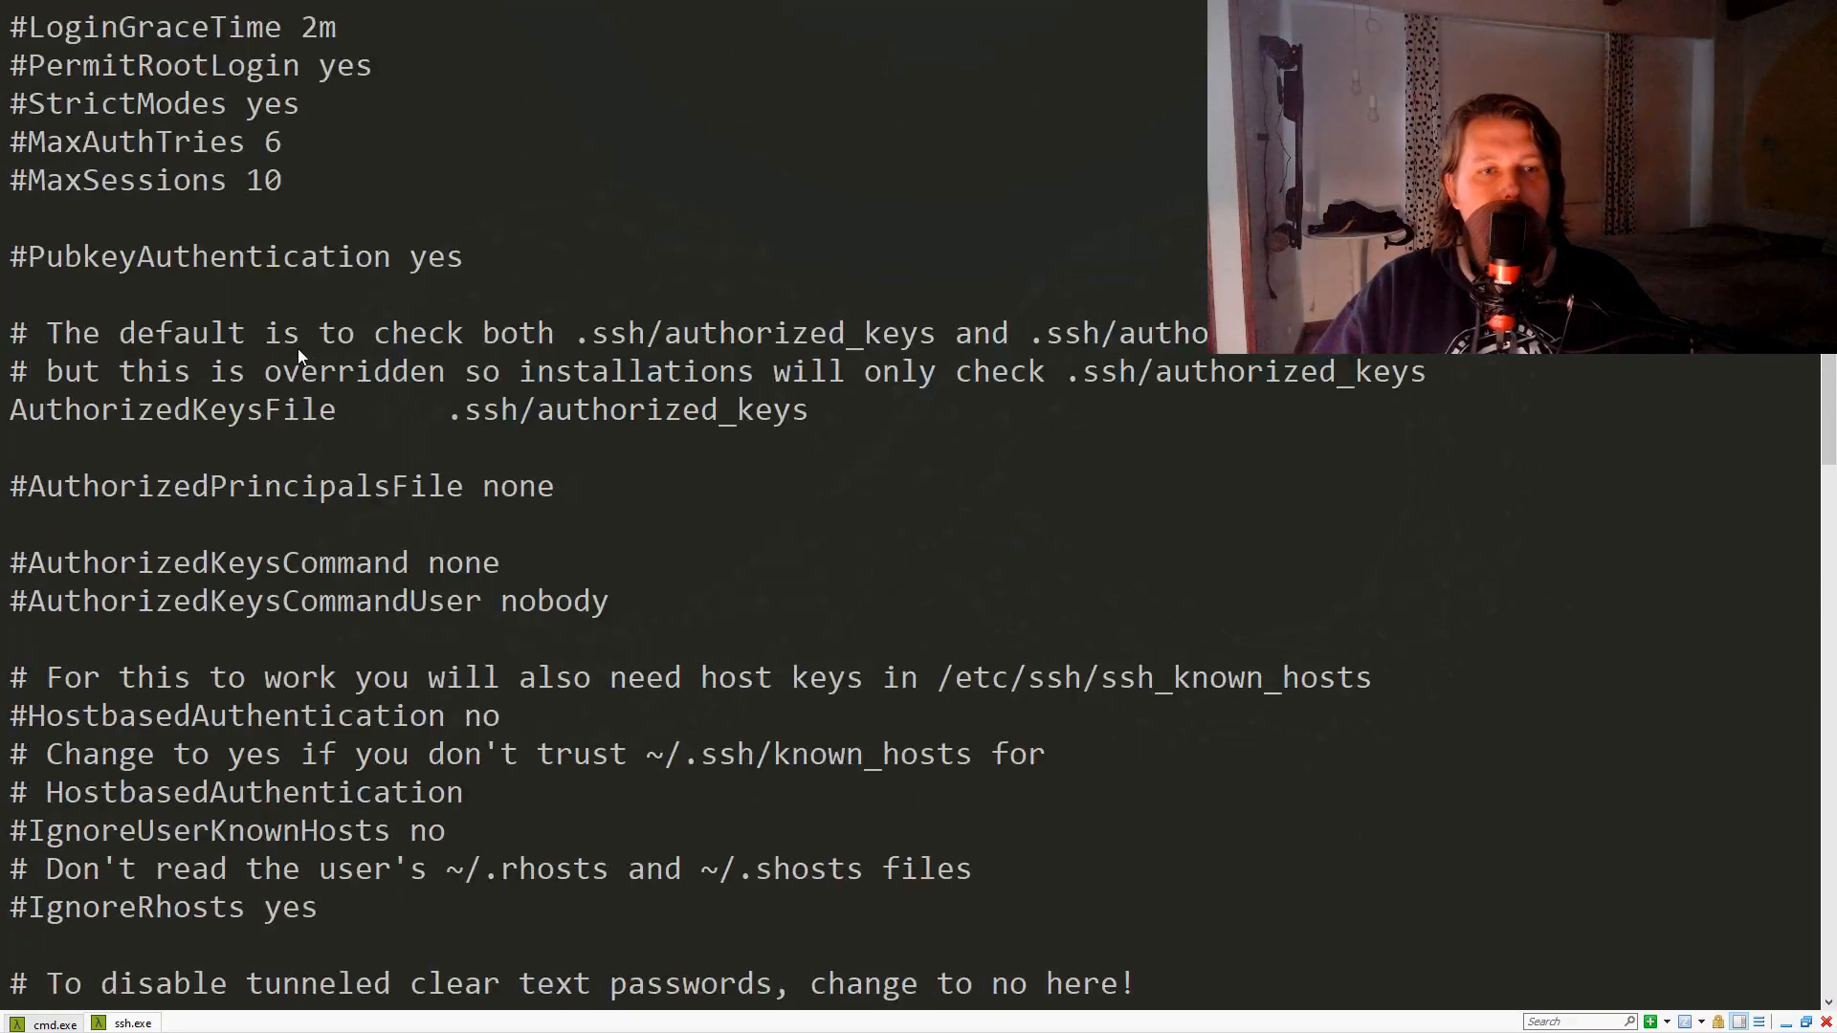
pyautogui.scroll(-3)
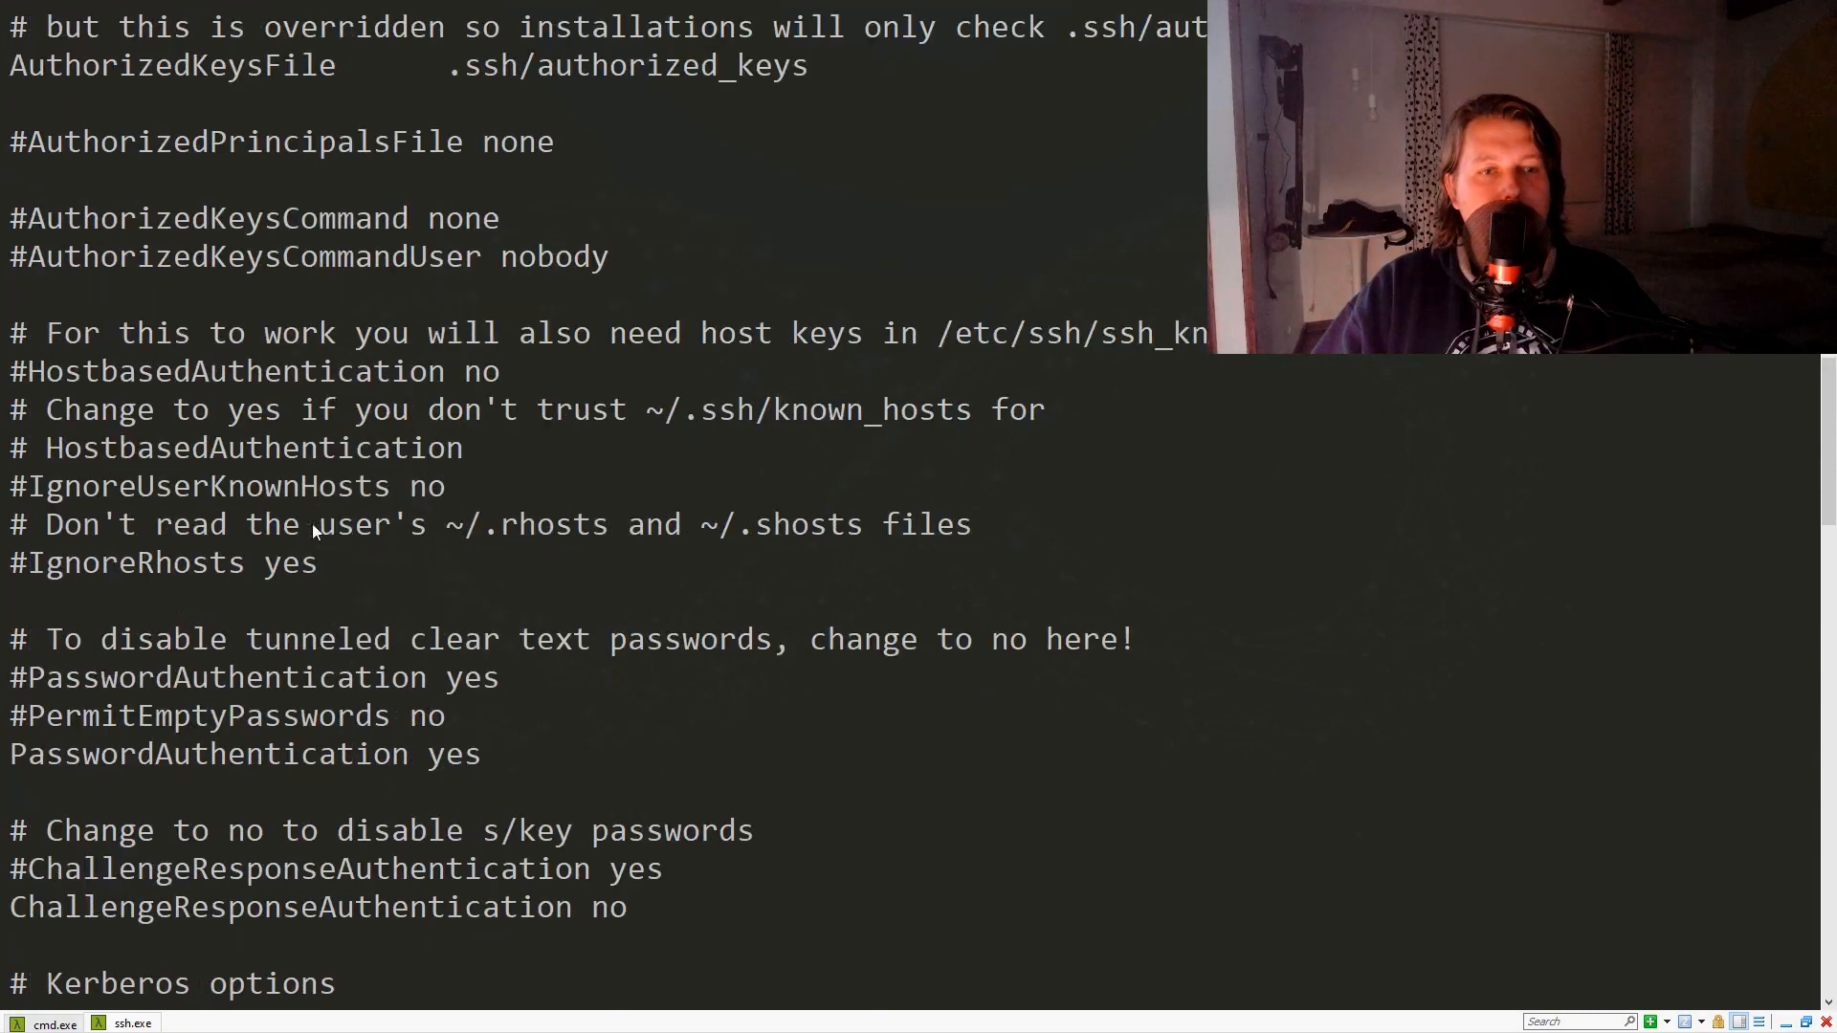
pyautogui.scroll(3)
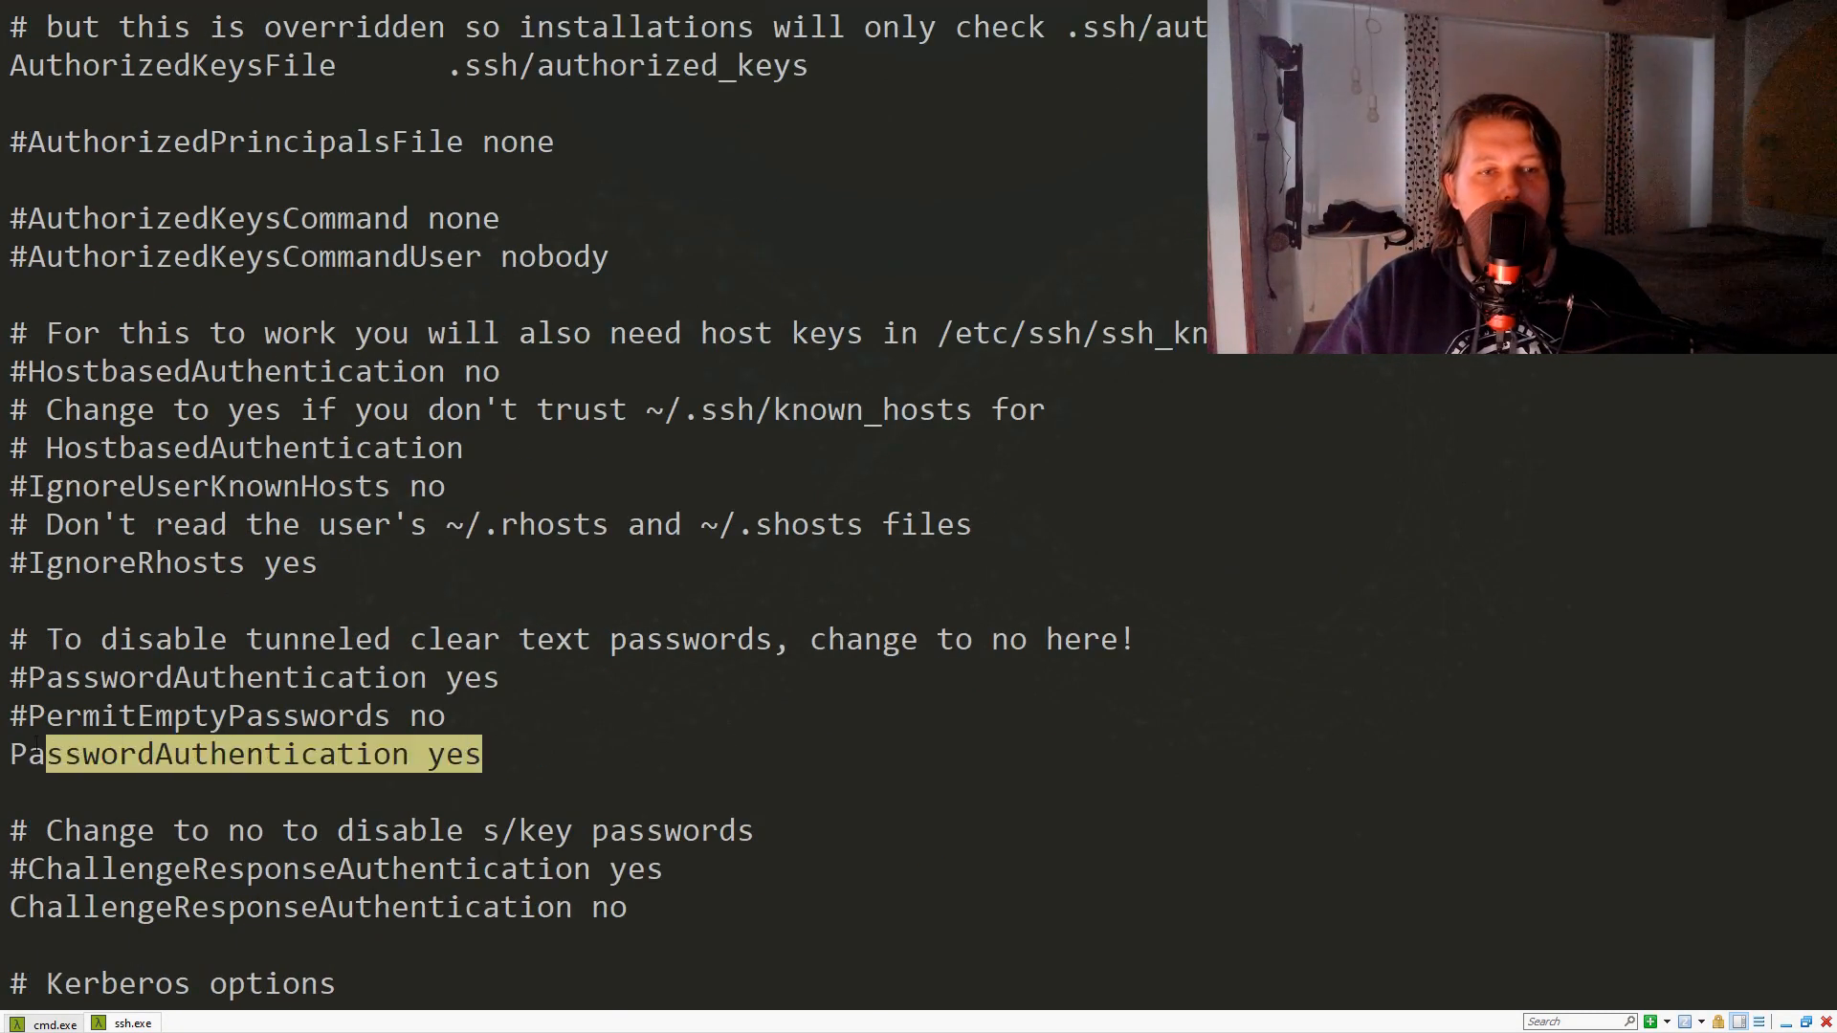
pyautogui.scroll(3)
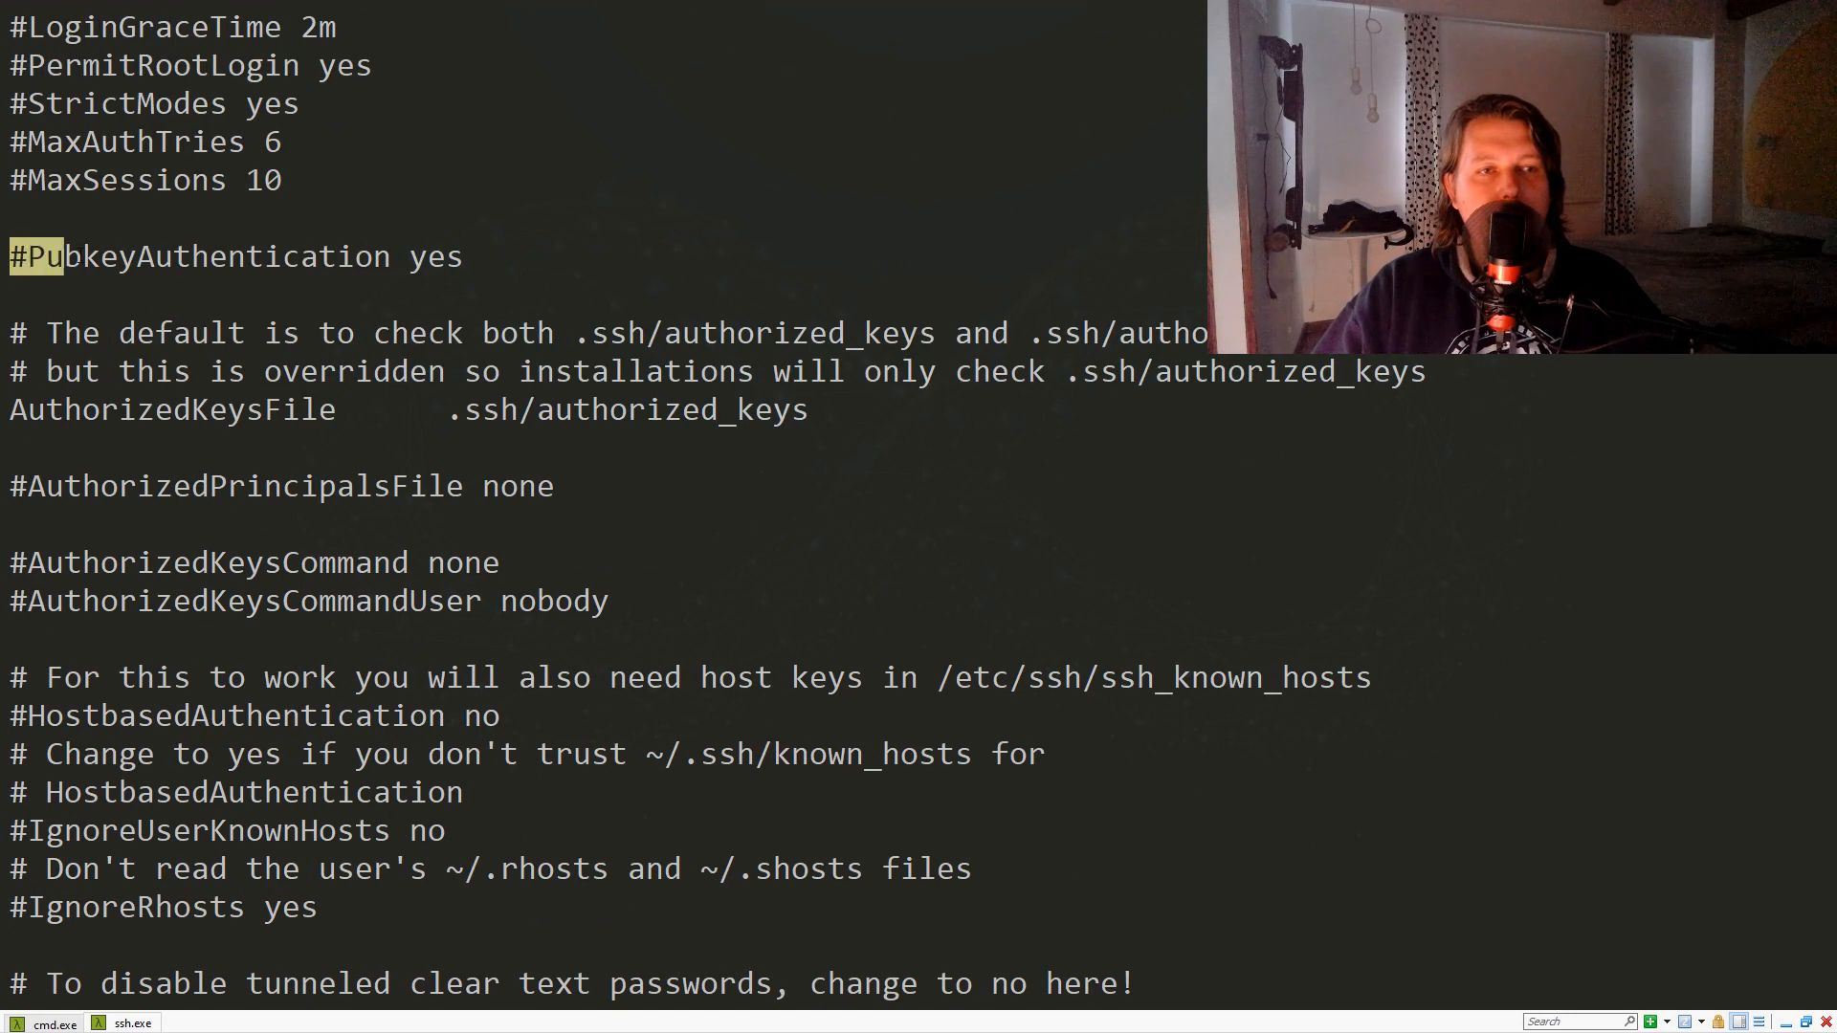
# Highlight the PubkeyAuthentication line, then clear the highlight and scroll back down.
pyautogui.doubleClick(233, 257)
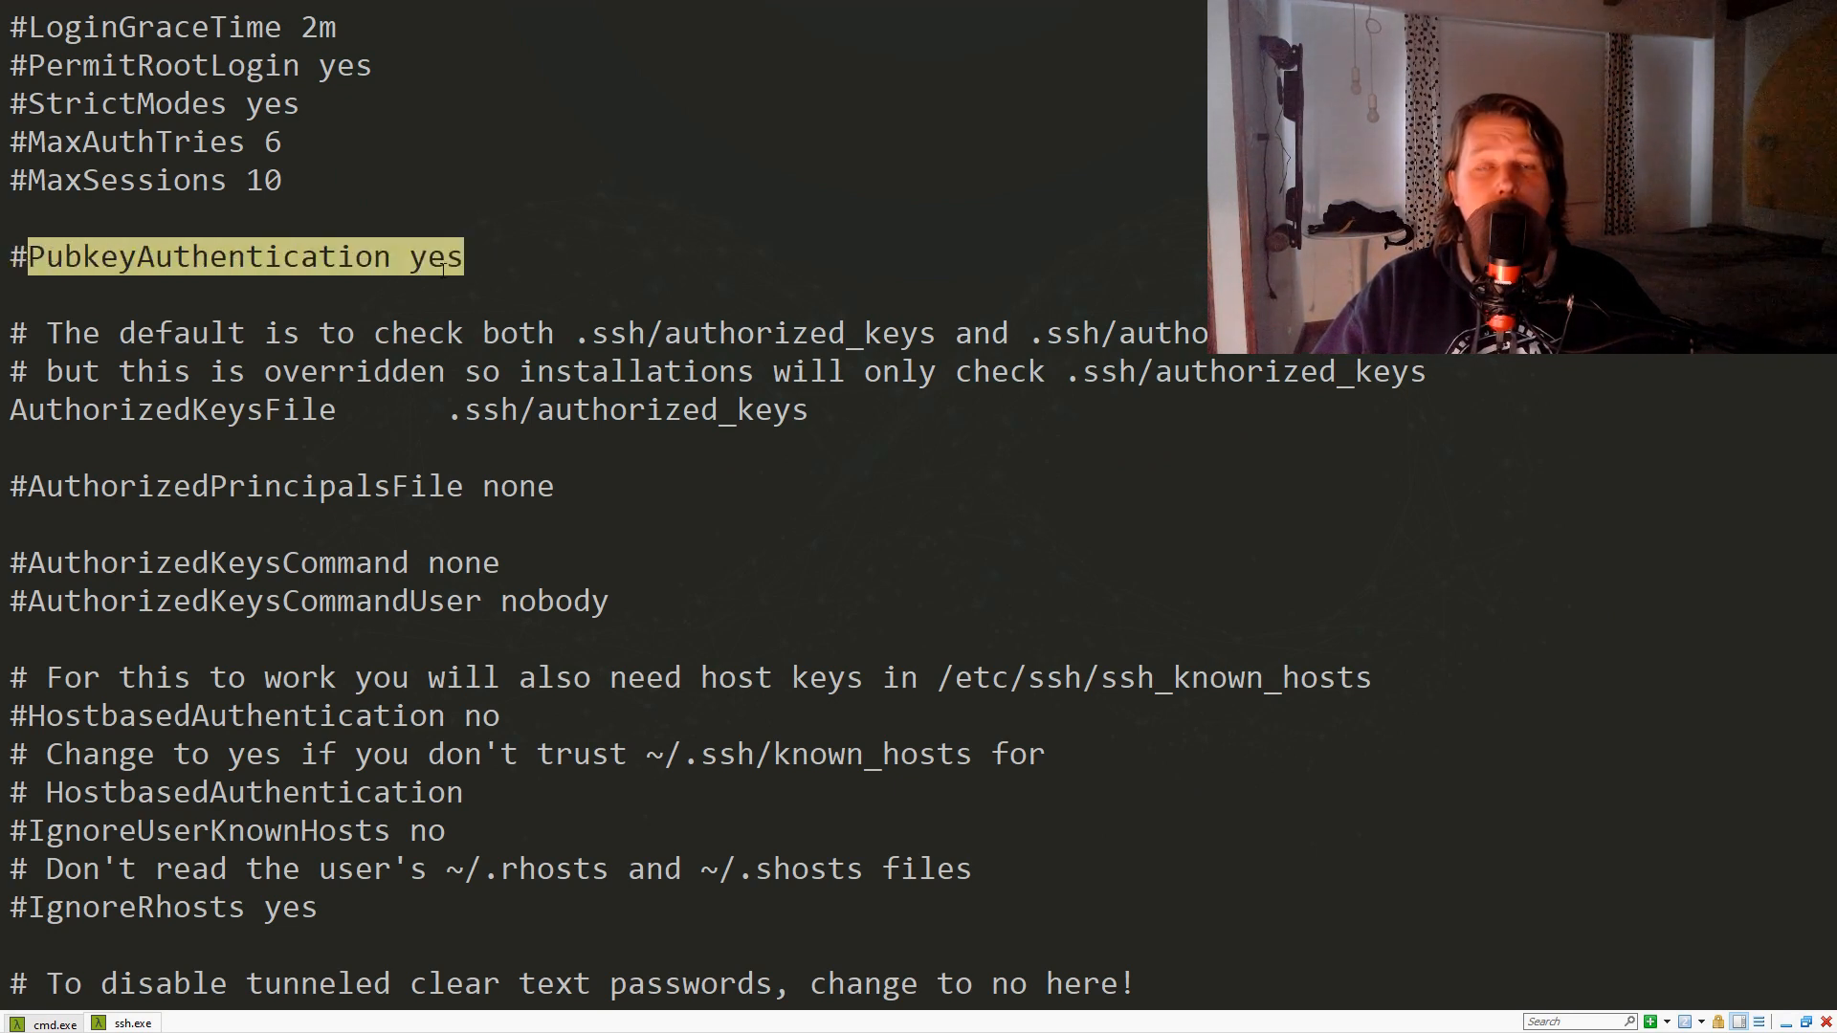
pyautogui.click(694, 294)
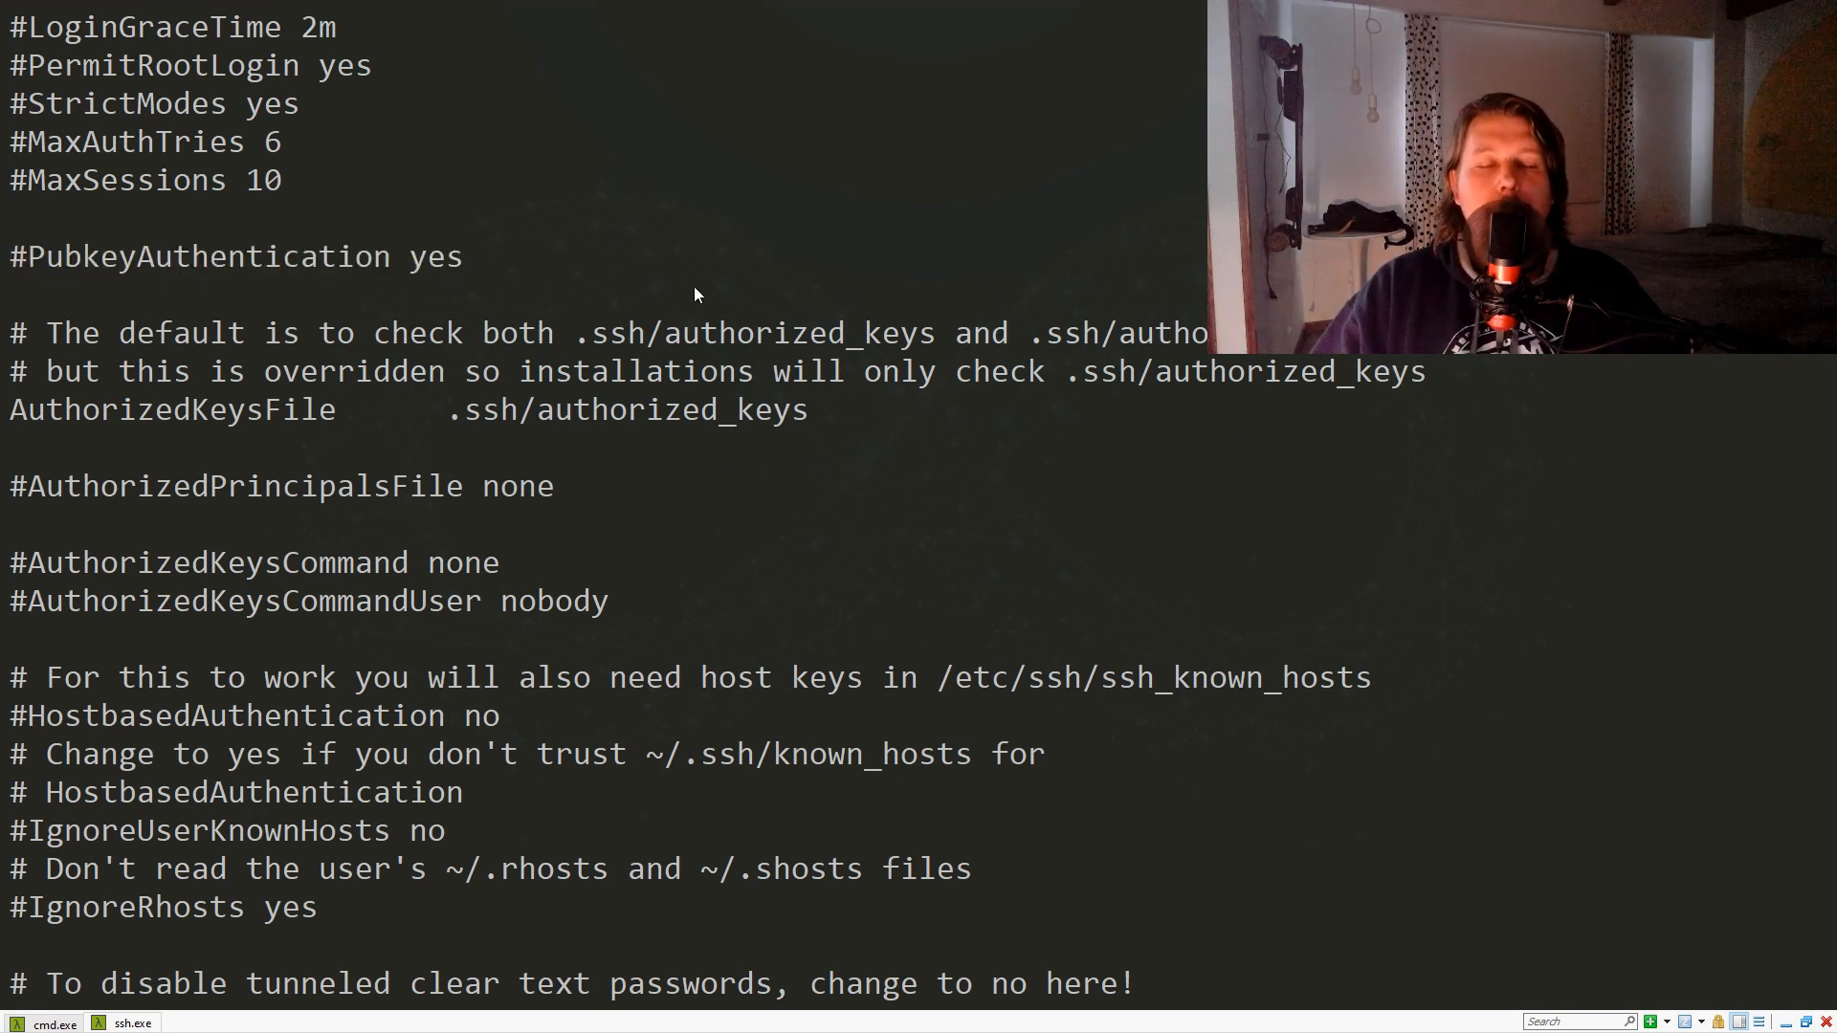
pyautogui.scroll(-3)
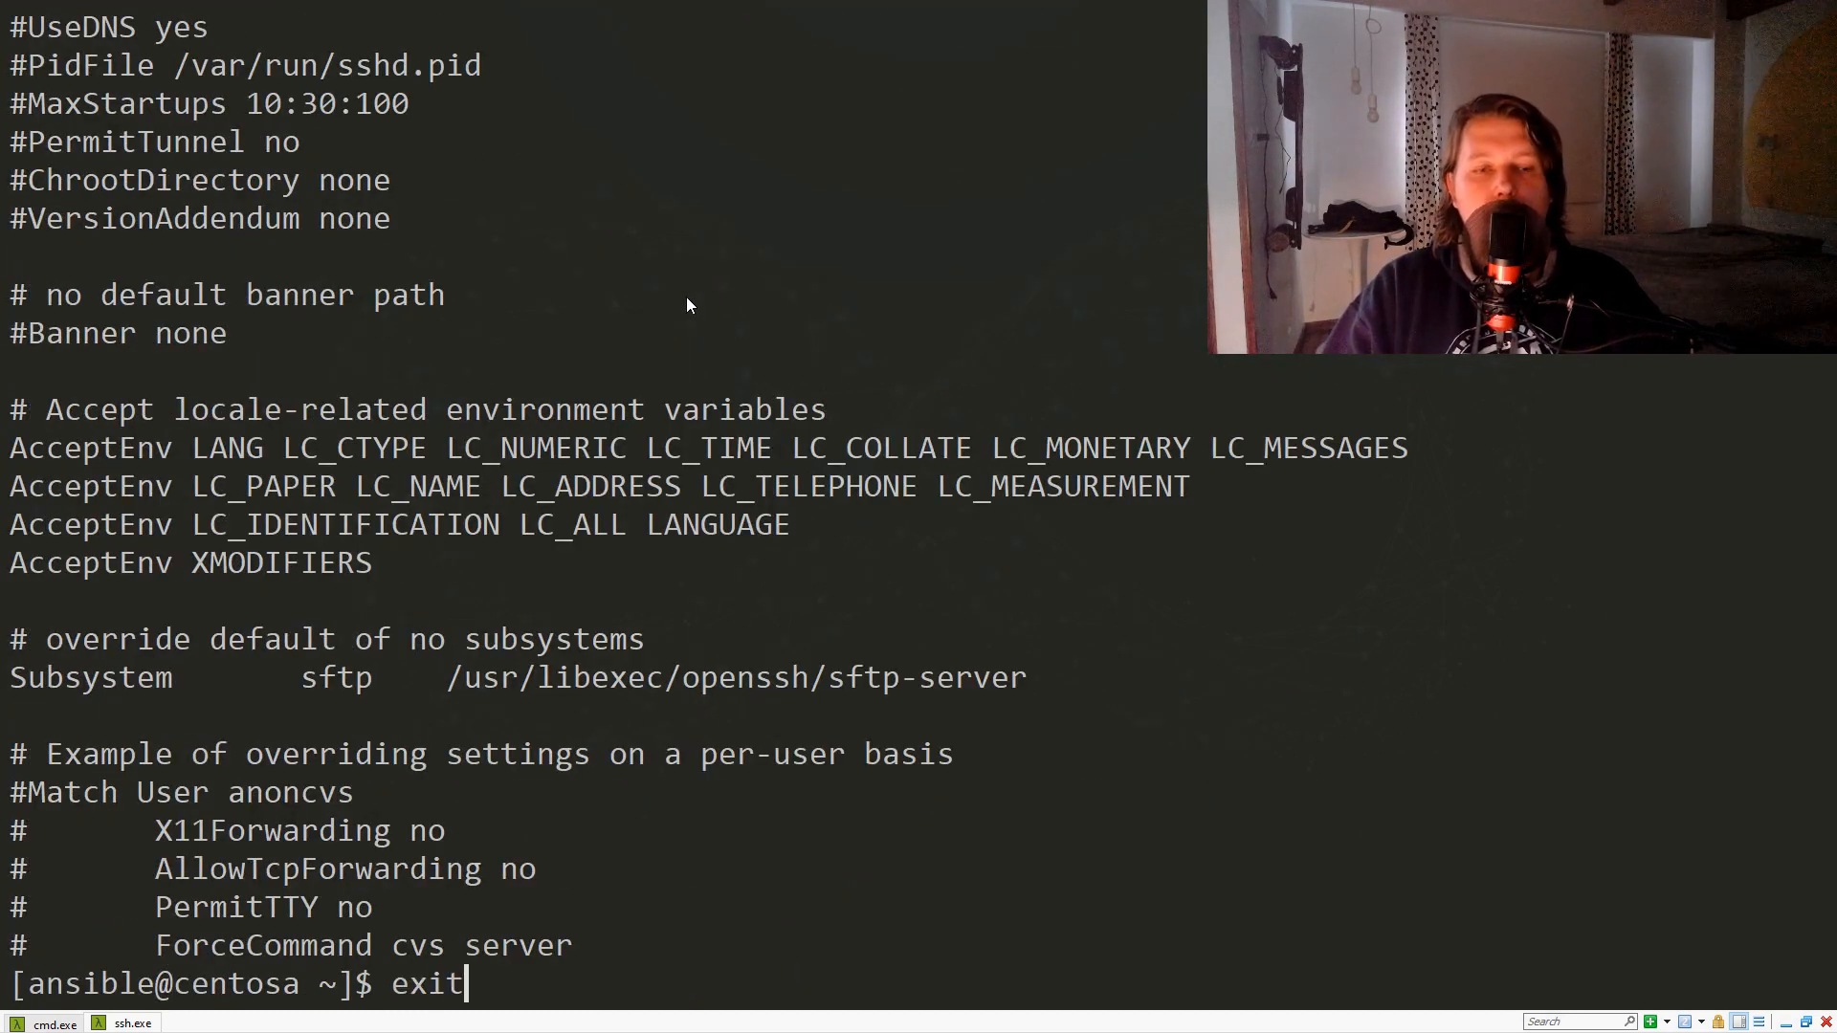
# Print .ssh/authorized_keys on centosa to show the stored public key.
pyautogui.write('cat /')
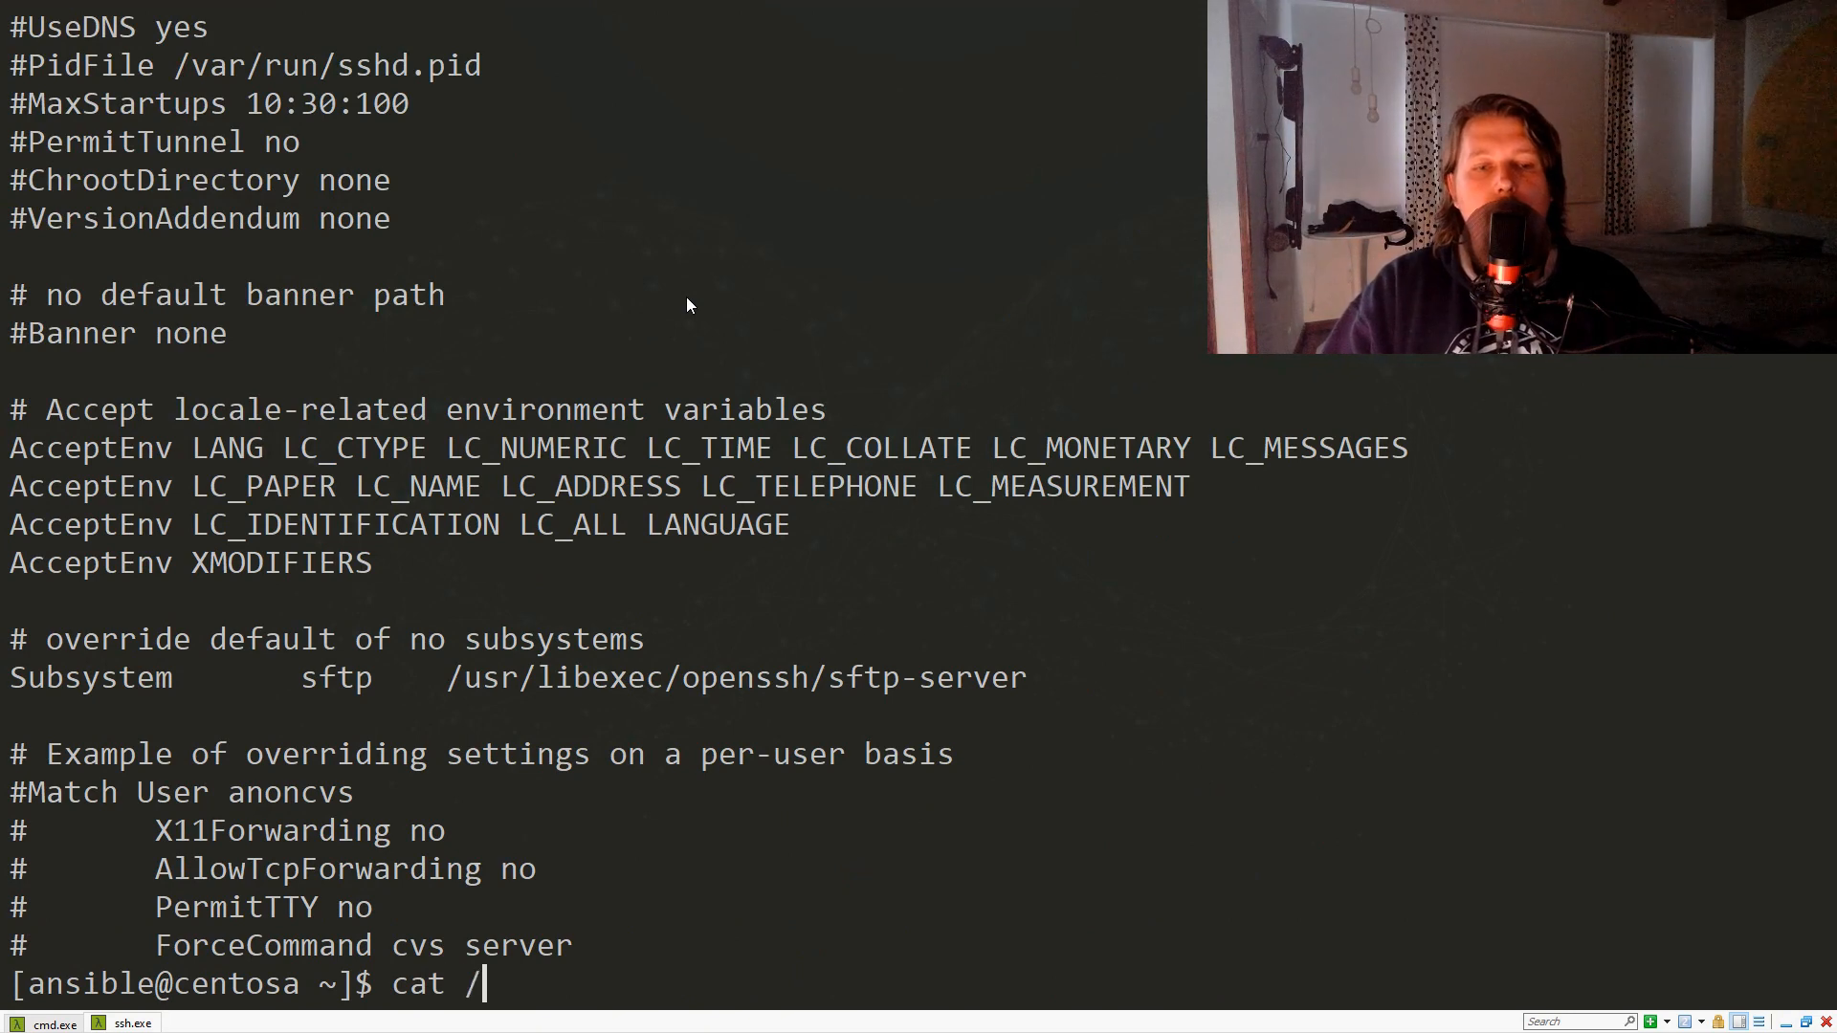
pyautogui.write('.')
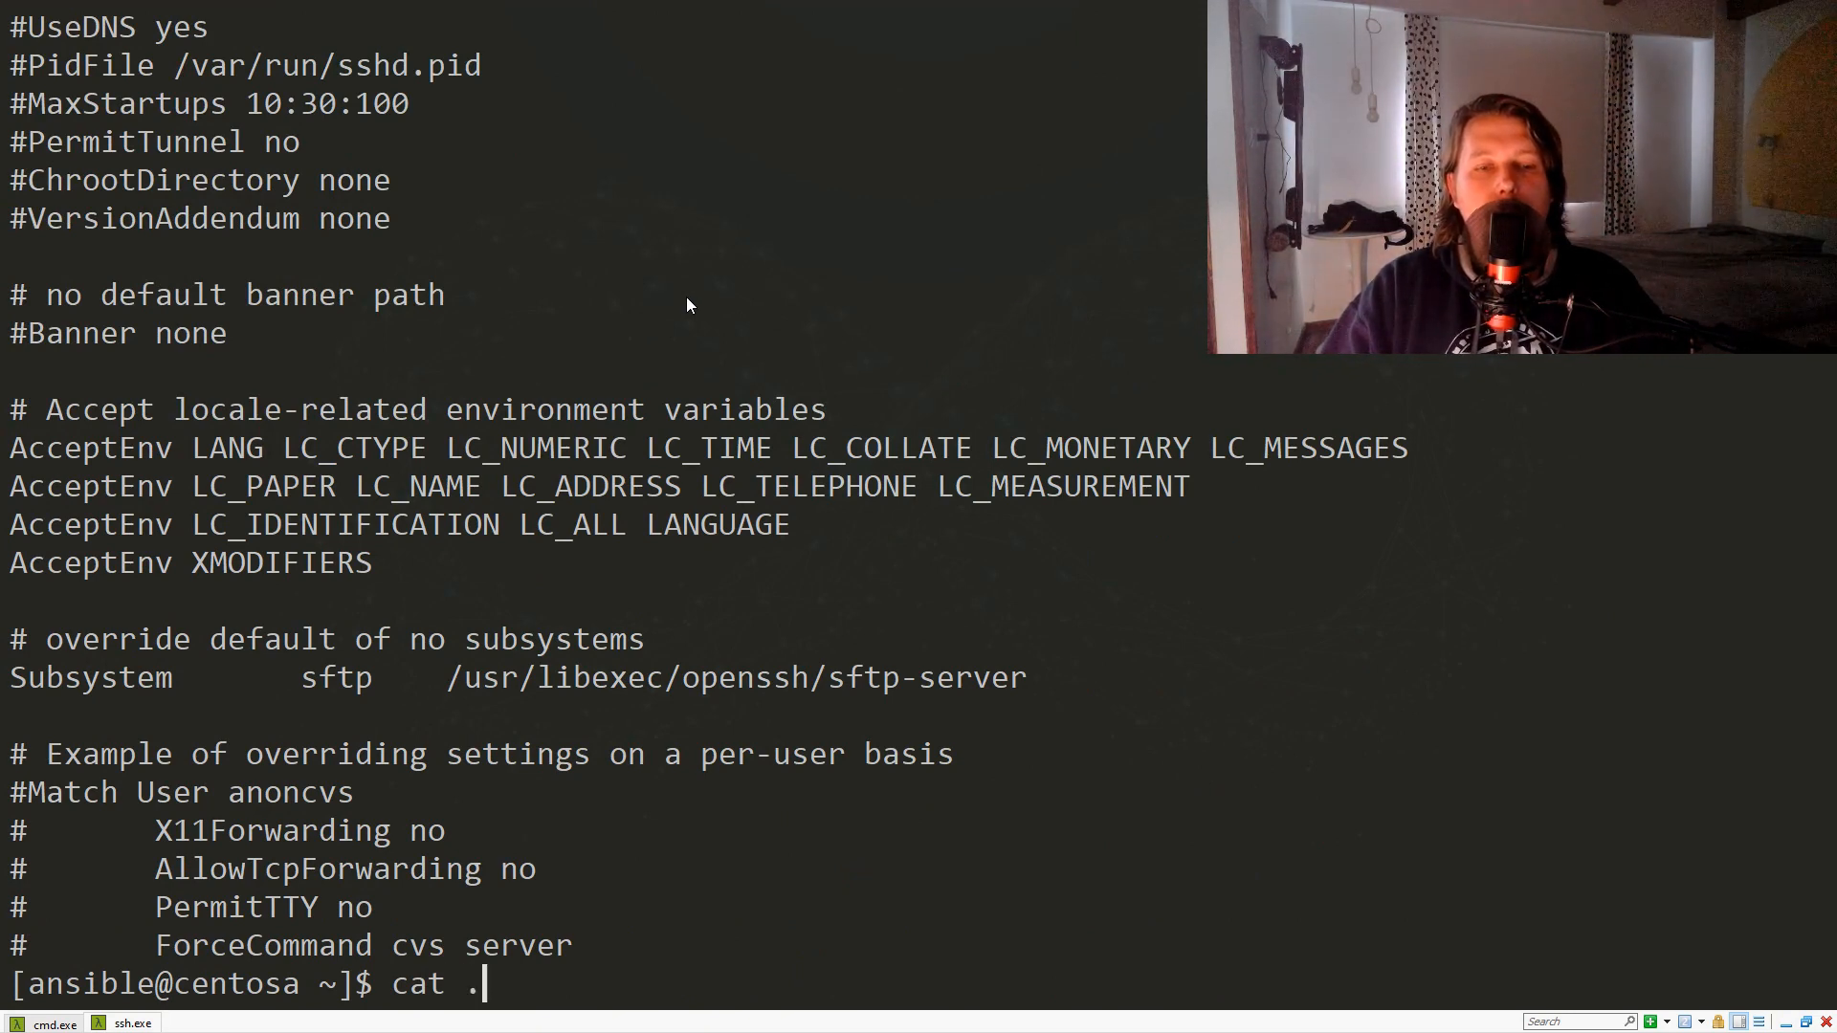
pyautogui.write('ssh/authorized_keys')
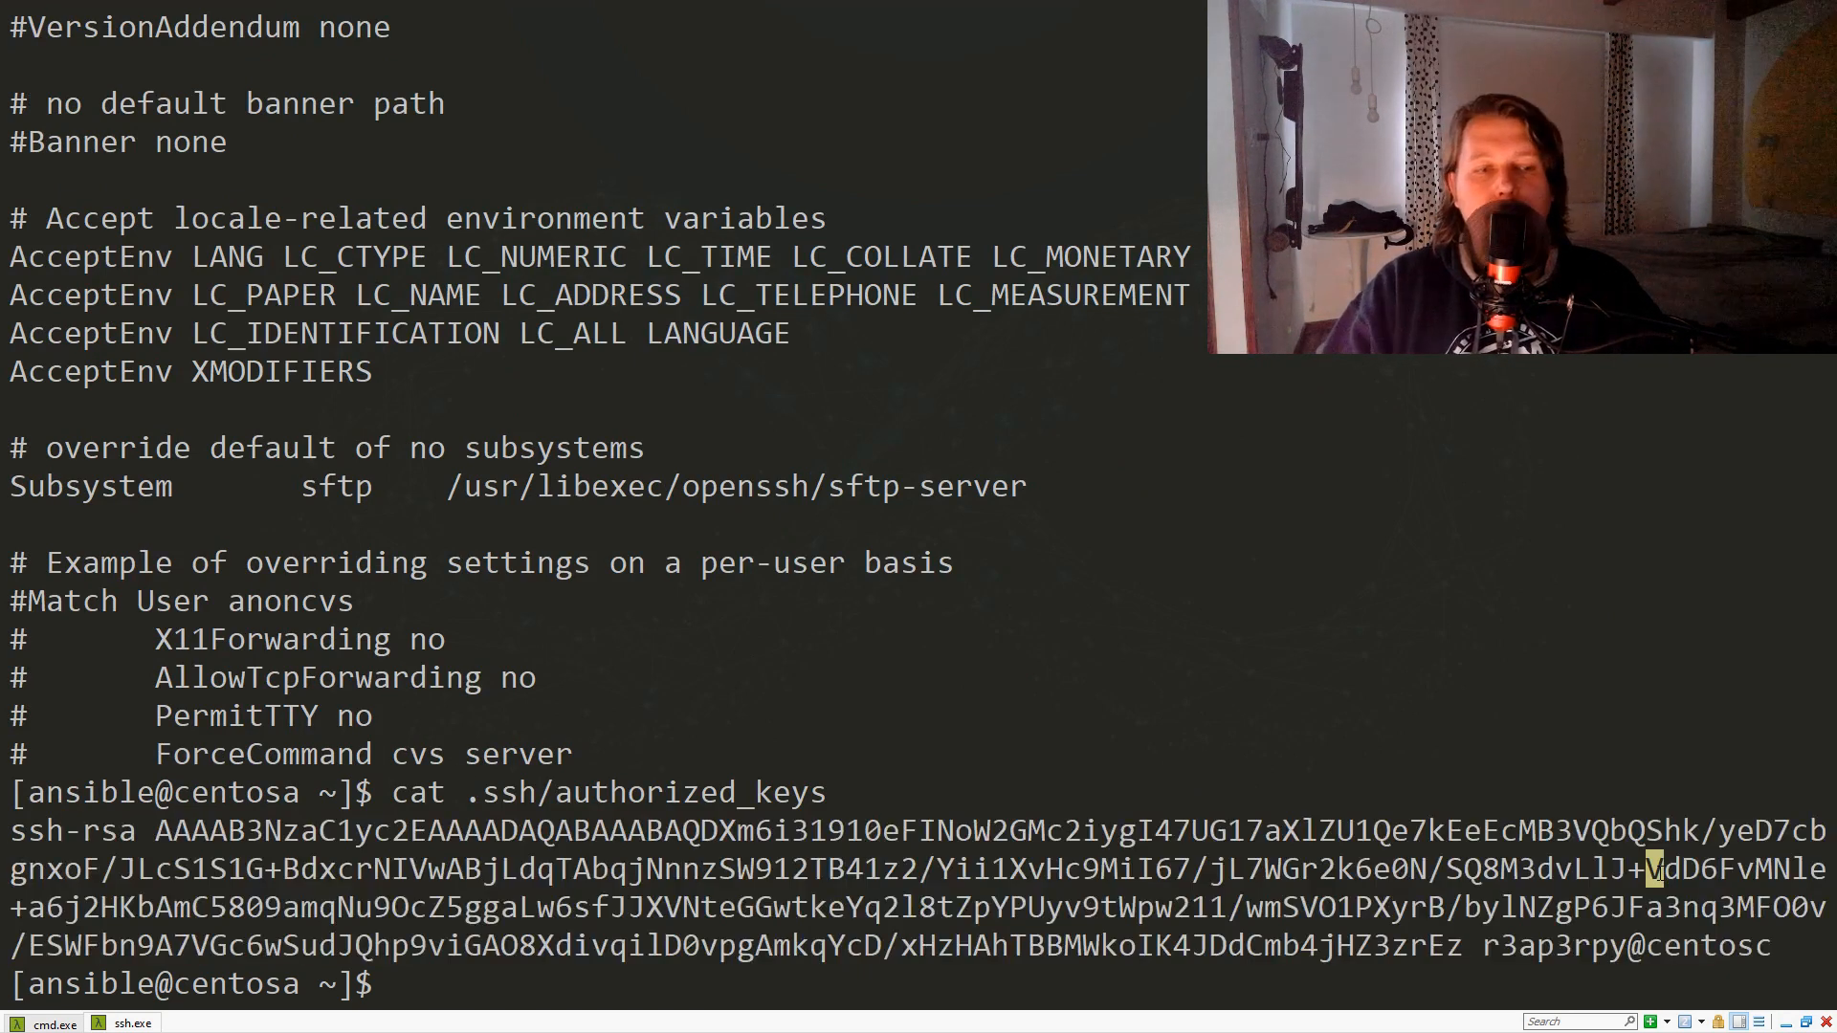
pyautogui.click(53, 1023)
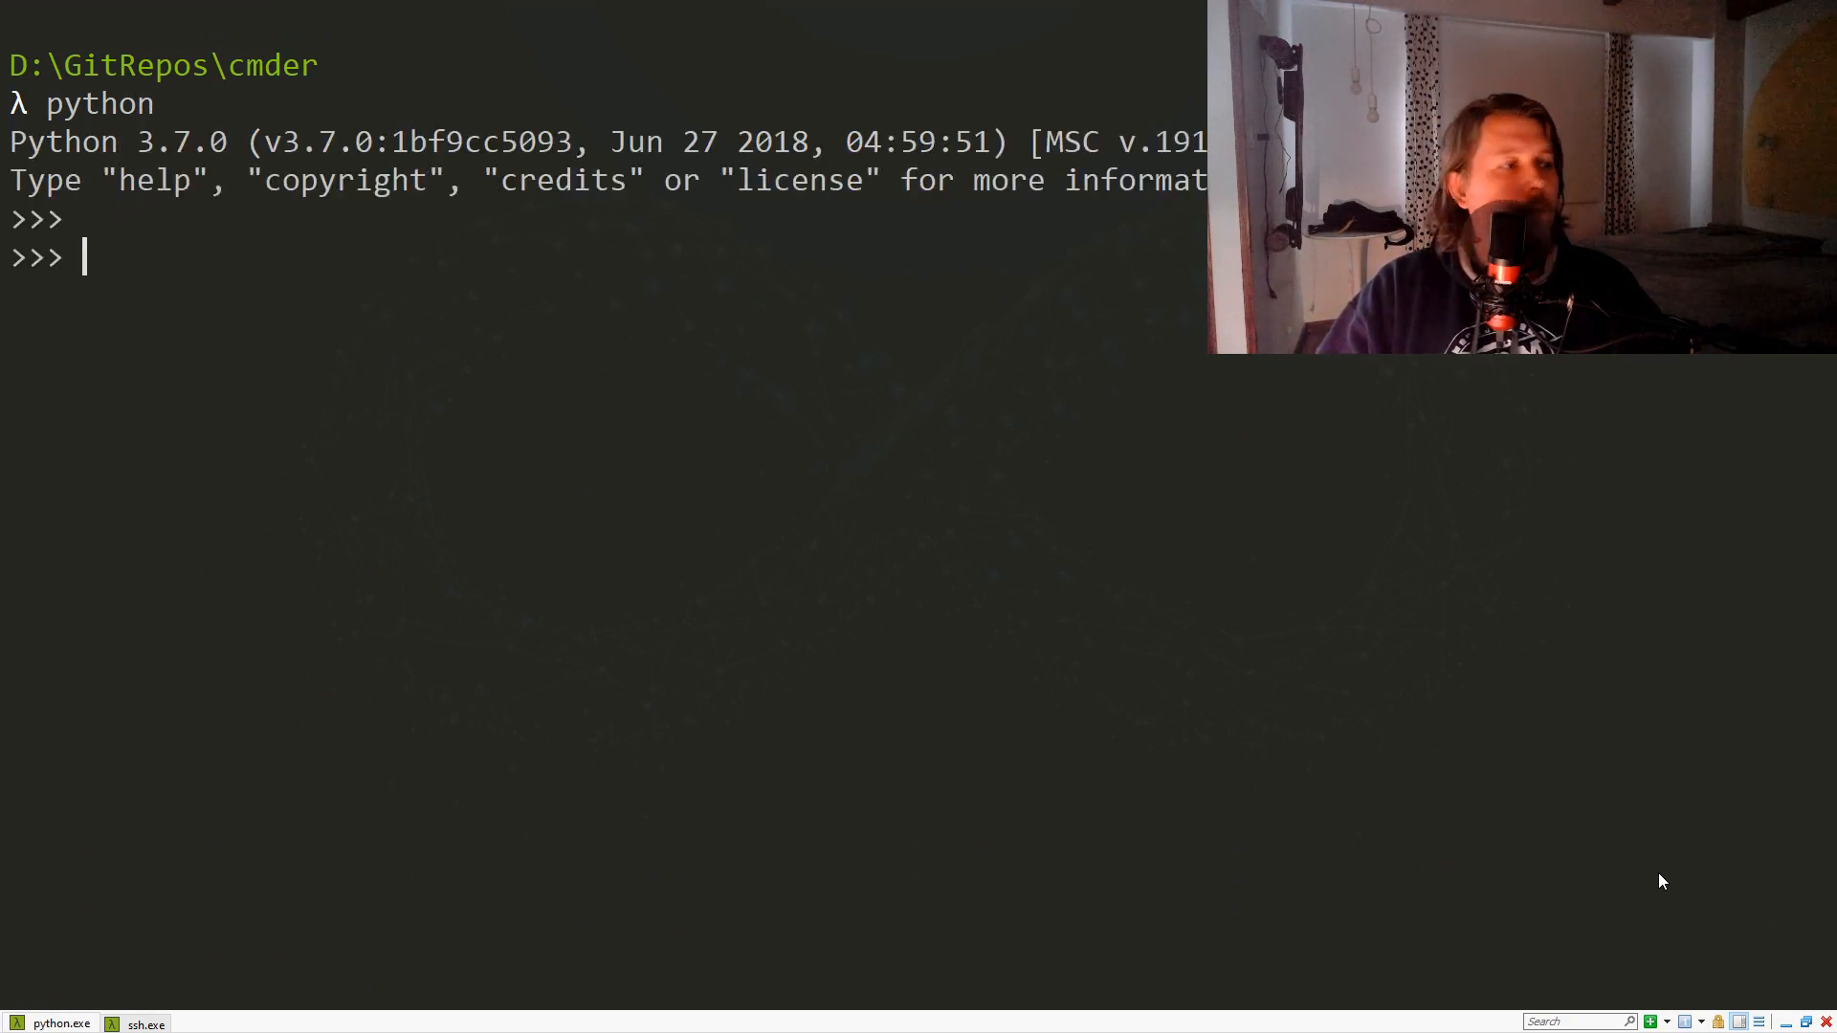
# Import Connection from fabric in the Python REPL.
pyautogui.write('f')
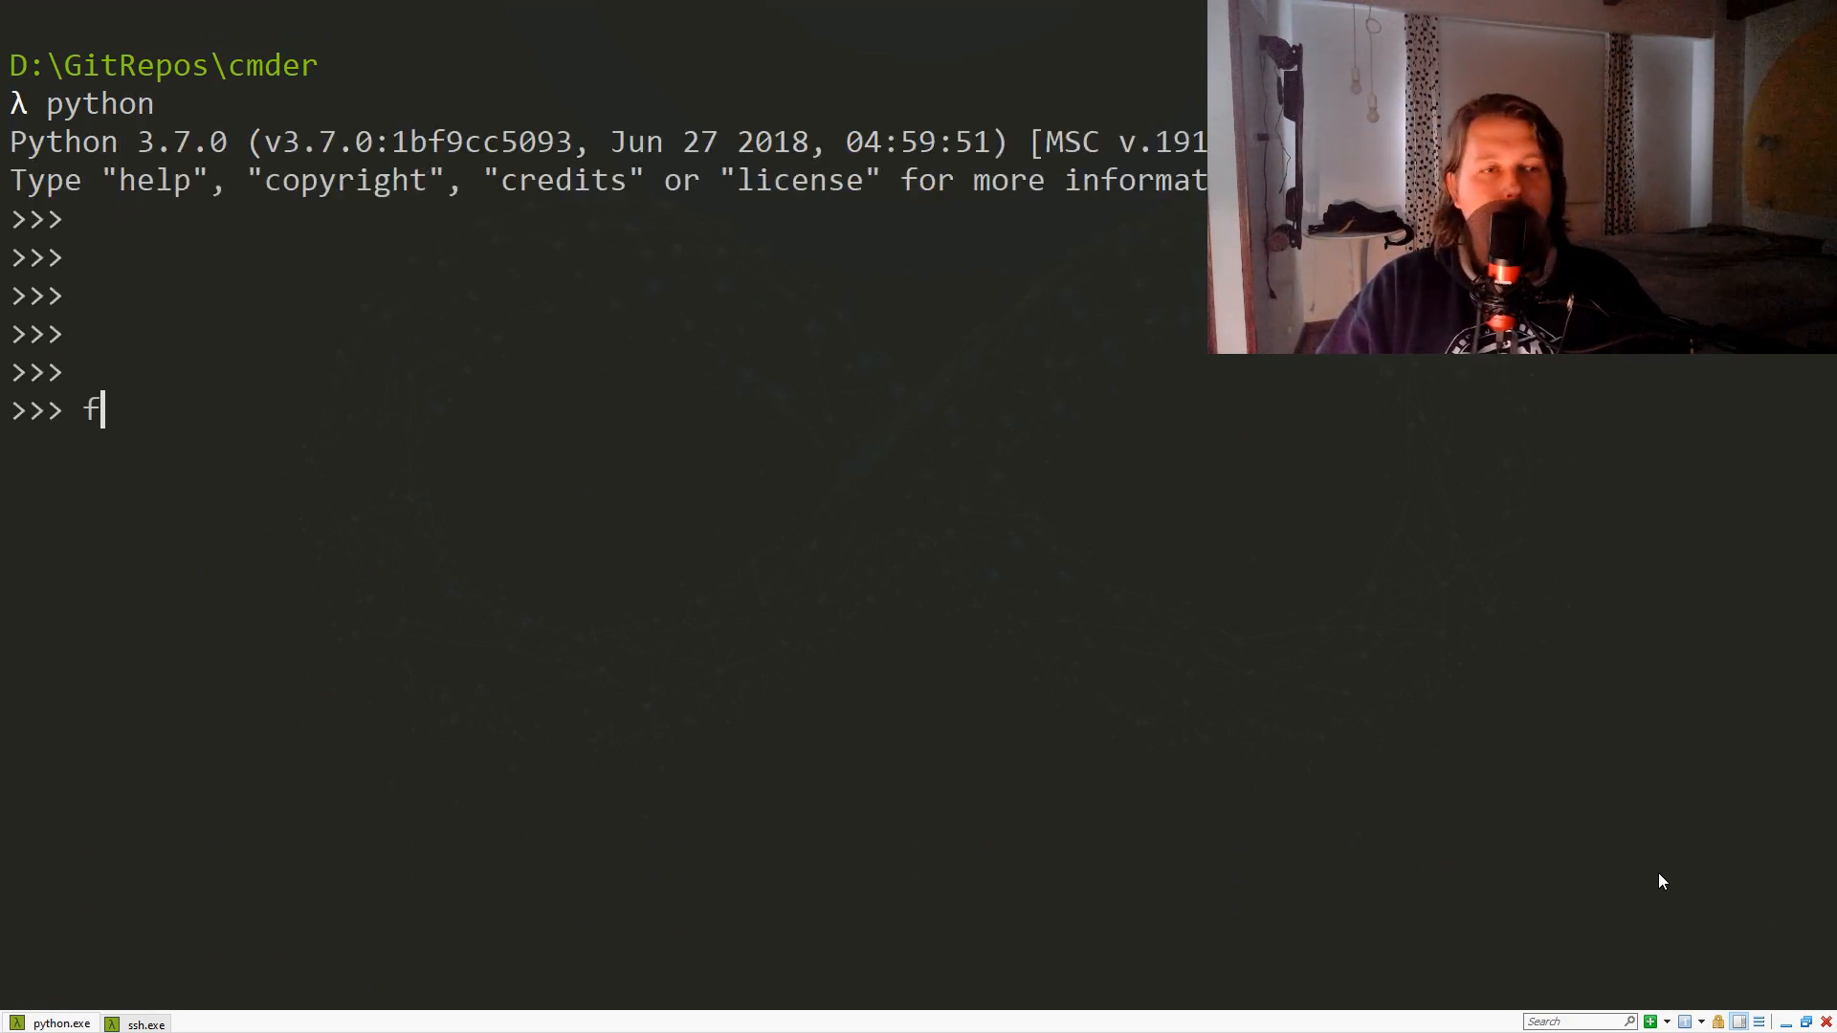
pyautogui.write('rom fabb')
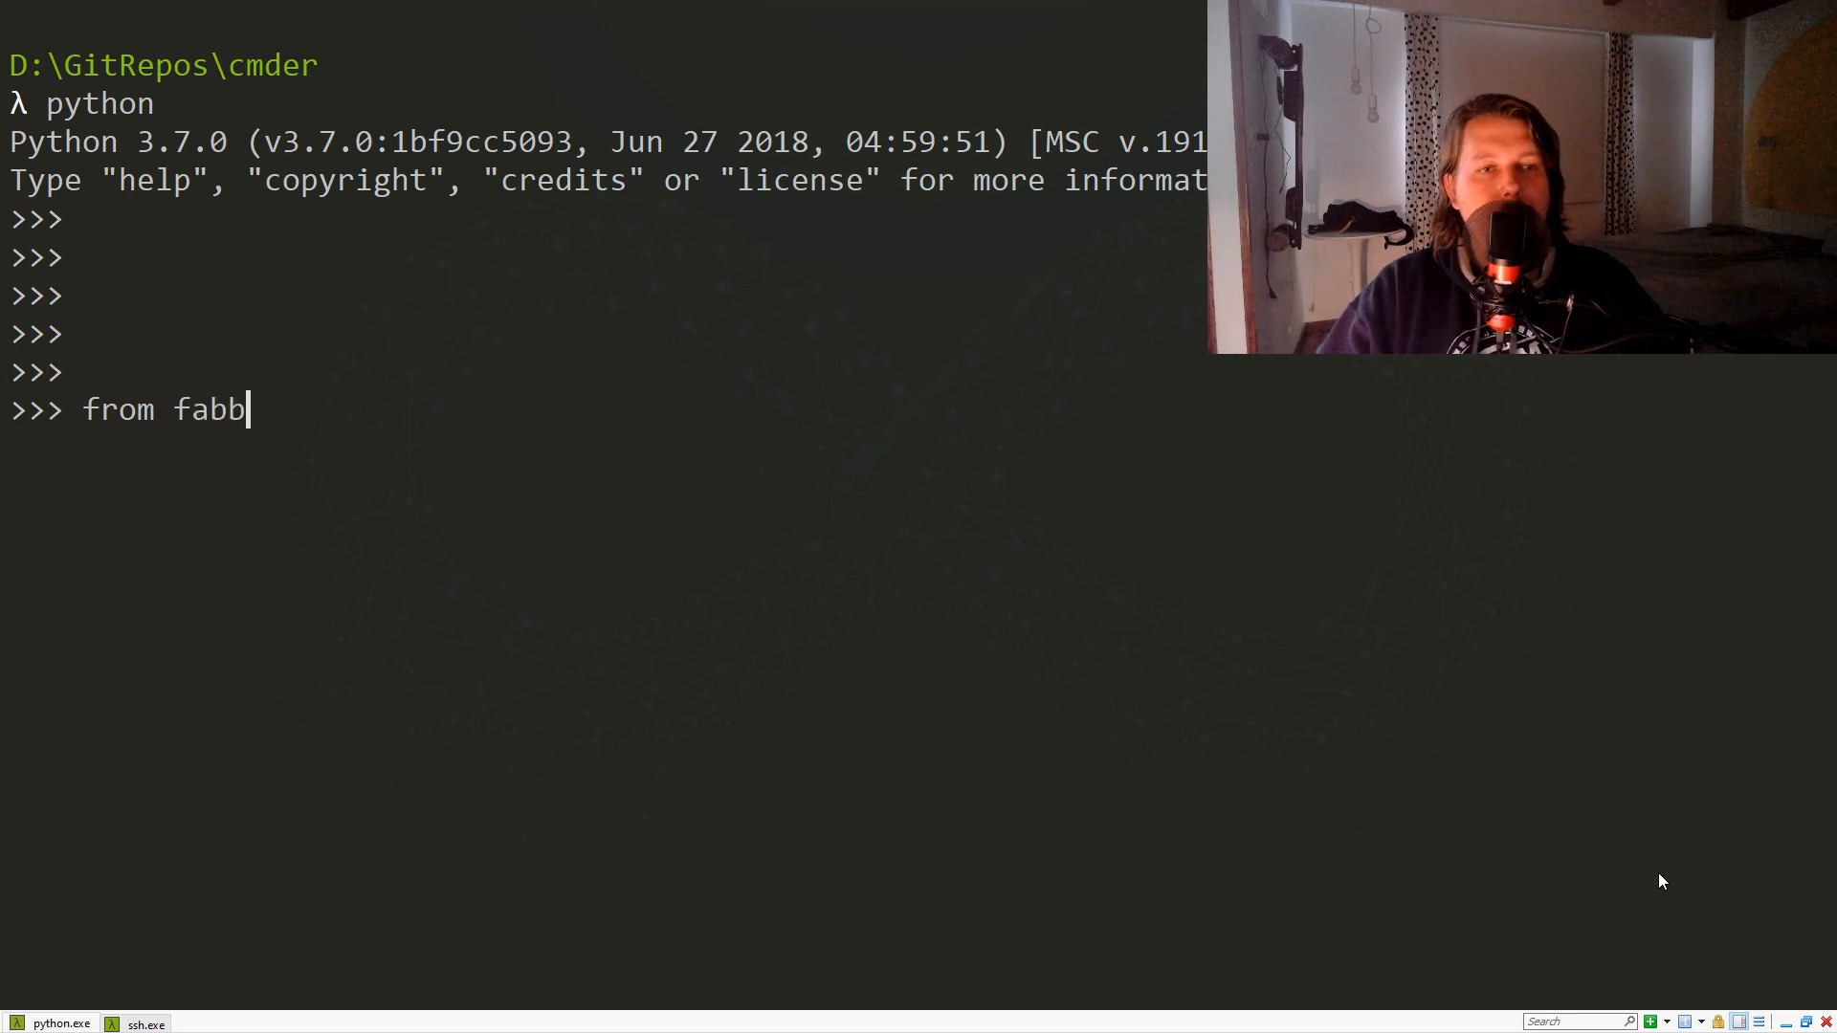
pyautogui.write('ric import')
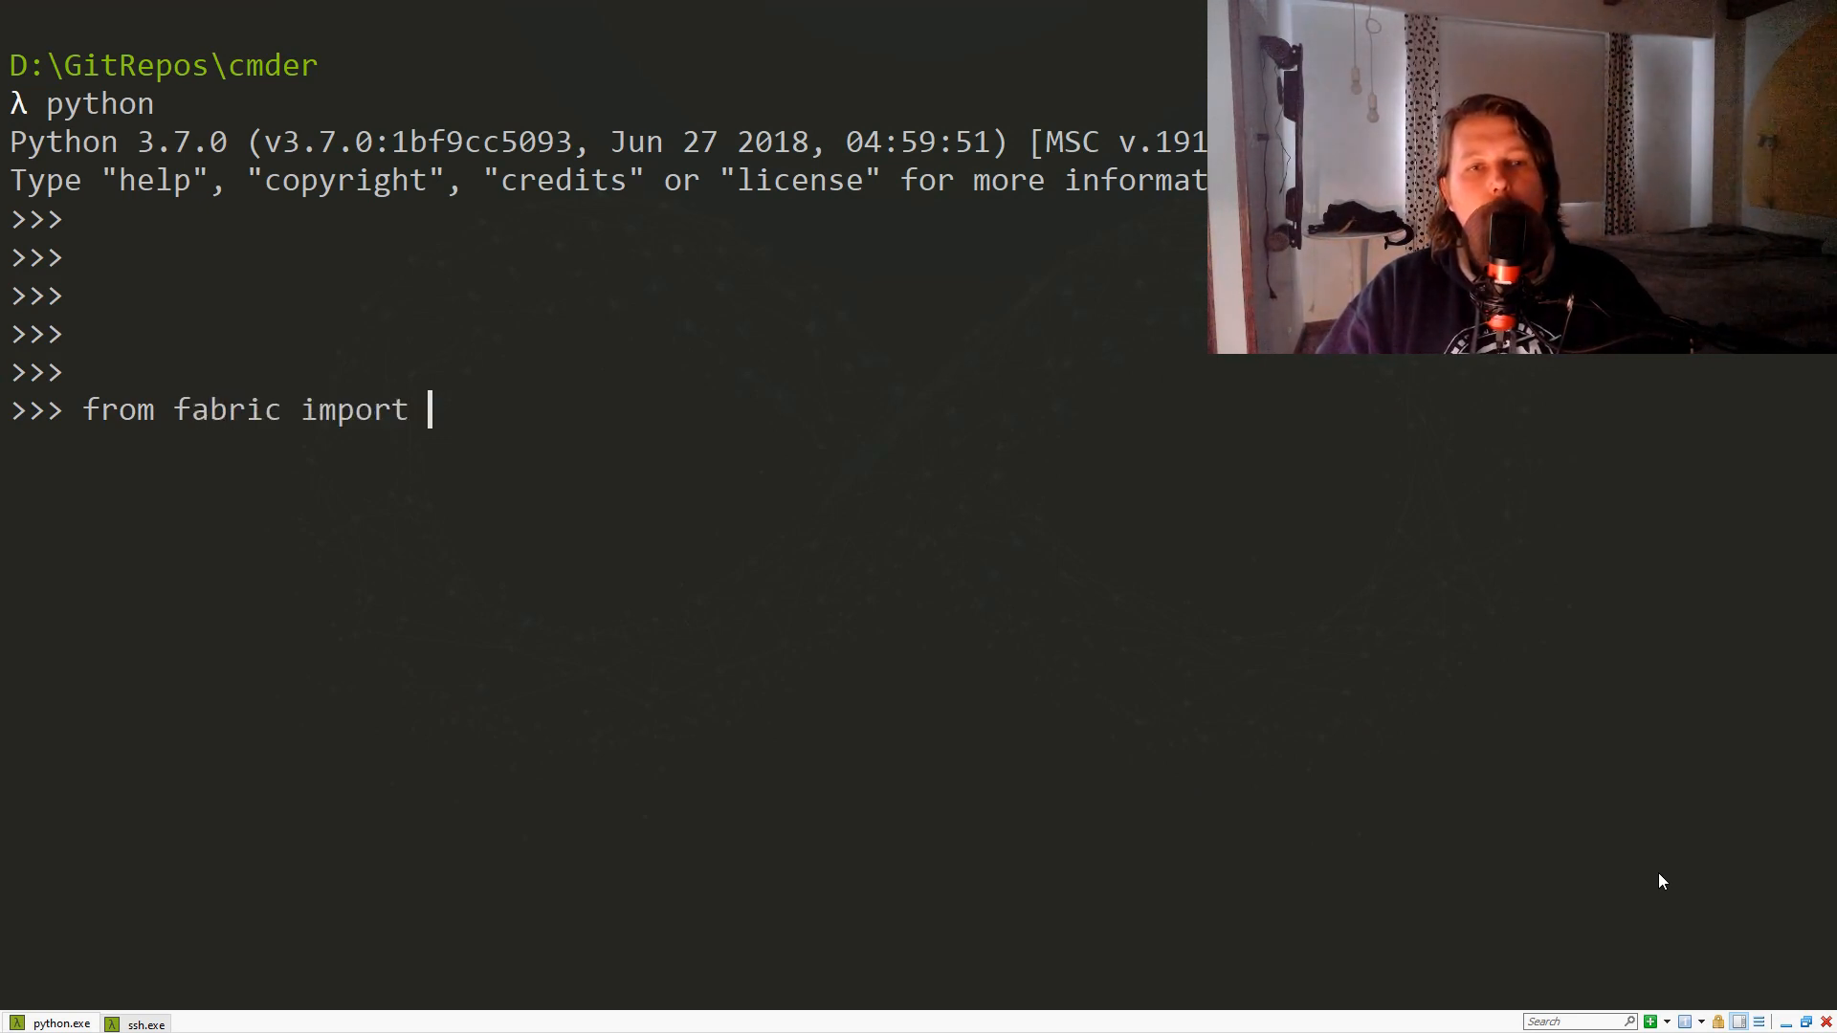
pyautogui.write('C')
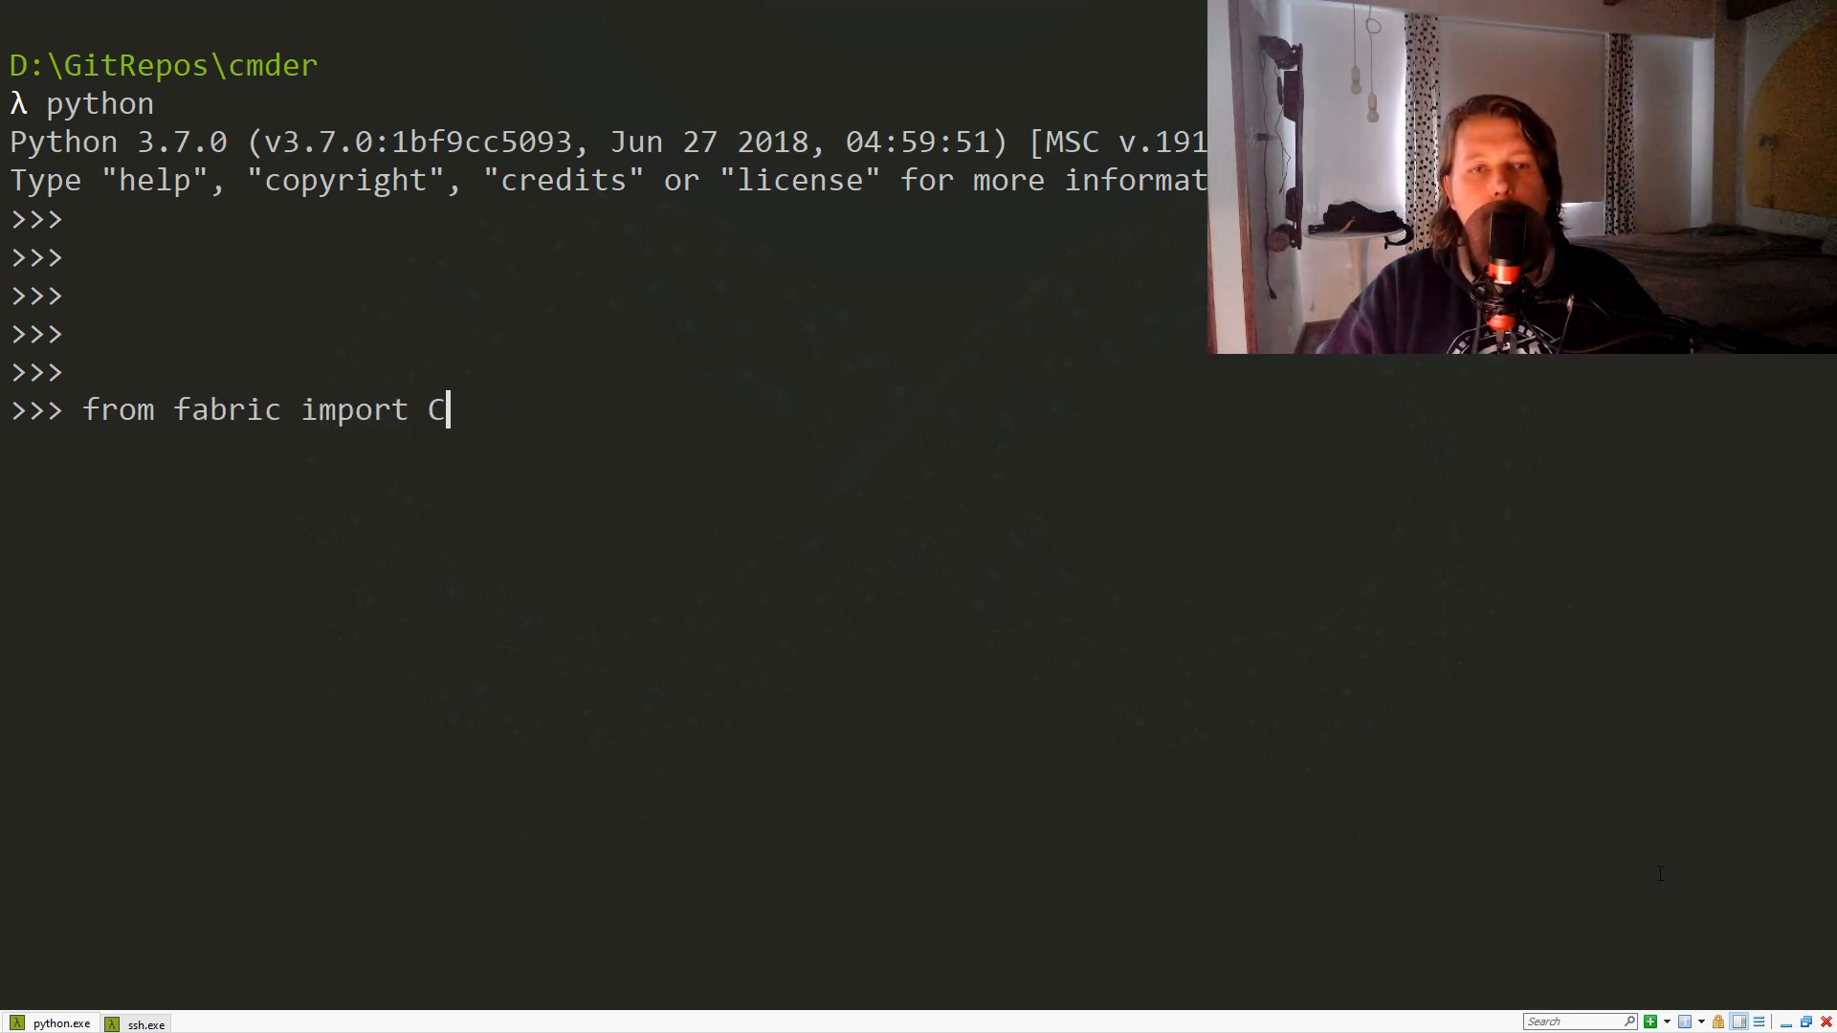
pyautogui.write('onnection')
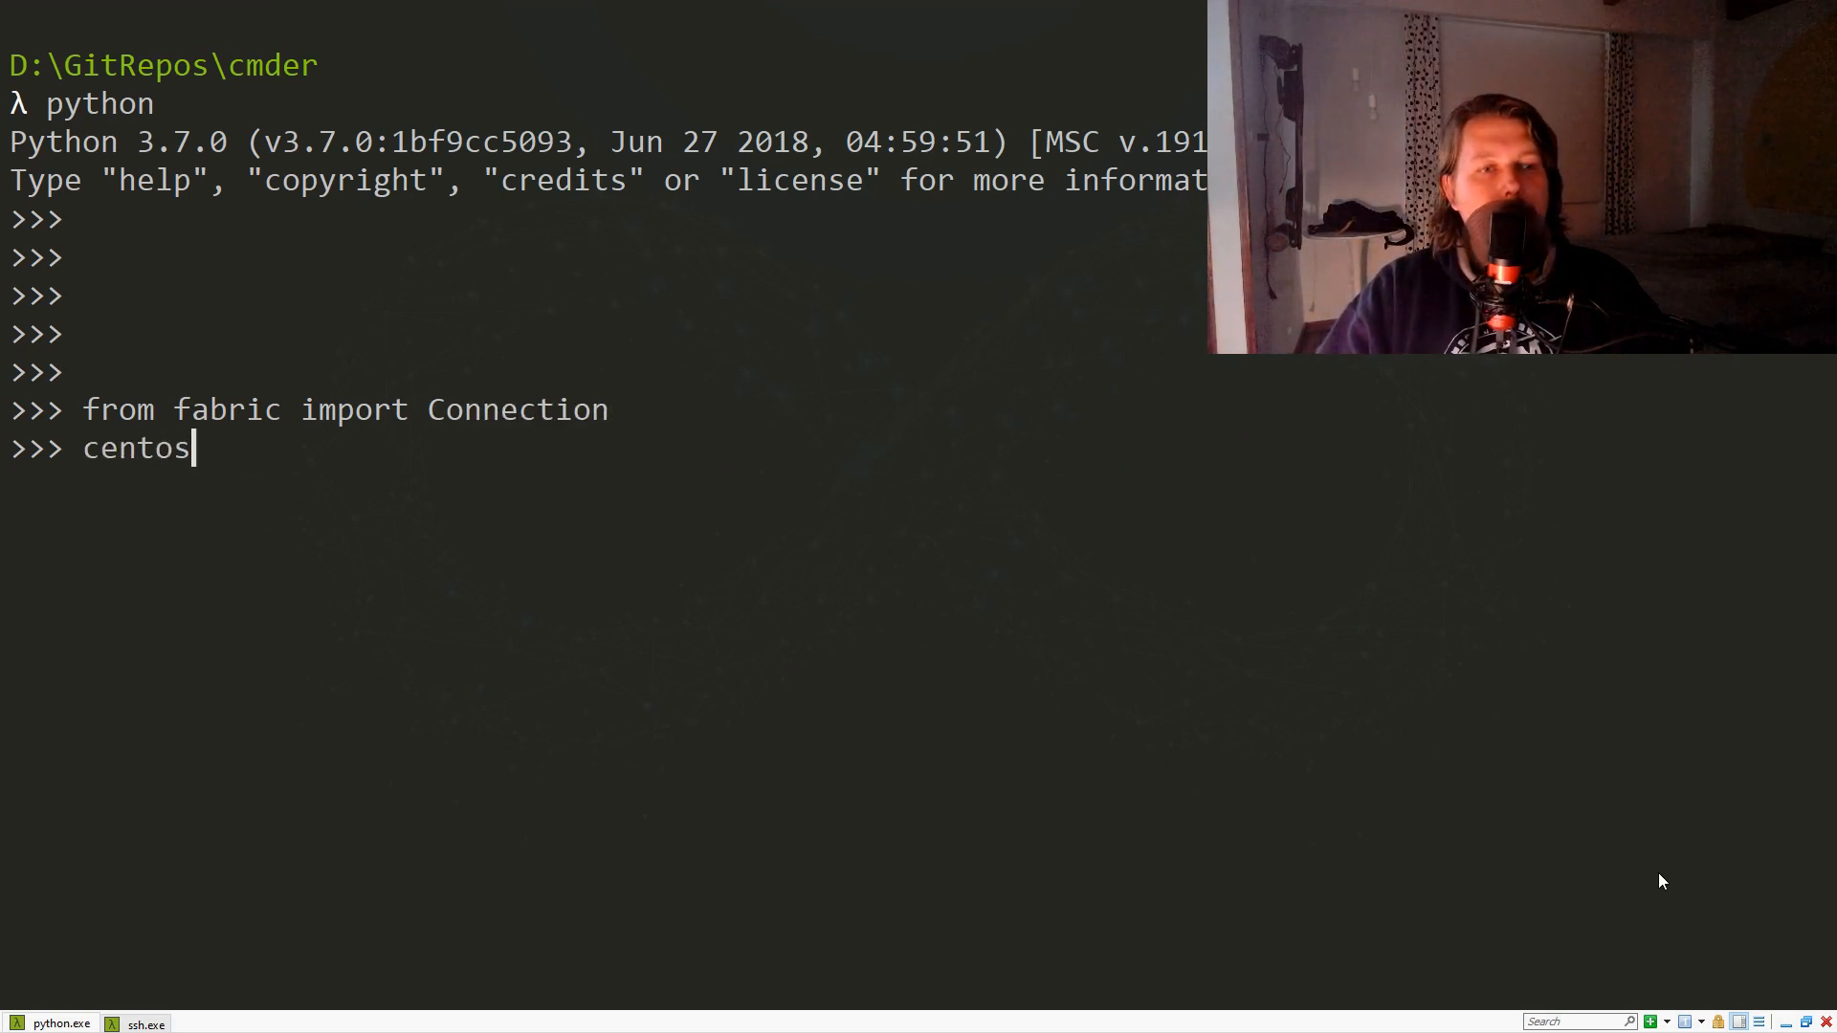
# Start centosa = Connection with host "centosa" and user "ansible".
pyautogui.write('a =')
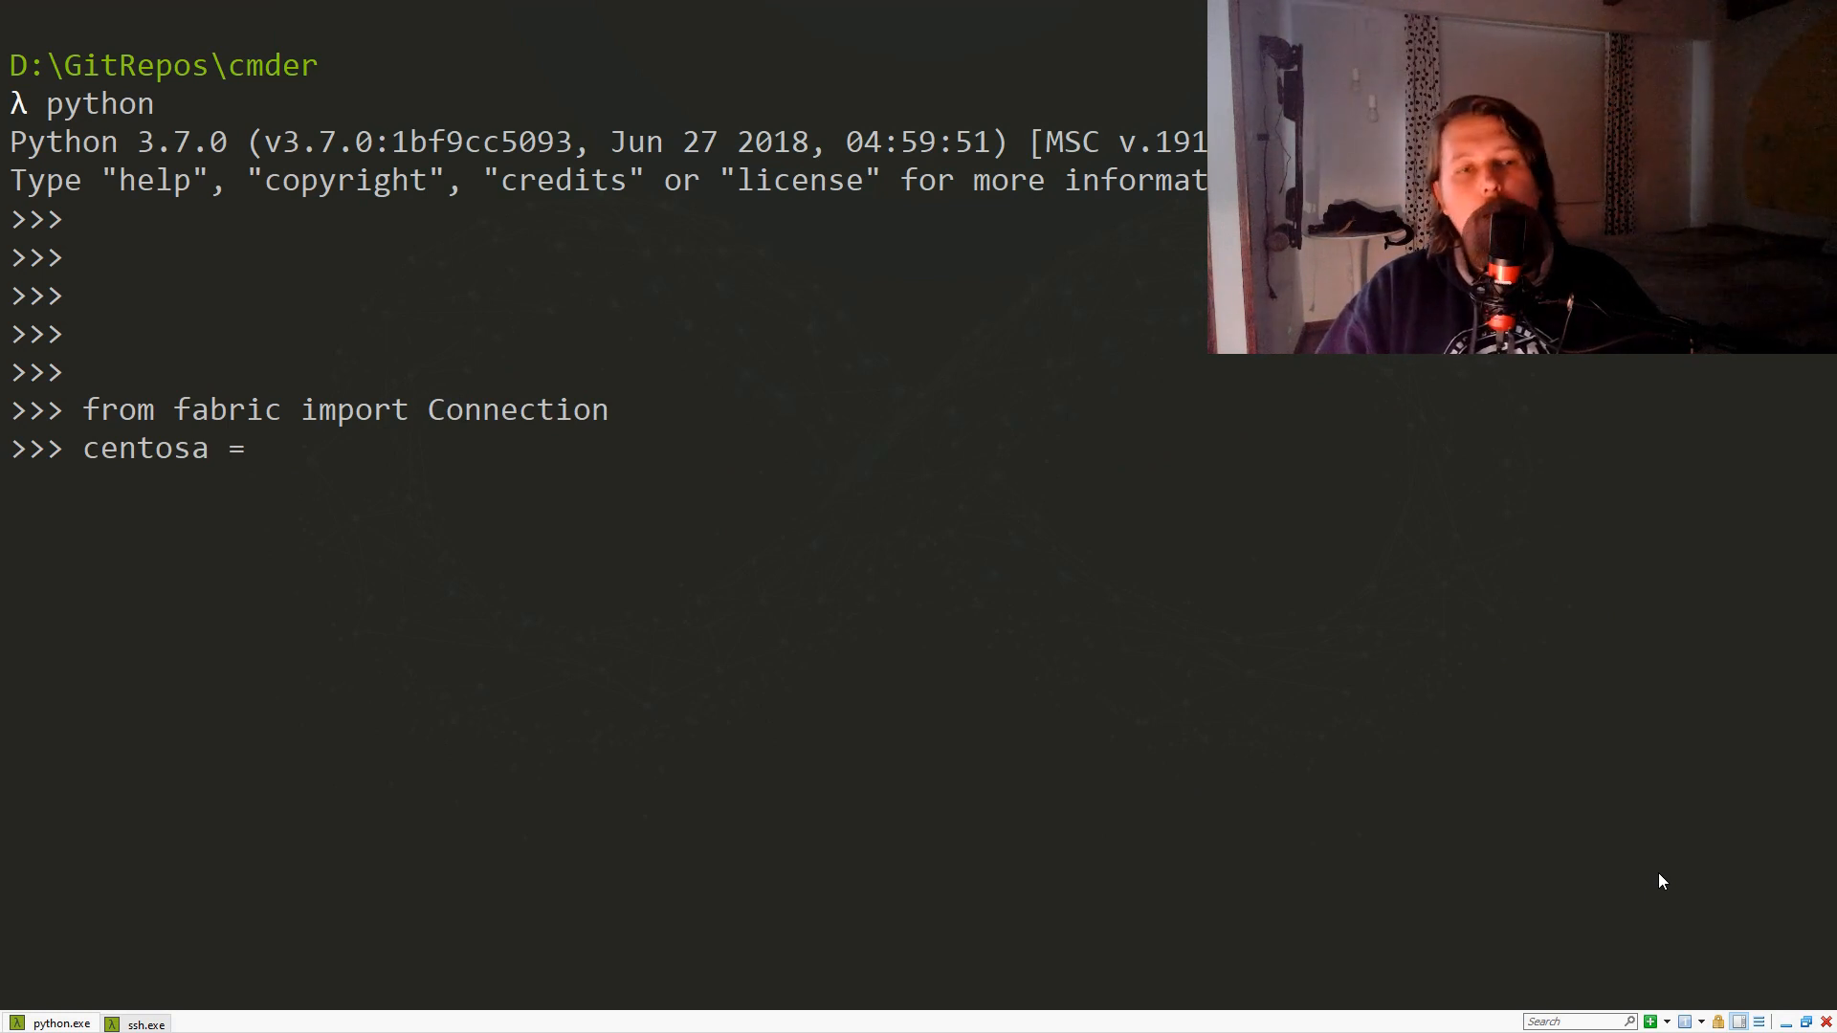
pyautogui.write('Connection')
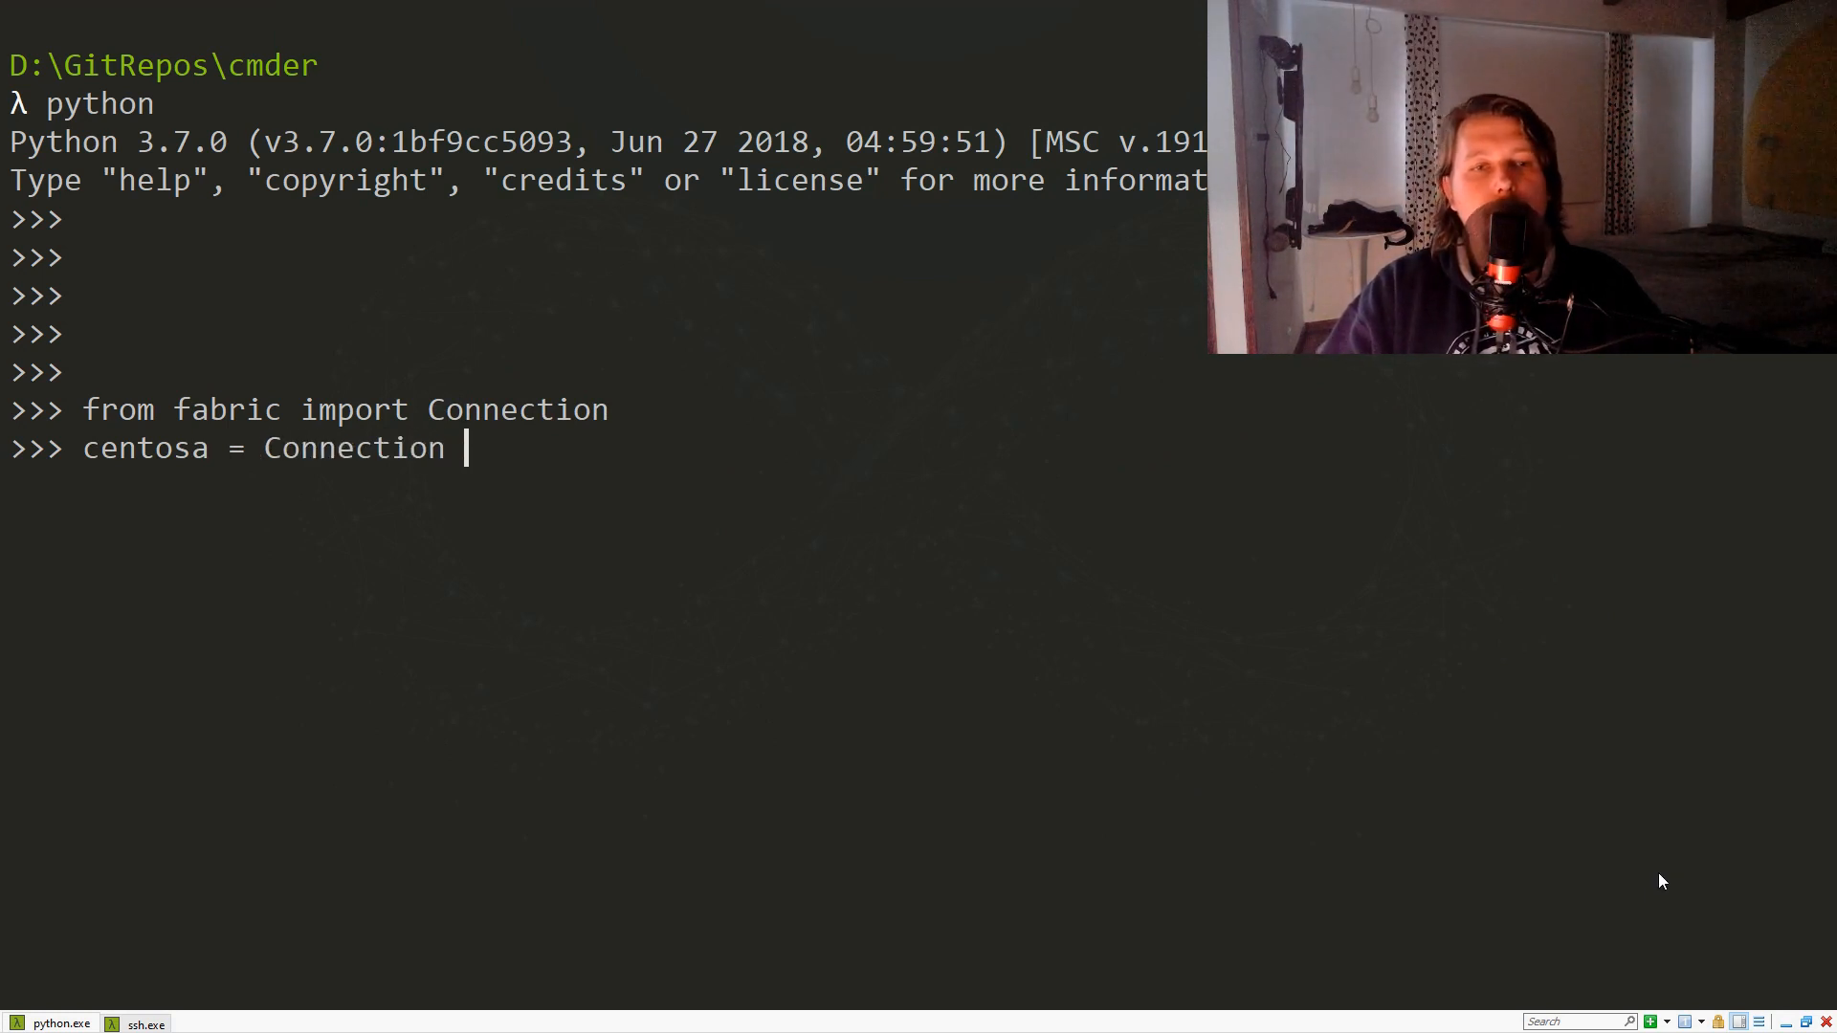
pyautogui.write('()')
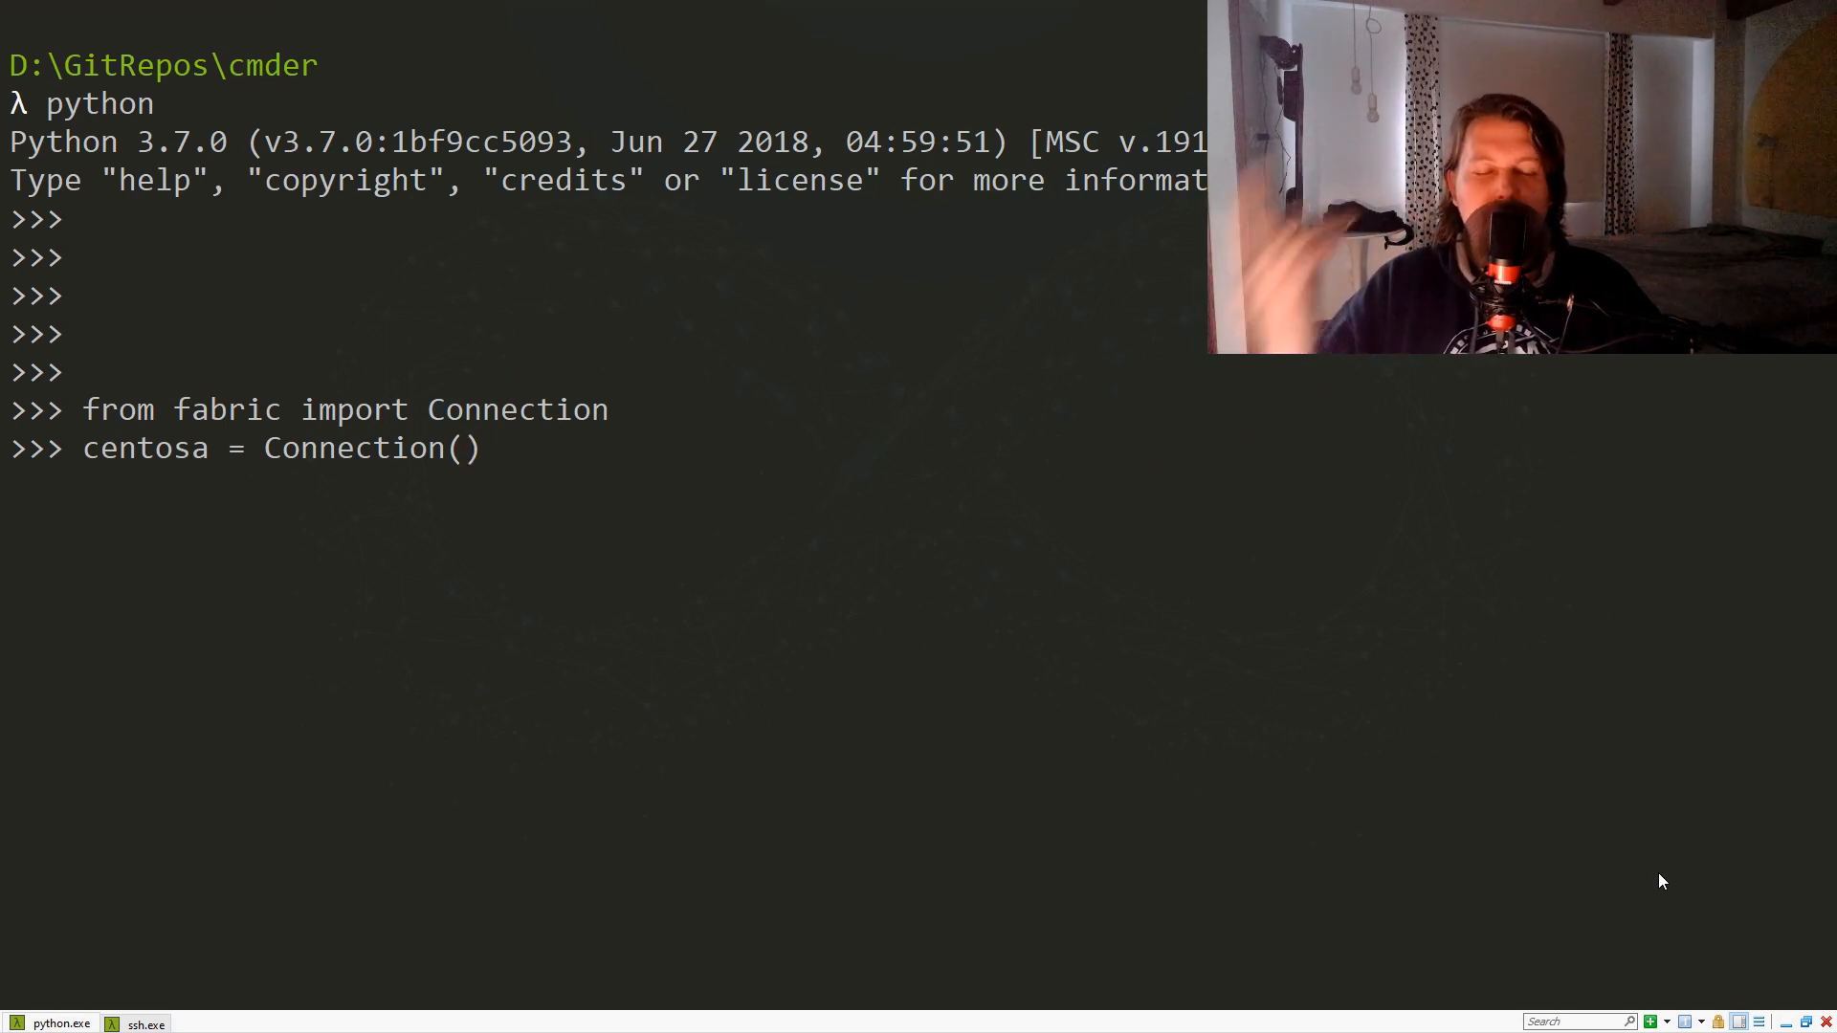
pyautogui.write('host = "')
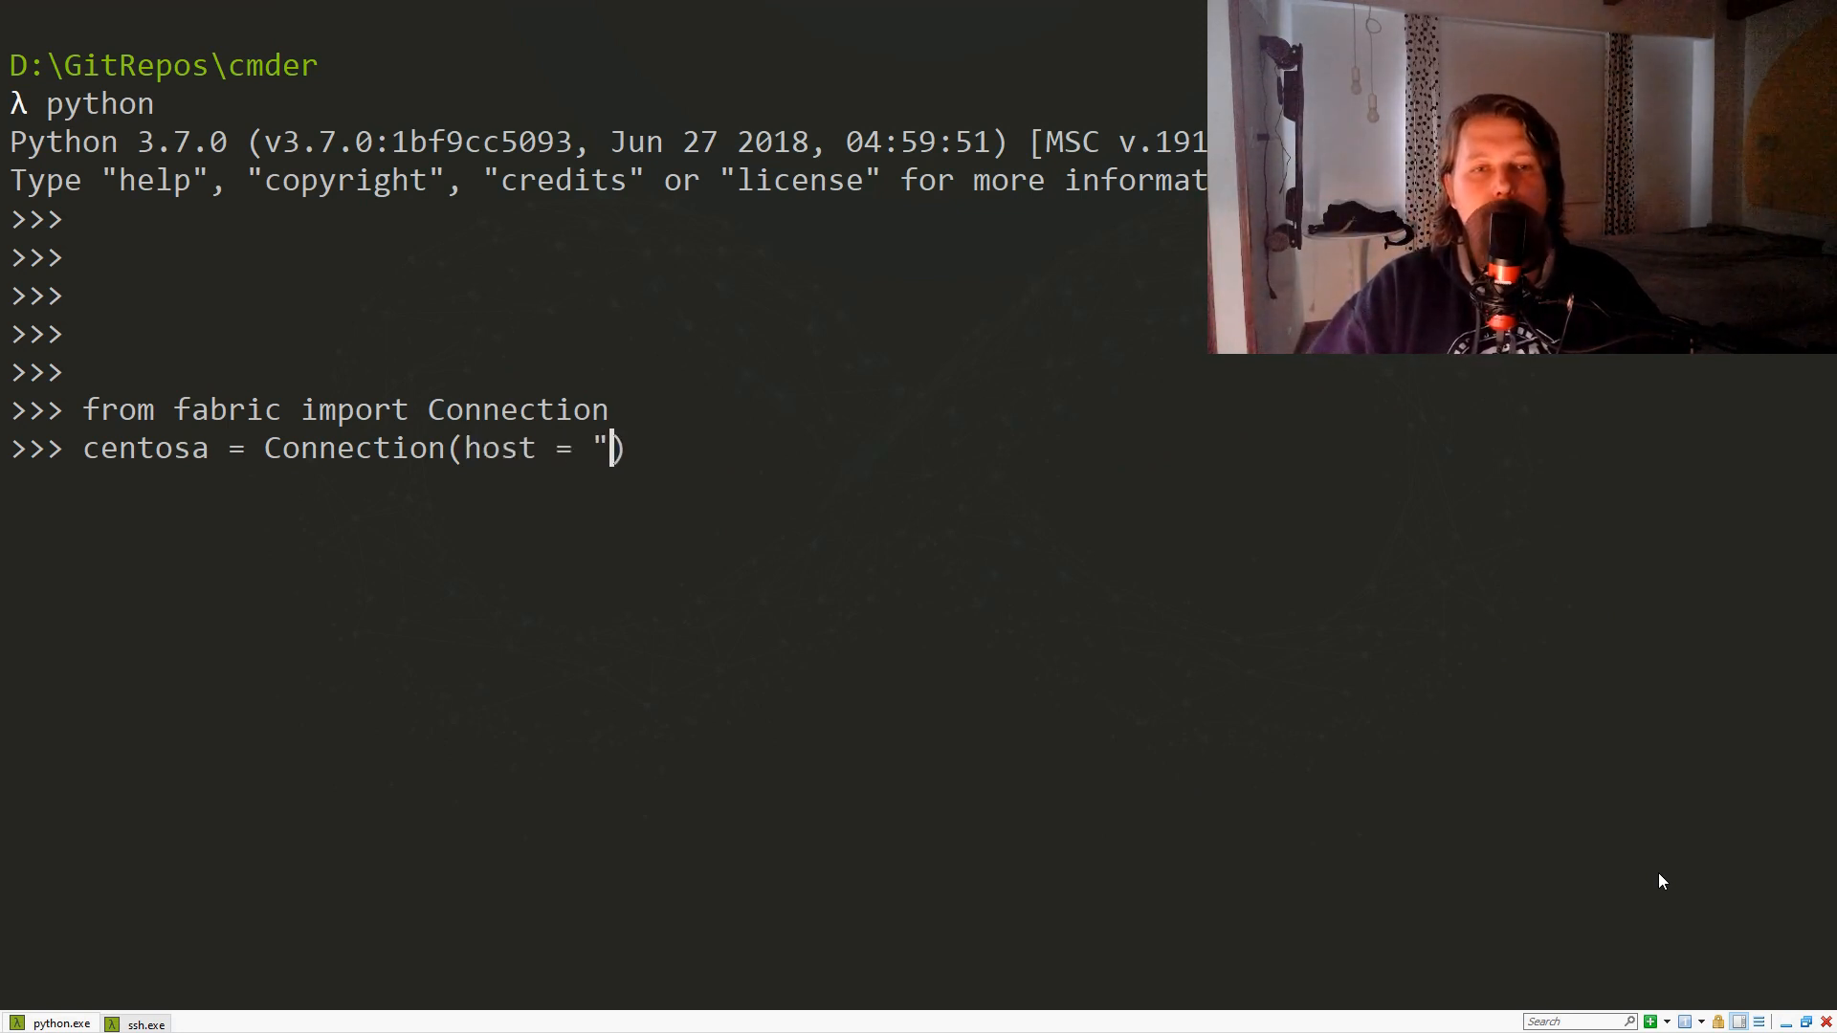
pyautogui.write('ansible@')
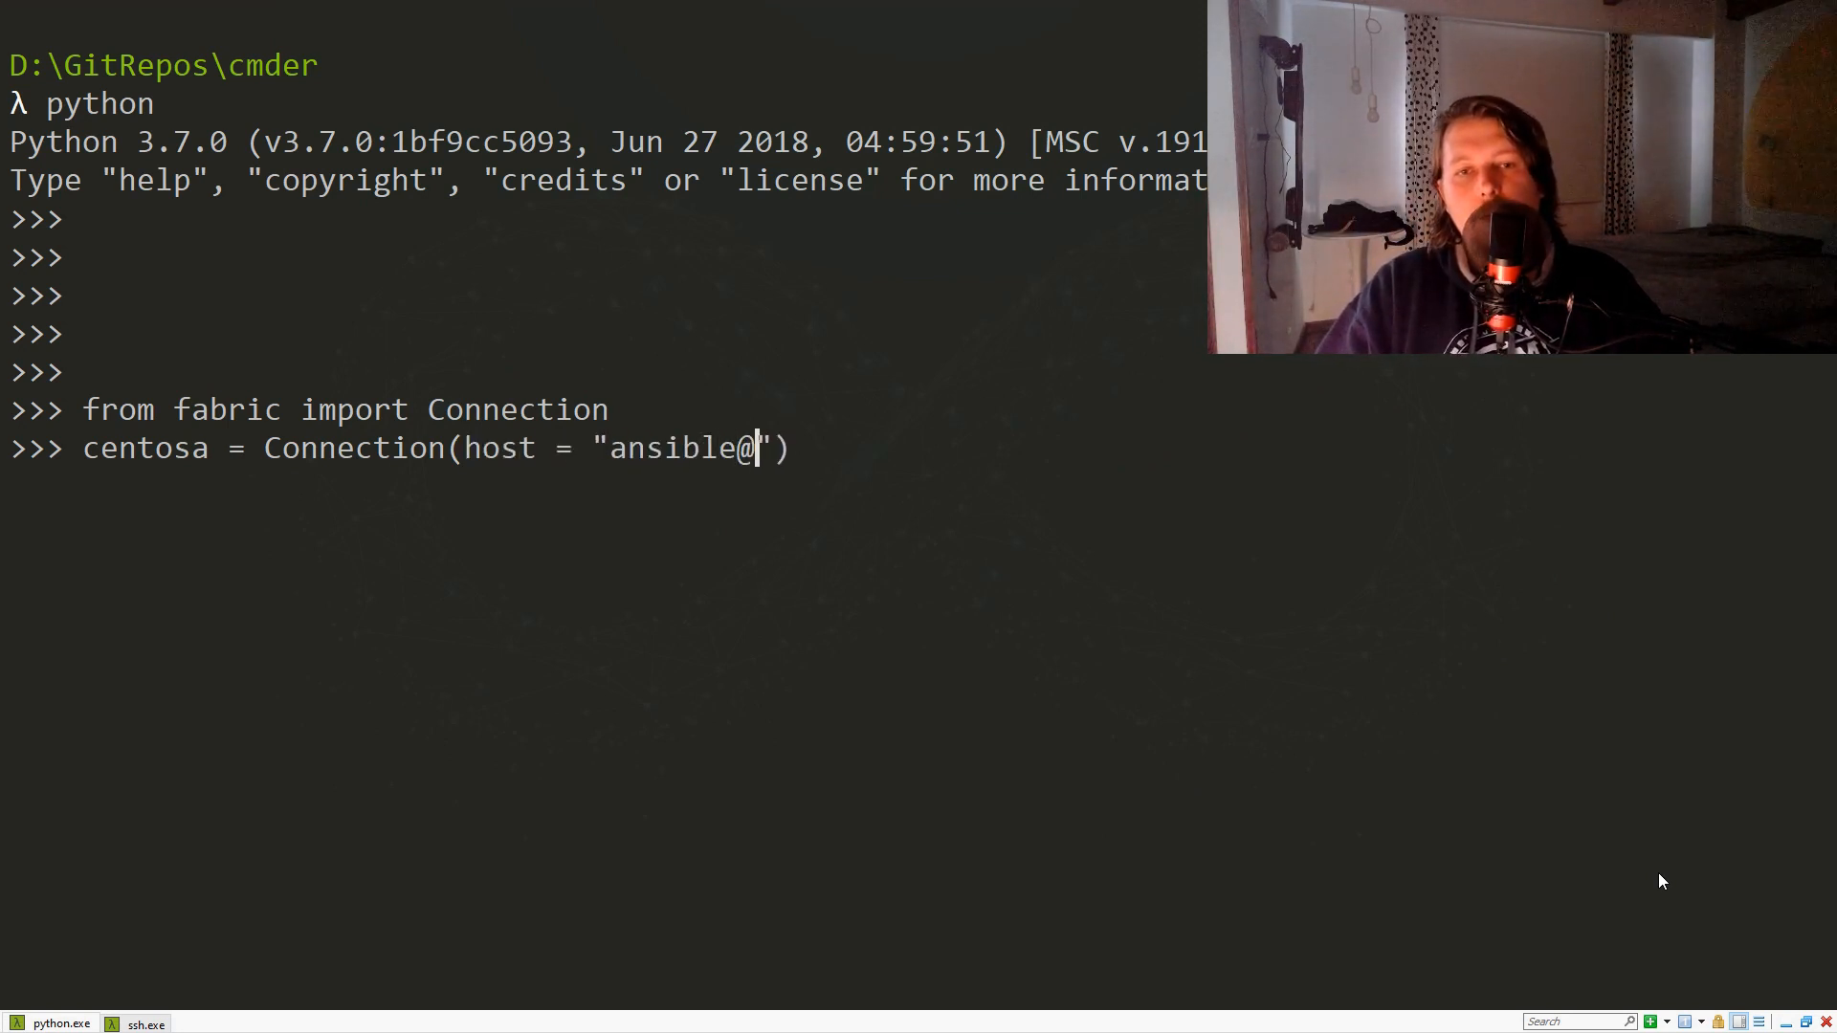
pyautogui.write('centosa')
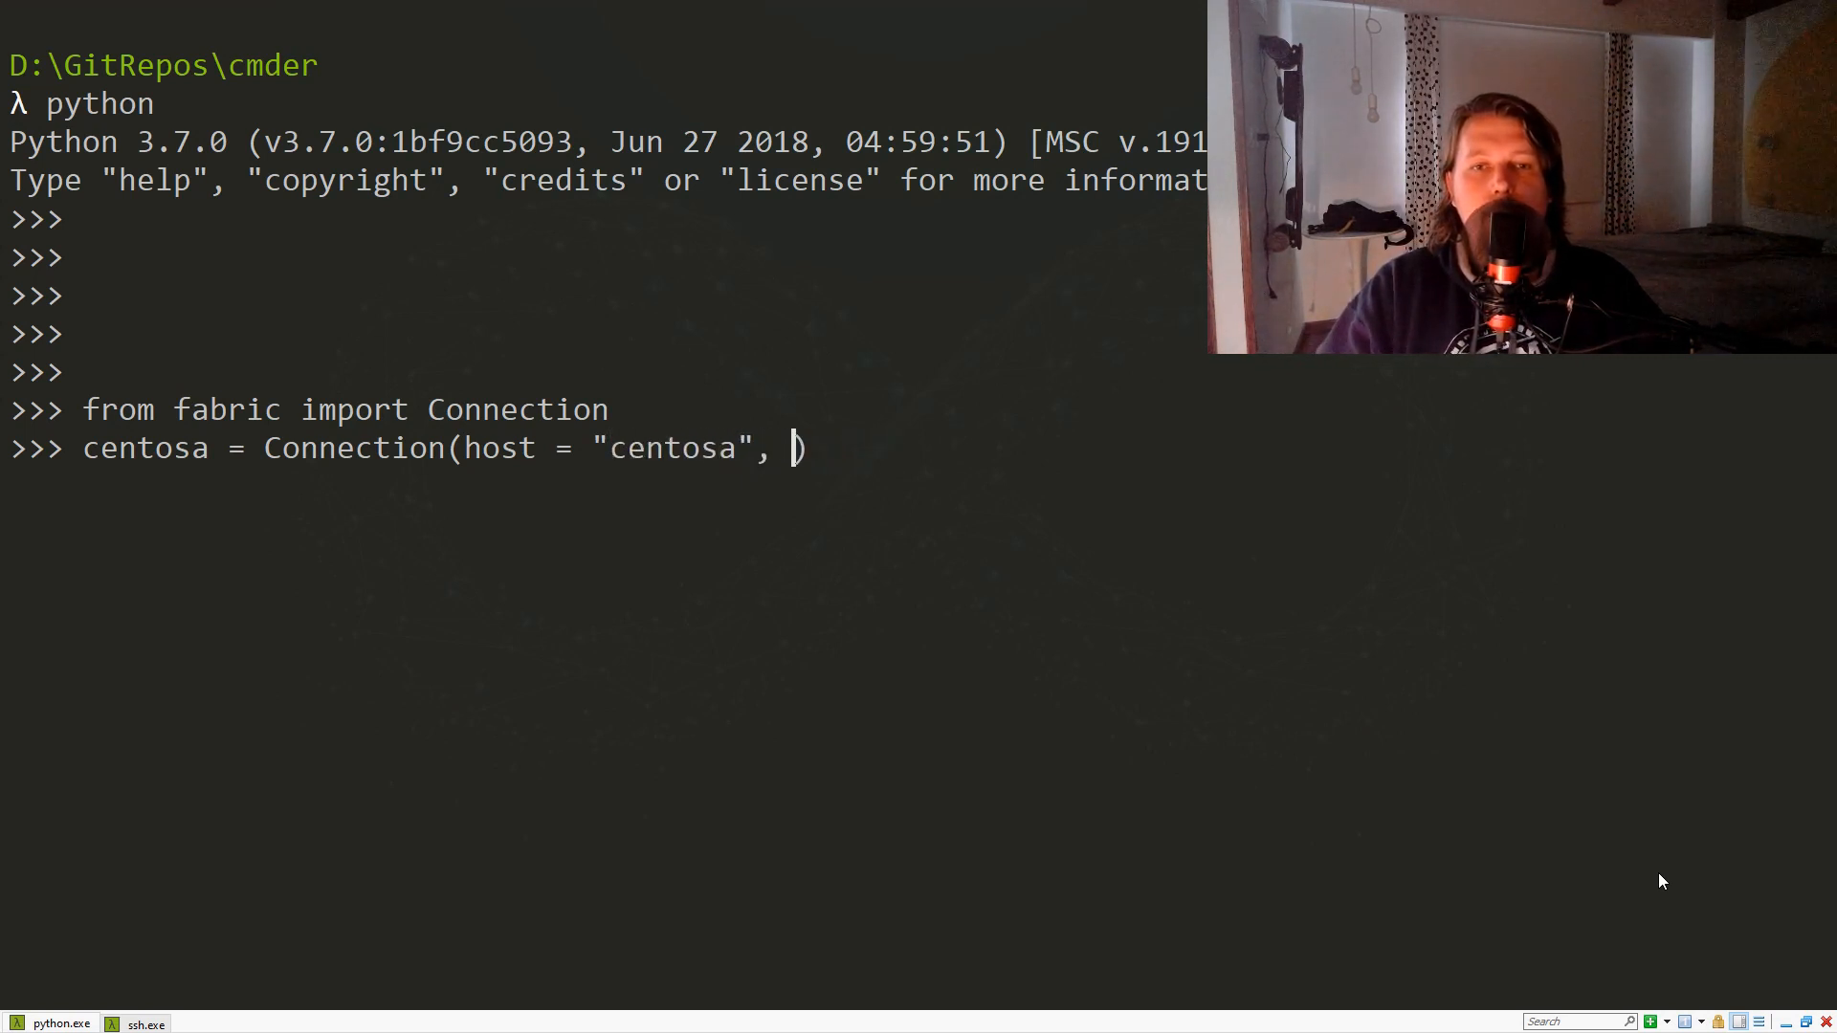
pyautogui.write('user = "ansible",')
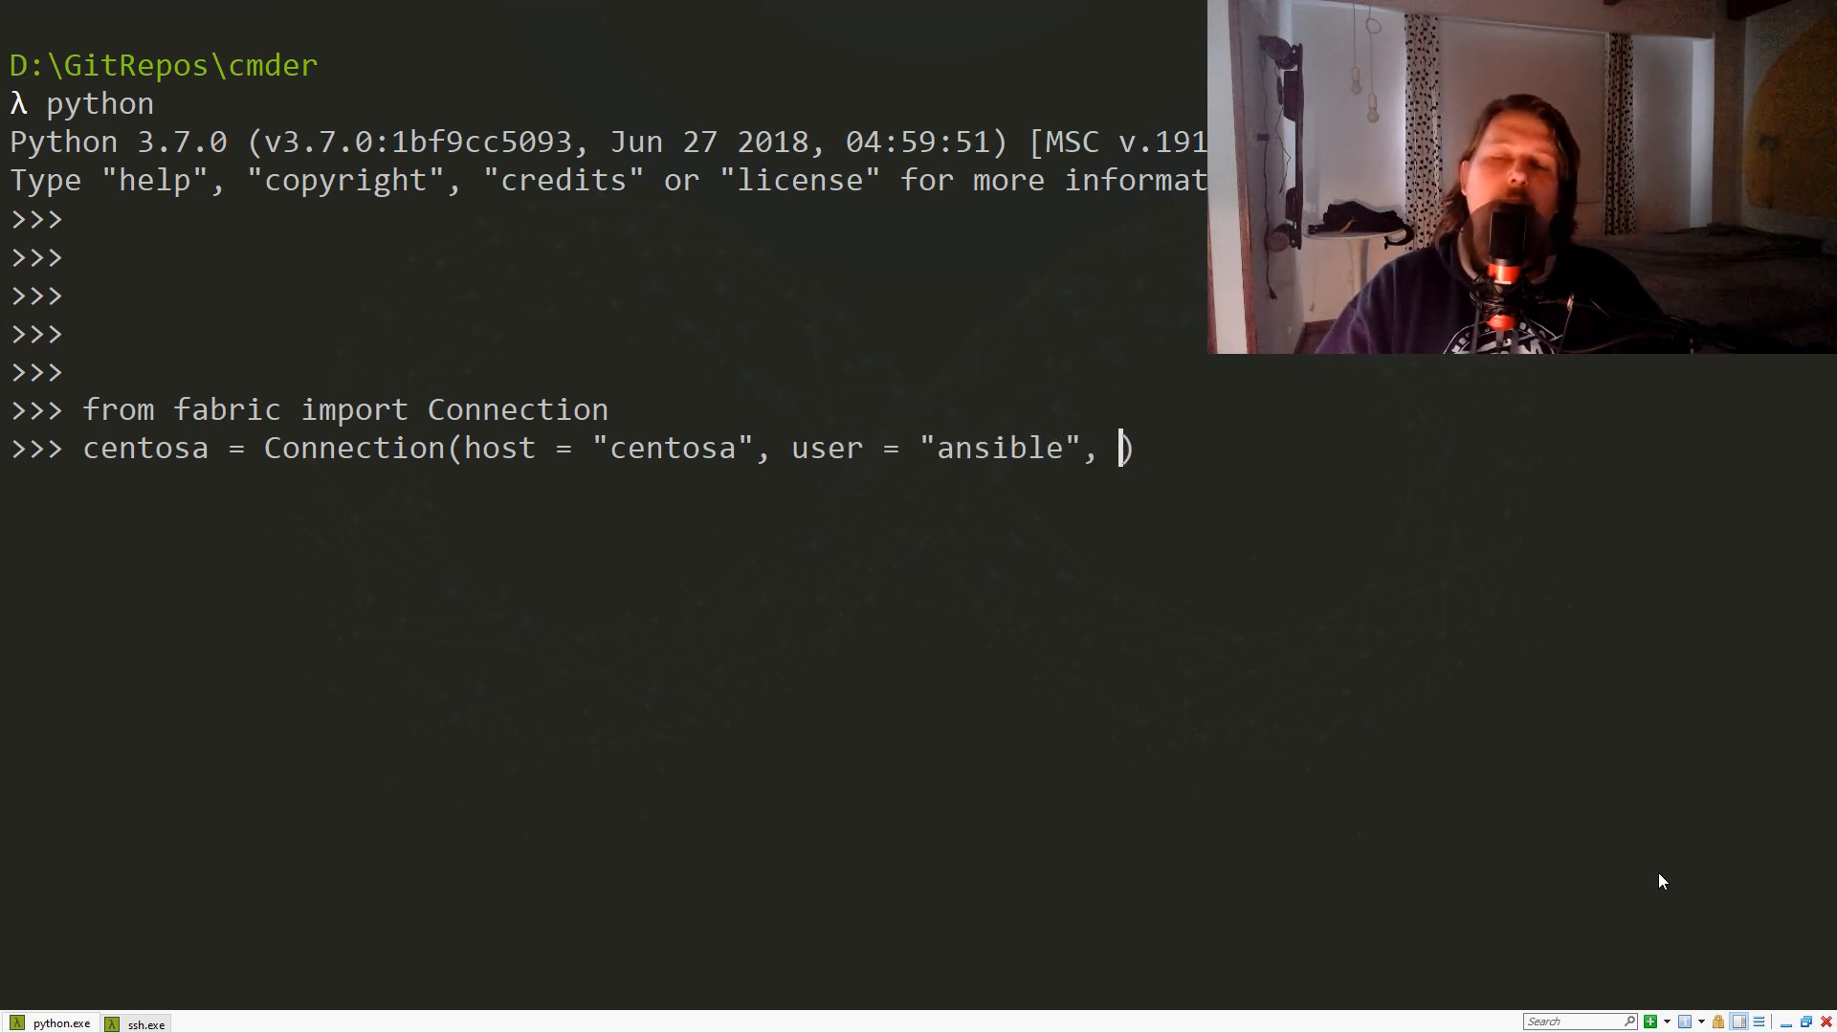
# Add connect_kwargs with a "key_filename" entry holding an empty list.
pyautogui.write('connect_')
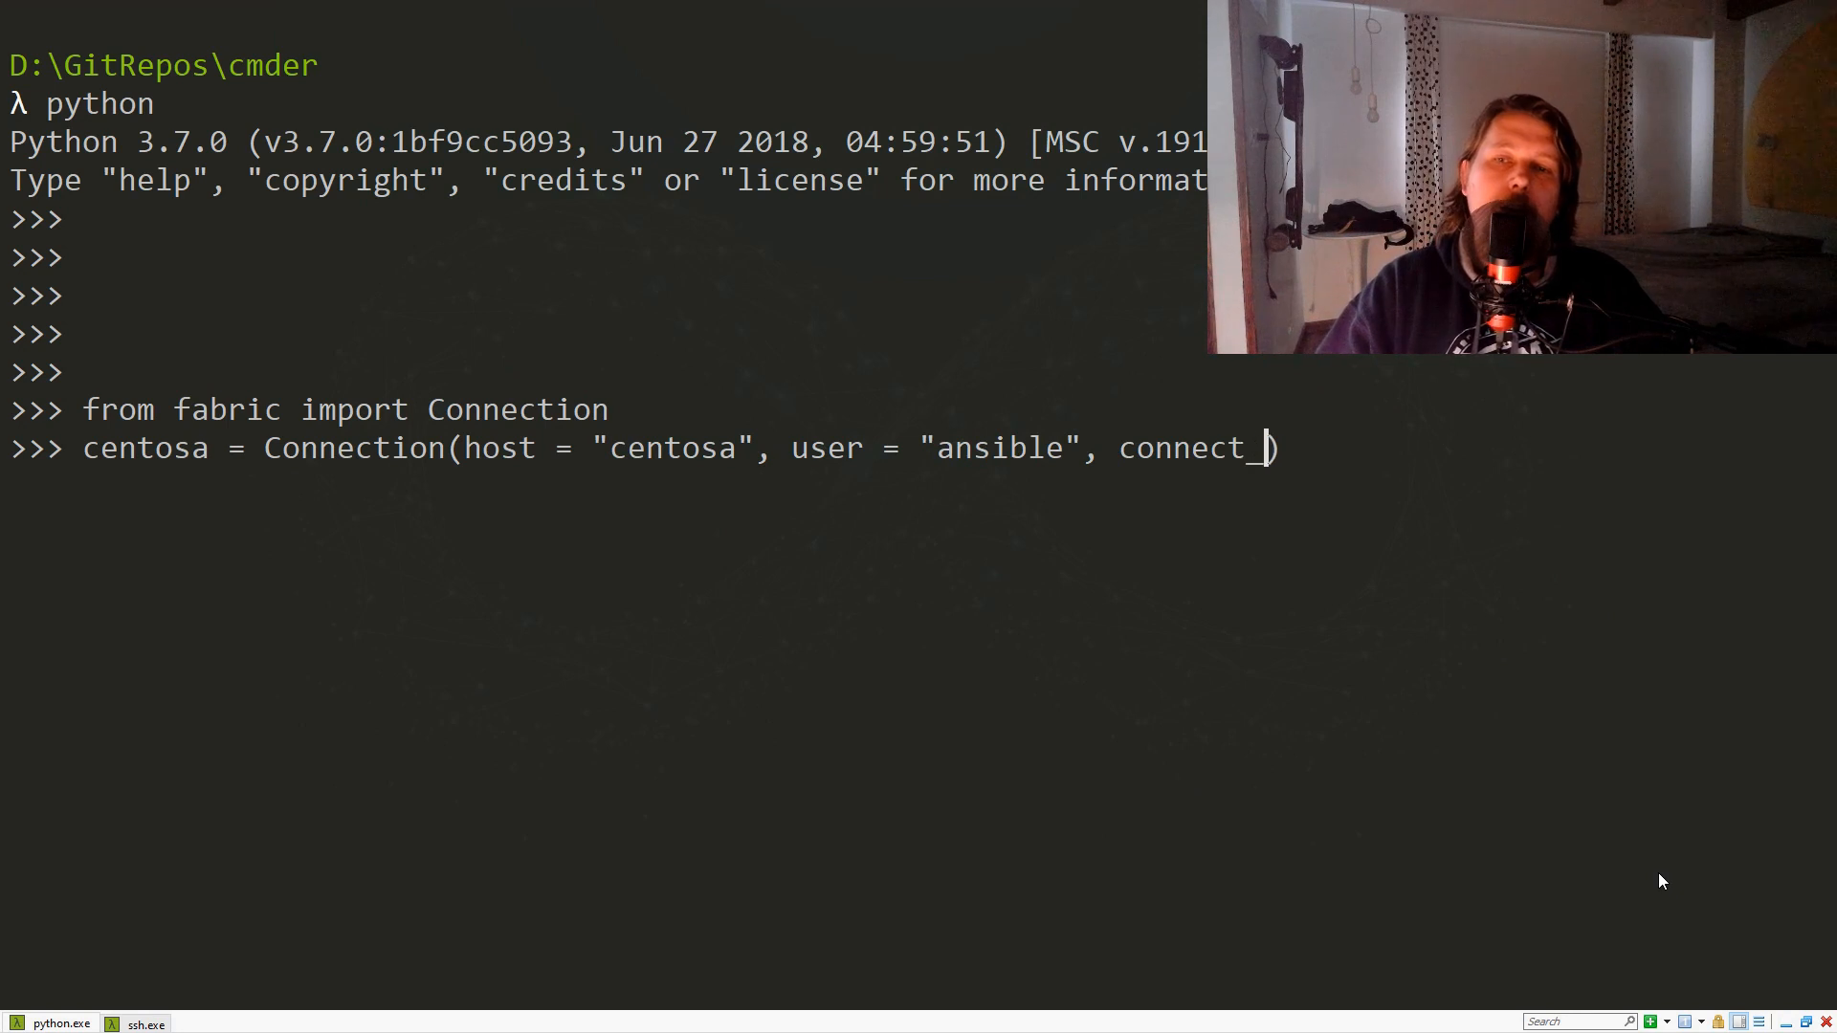
pyautogui.write('kwa')
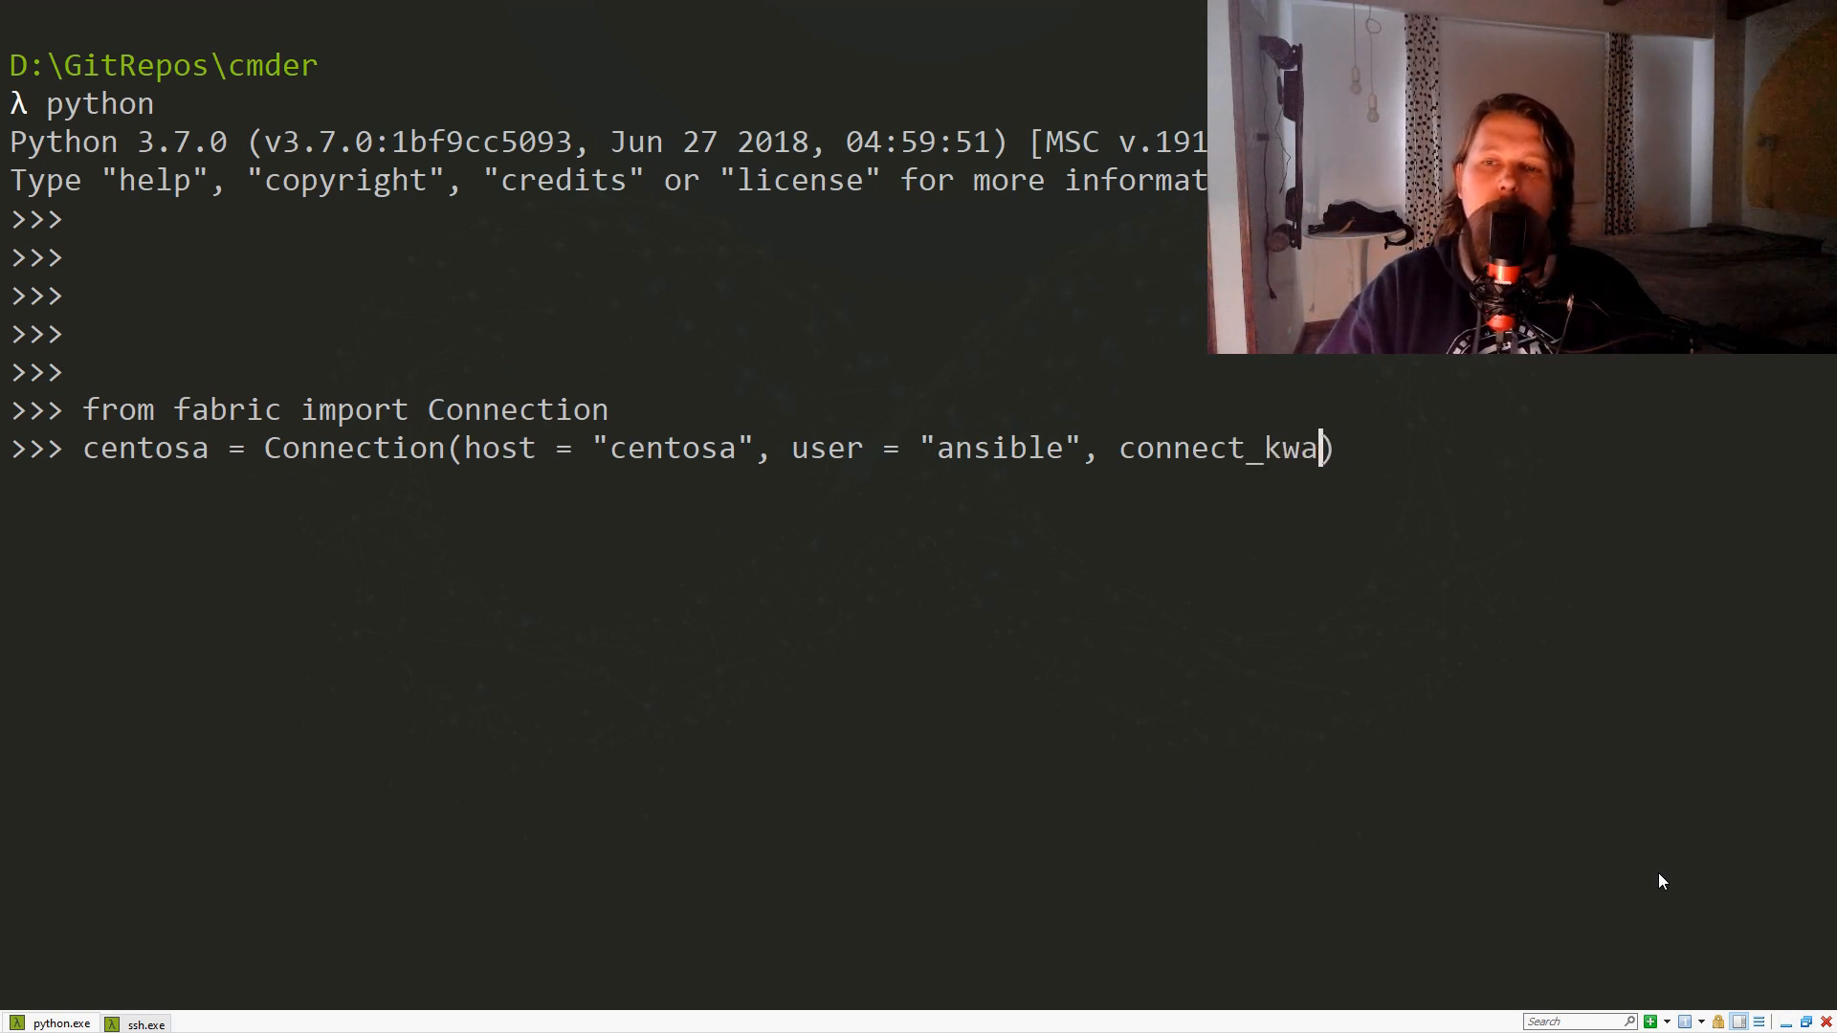
pyautogui.write('rgs = {}')
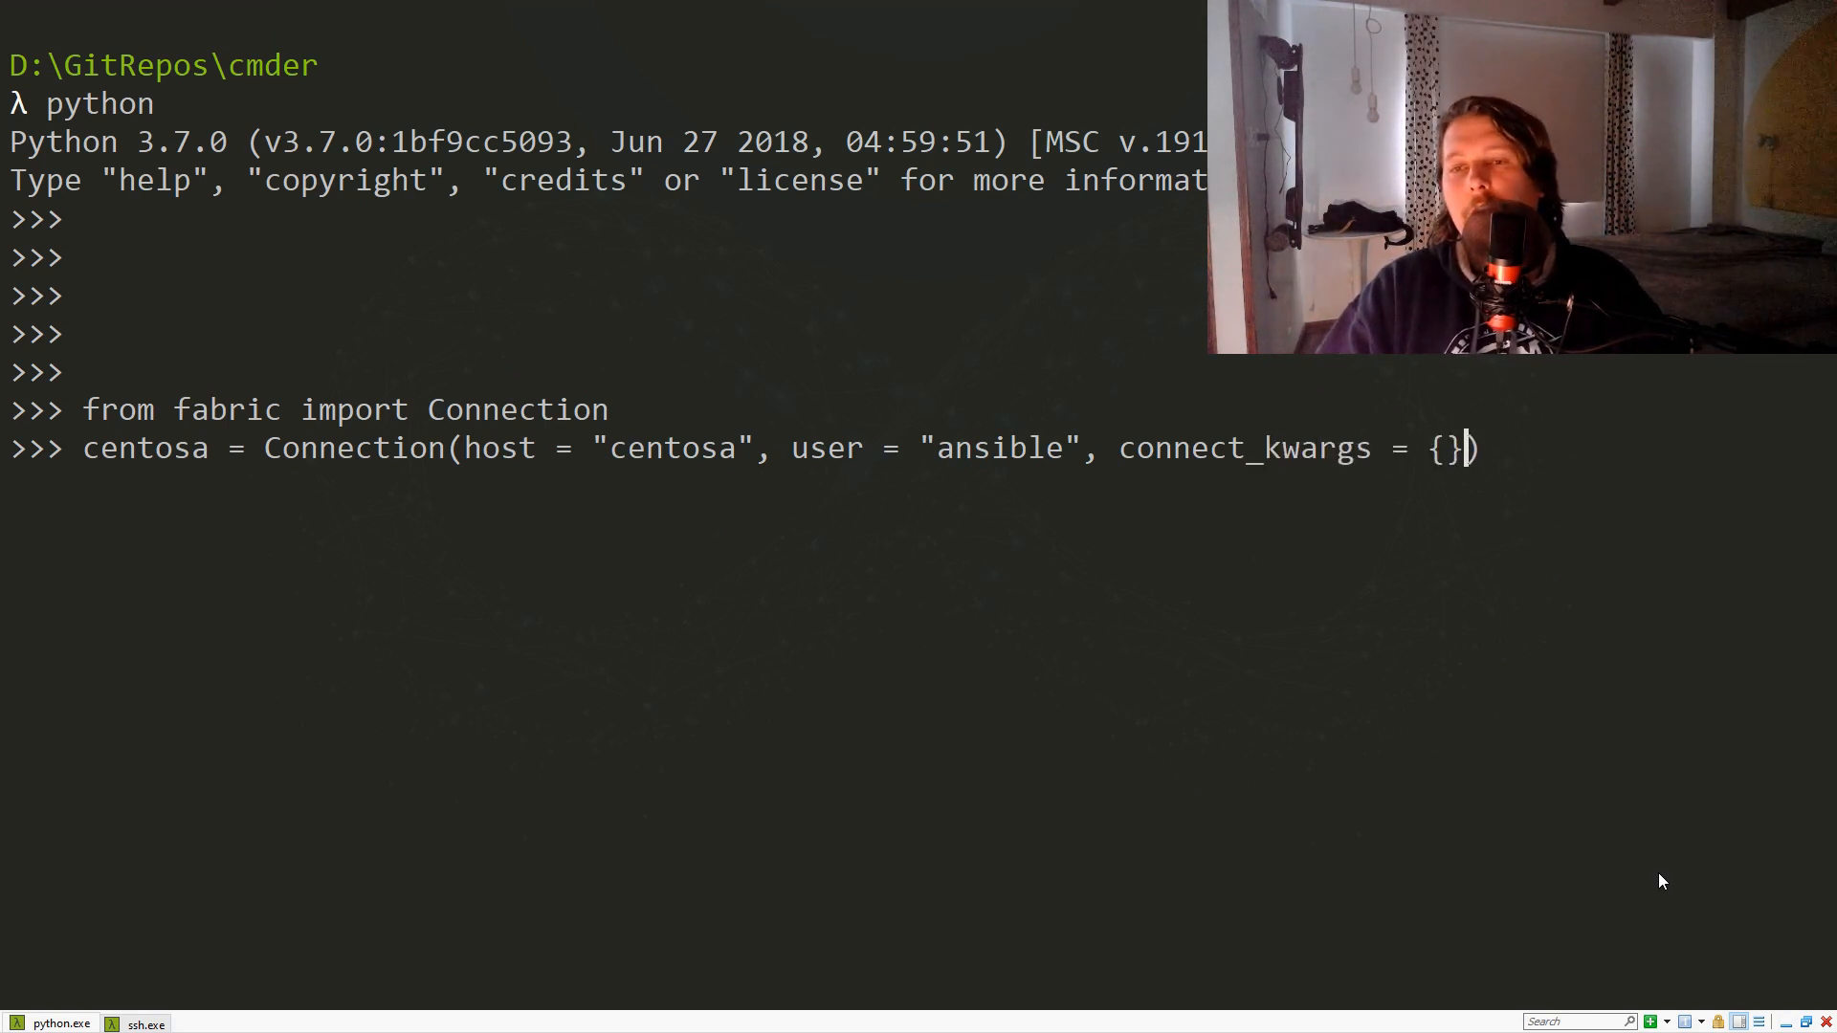
pyautogui.write('"')
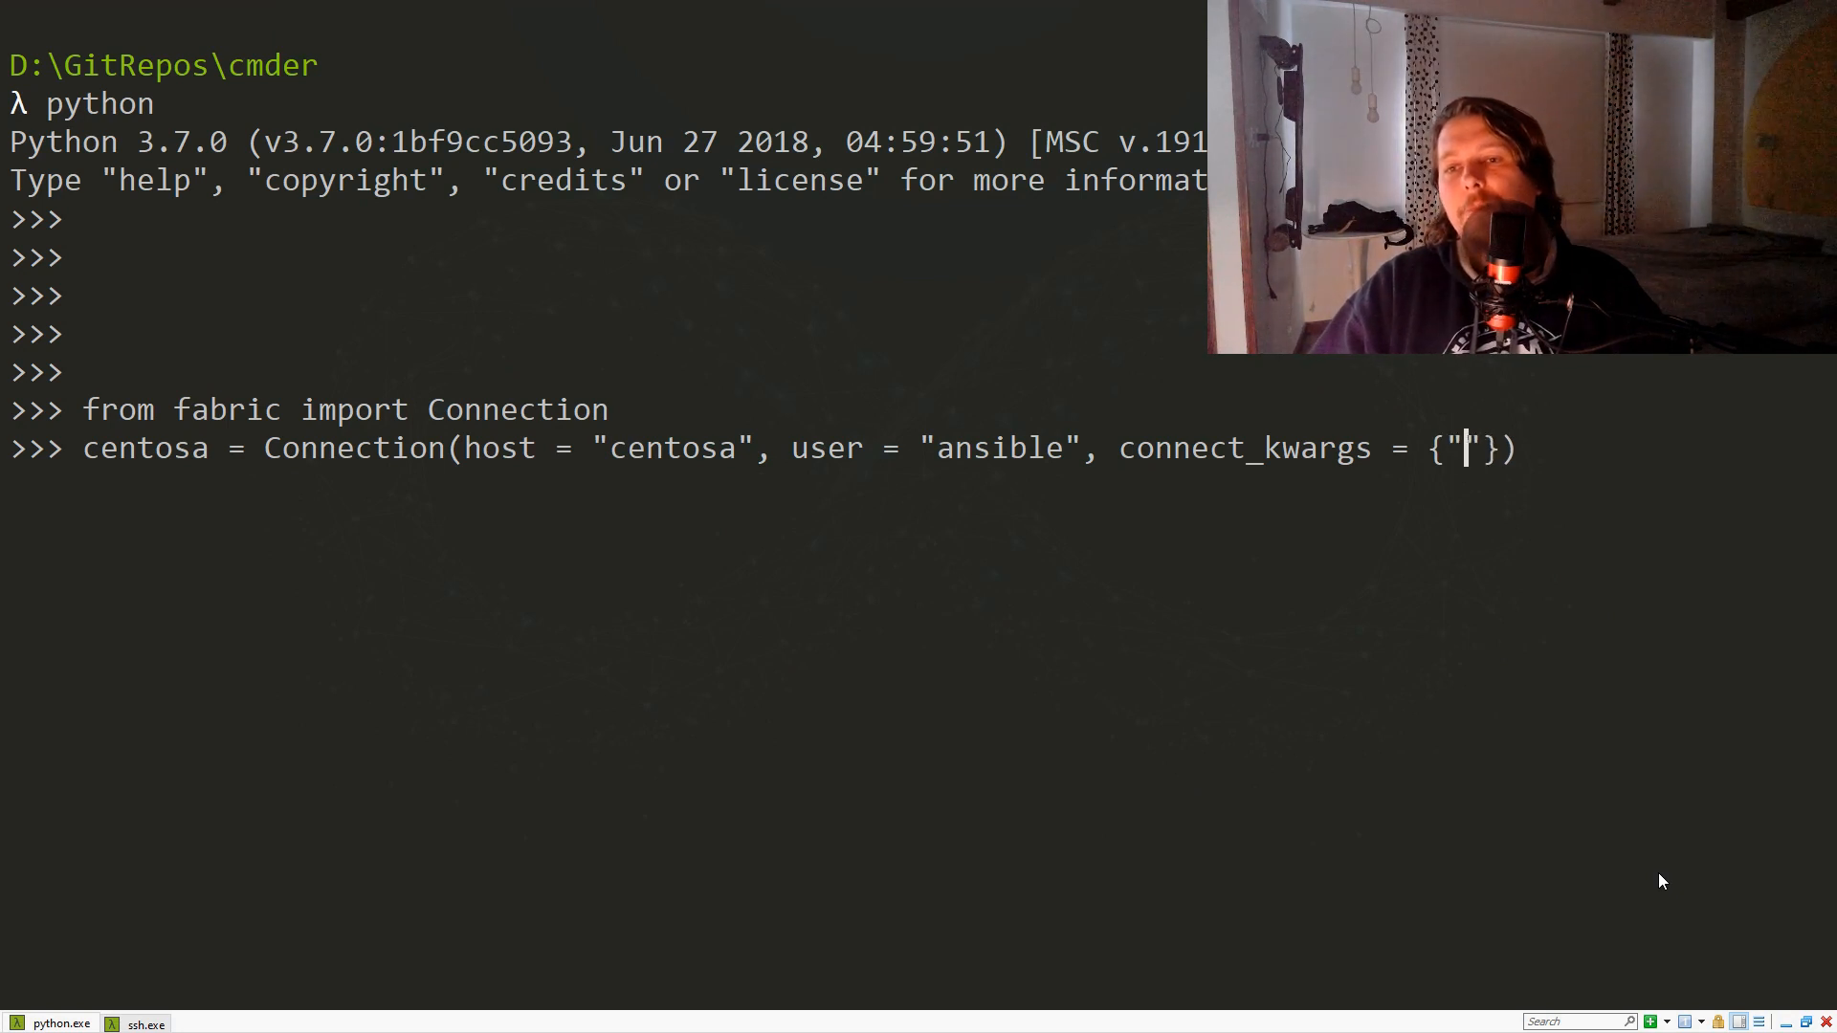
pyautogui.write('key_filen')
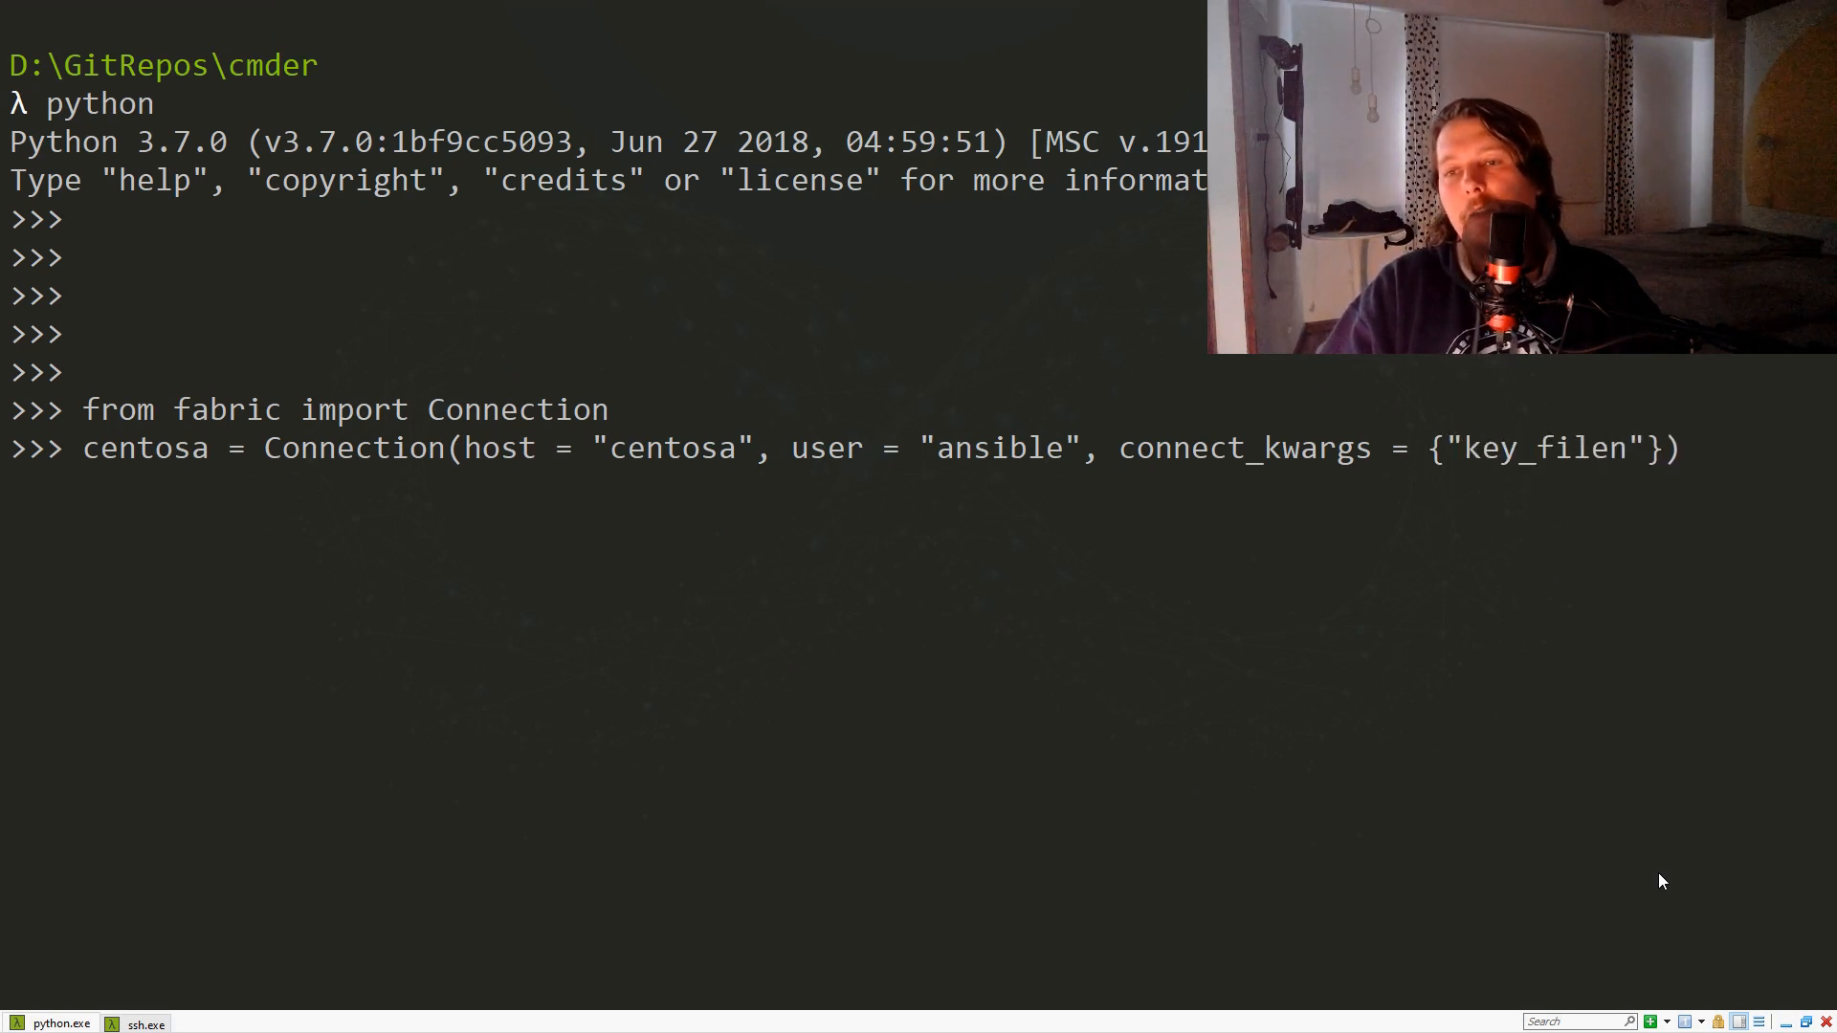
pyautogui.write('ame":')
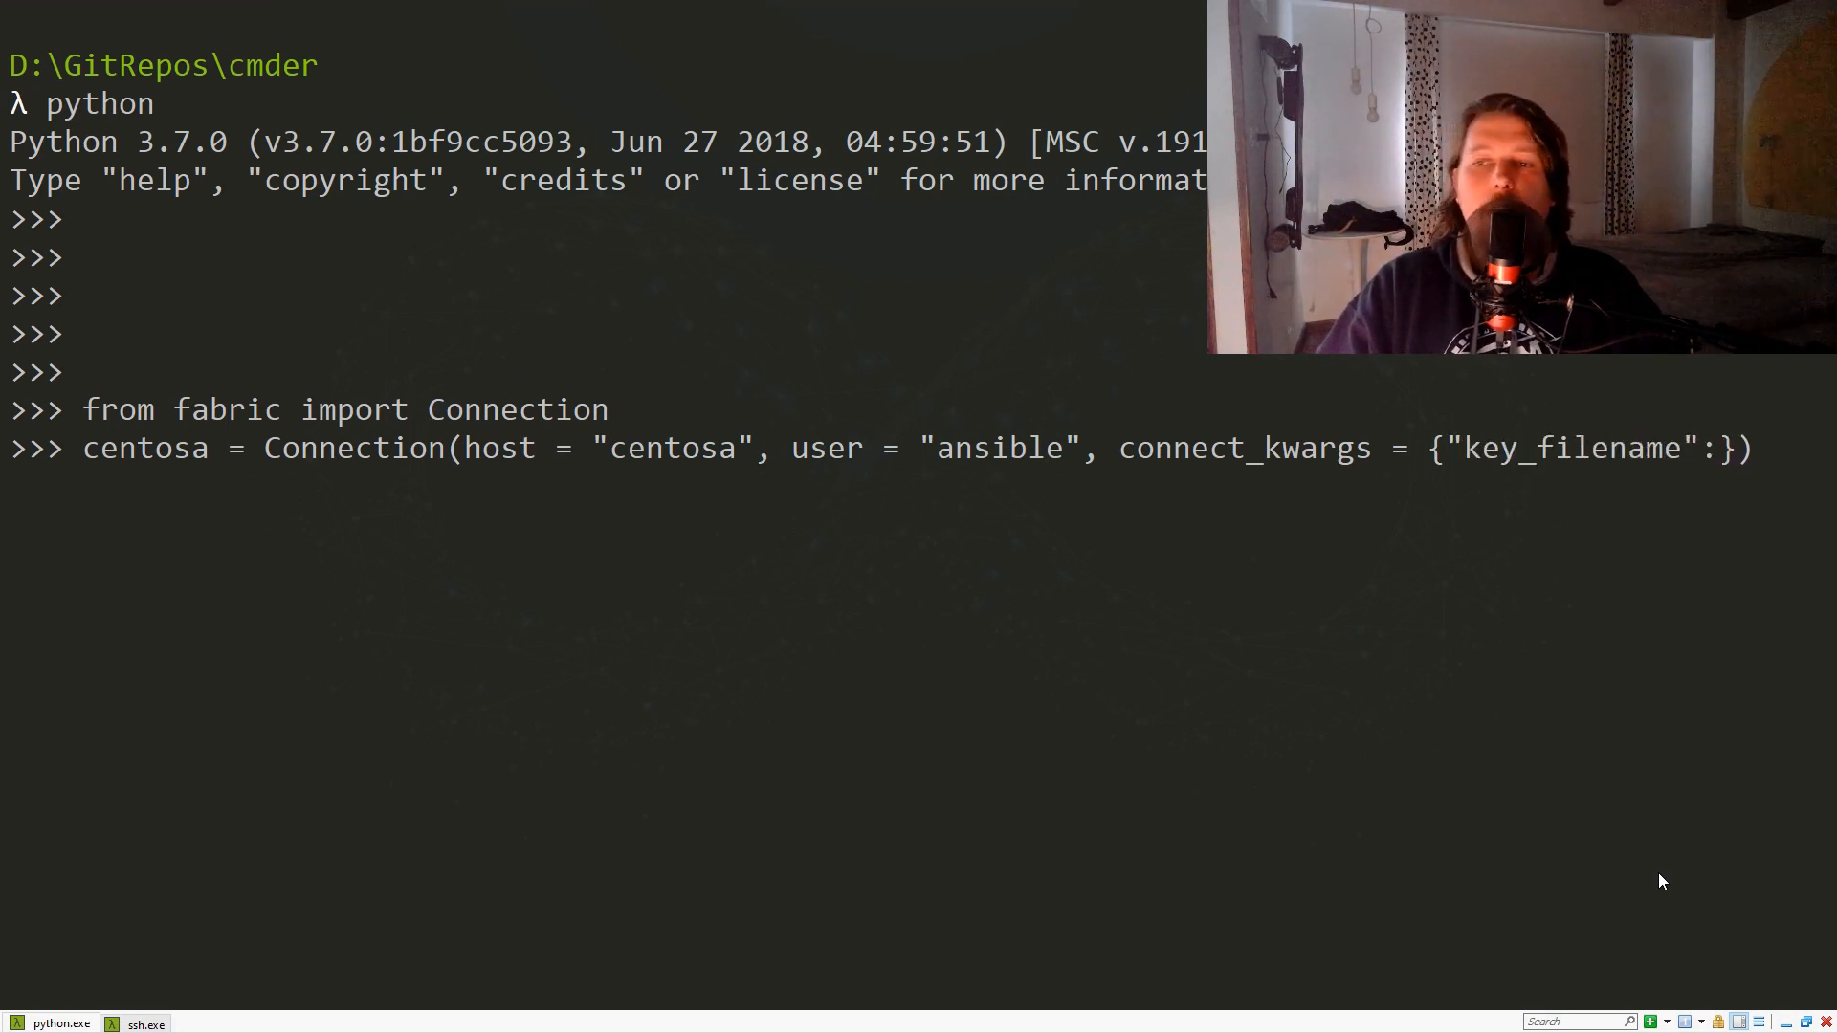
pyautogui.write('[')
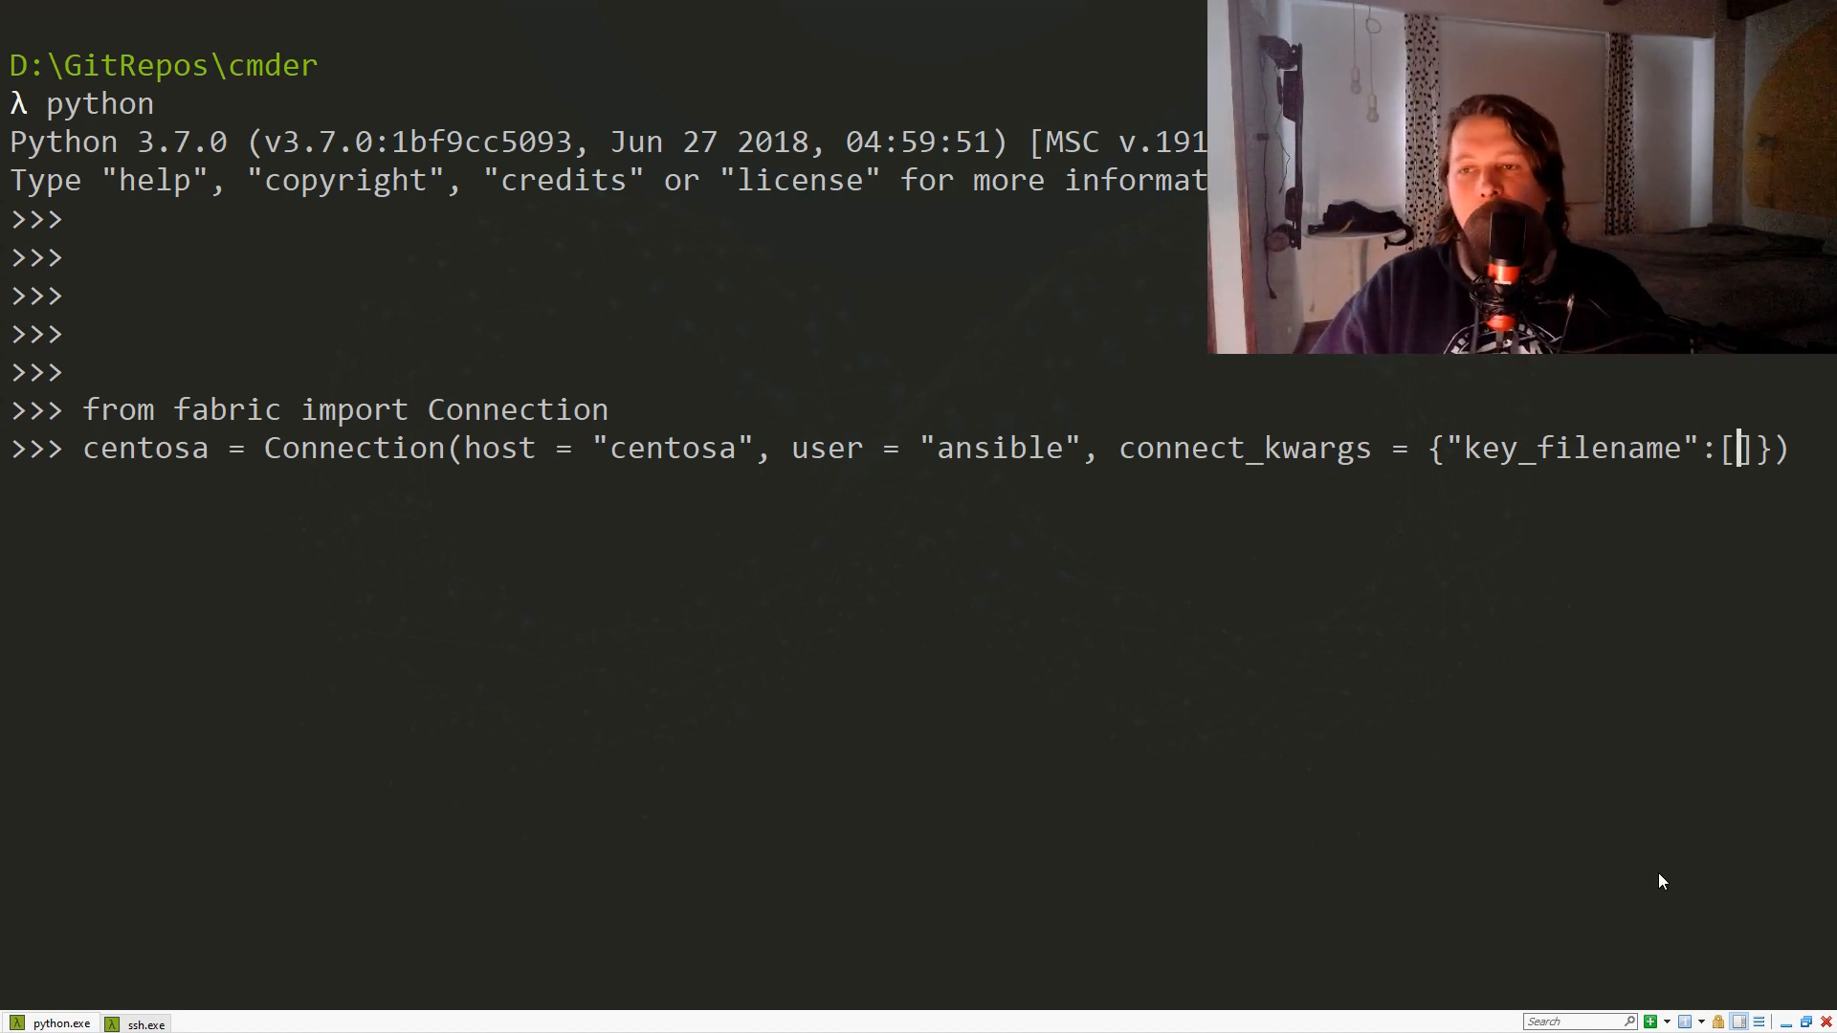
pyautogui.click(143, 1021)
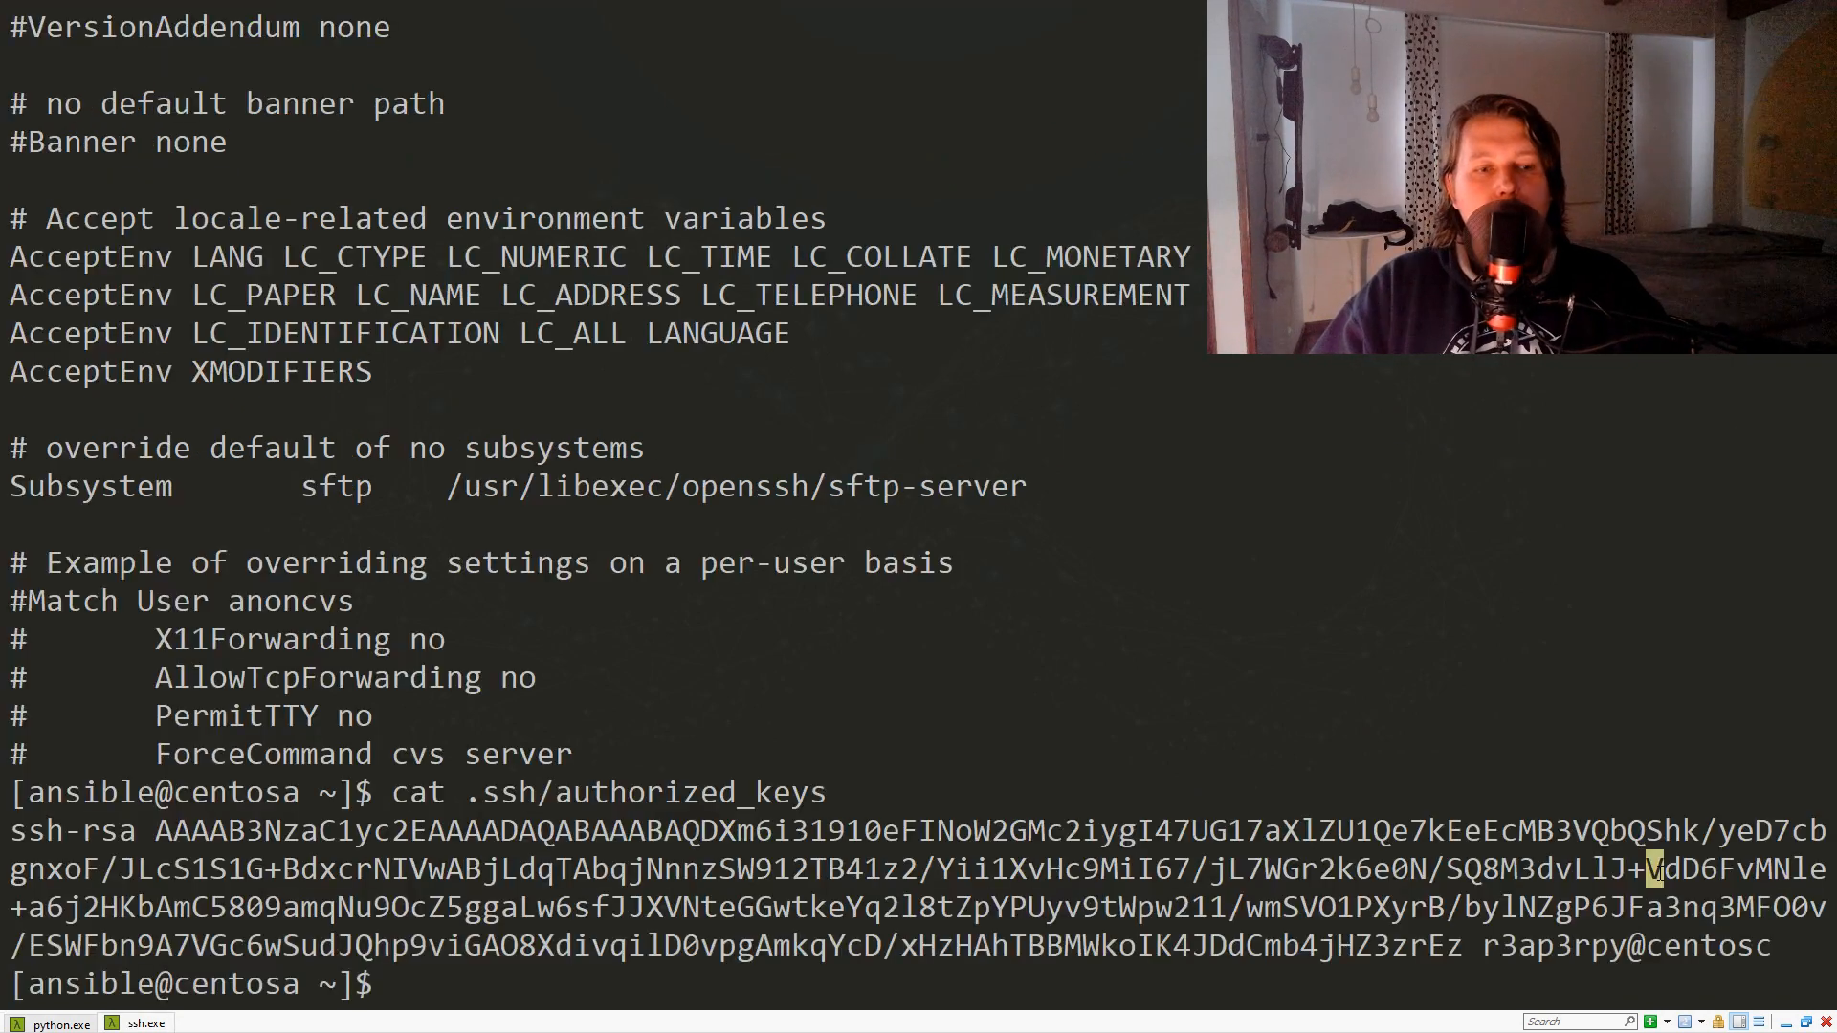
pyautogui.write('exit')
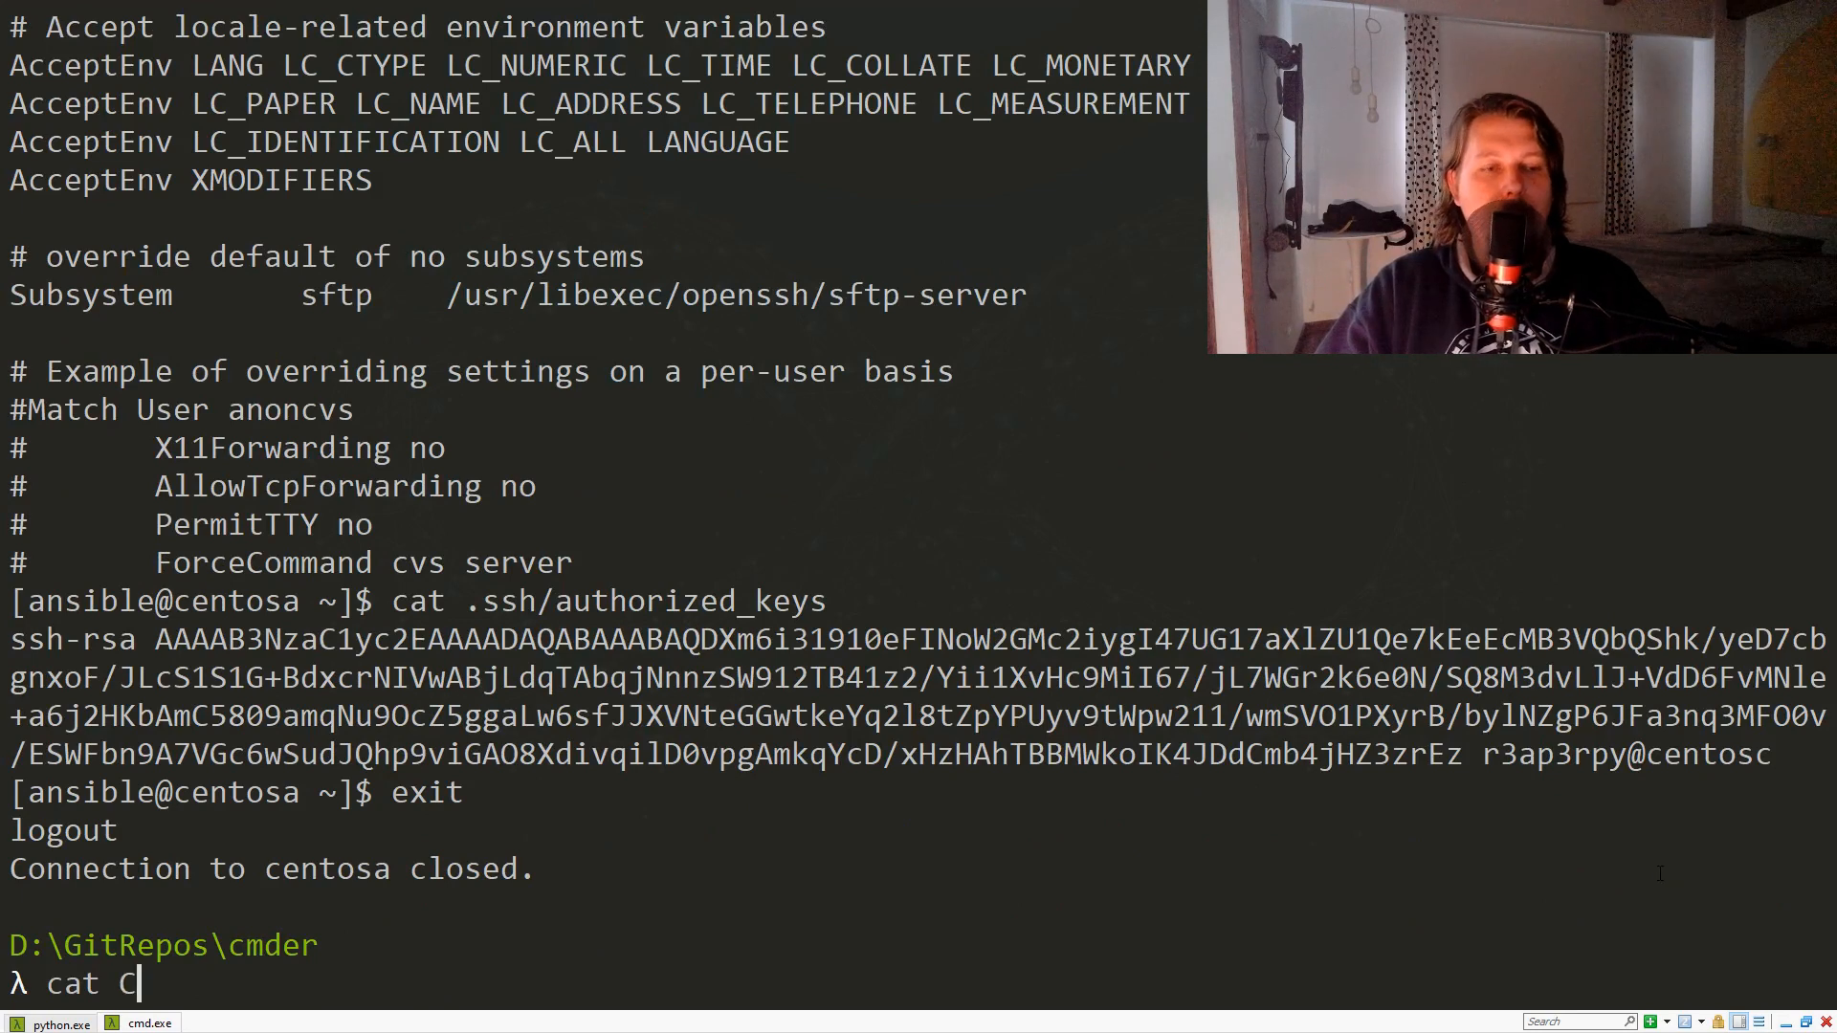
pyautogui.write(':\\Users\\r3ap3rpy\\')
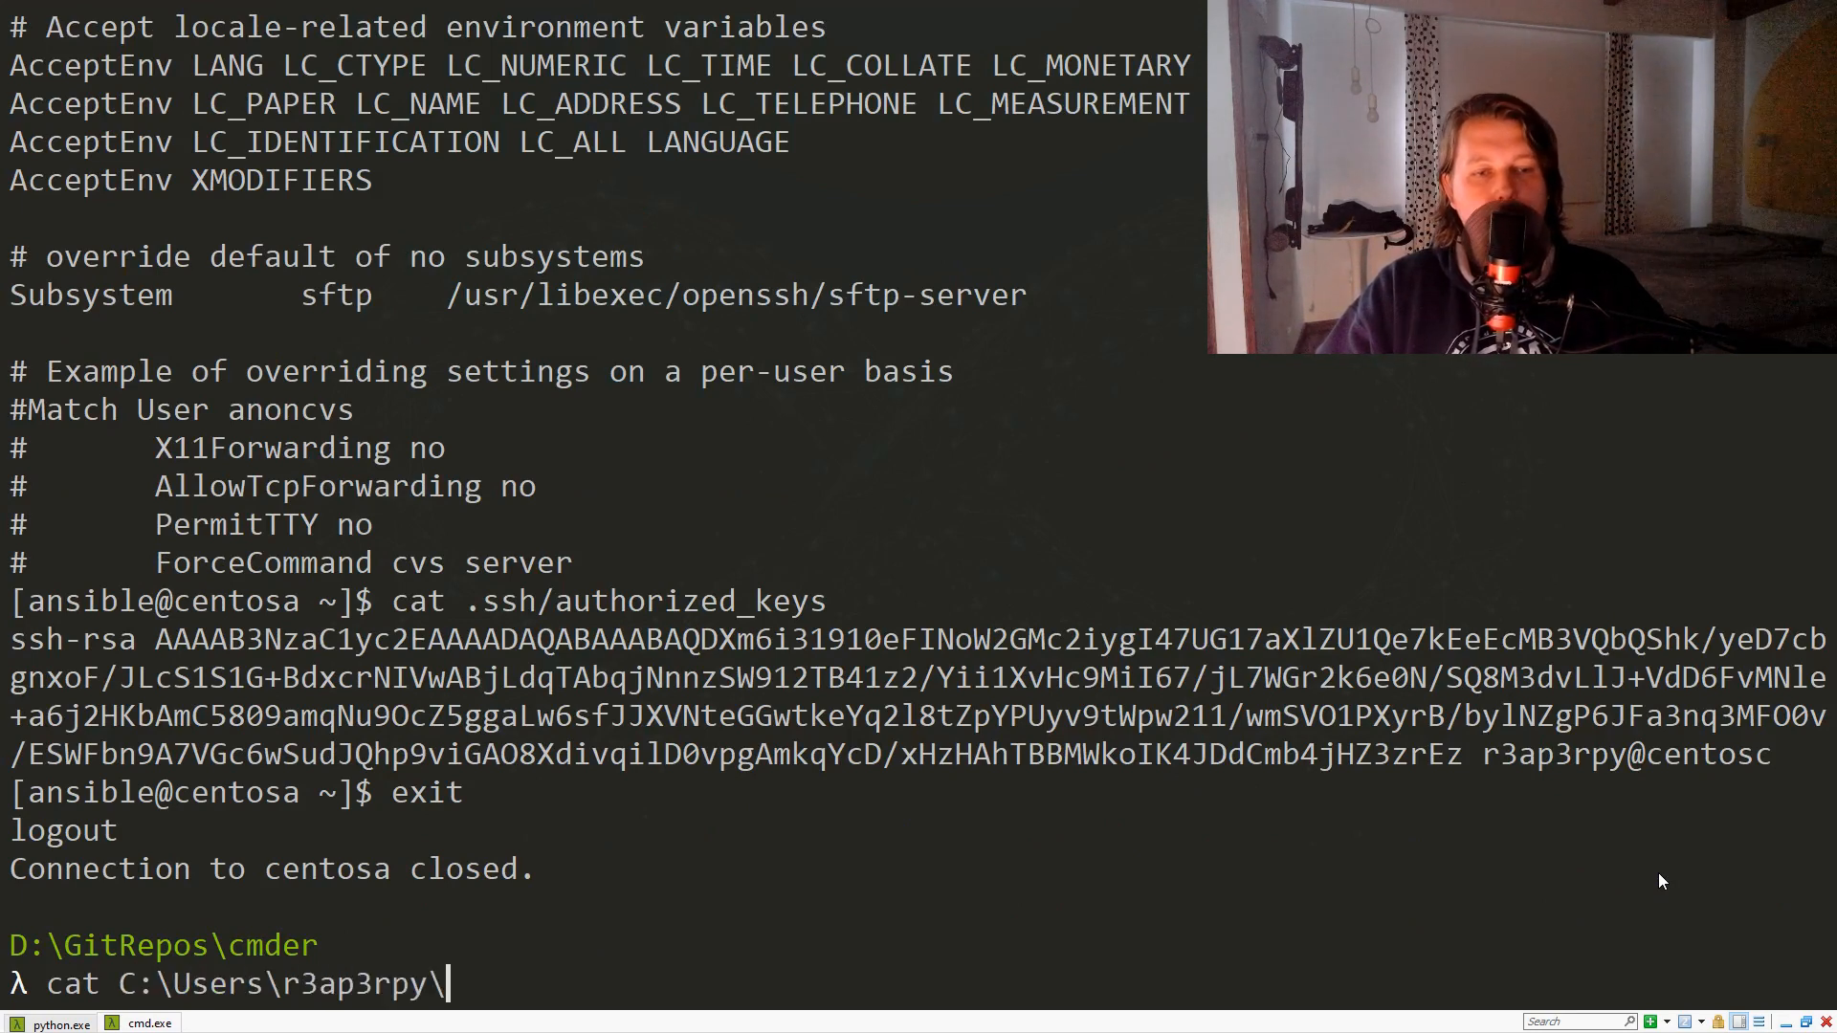
pyautogui.press('Return')
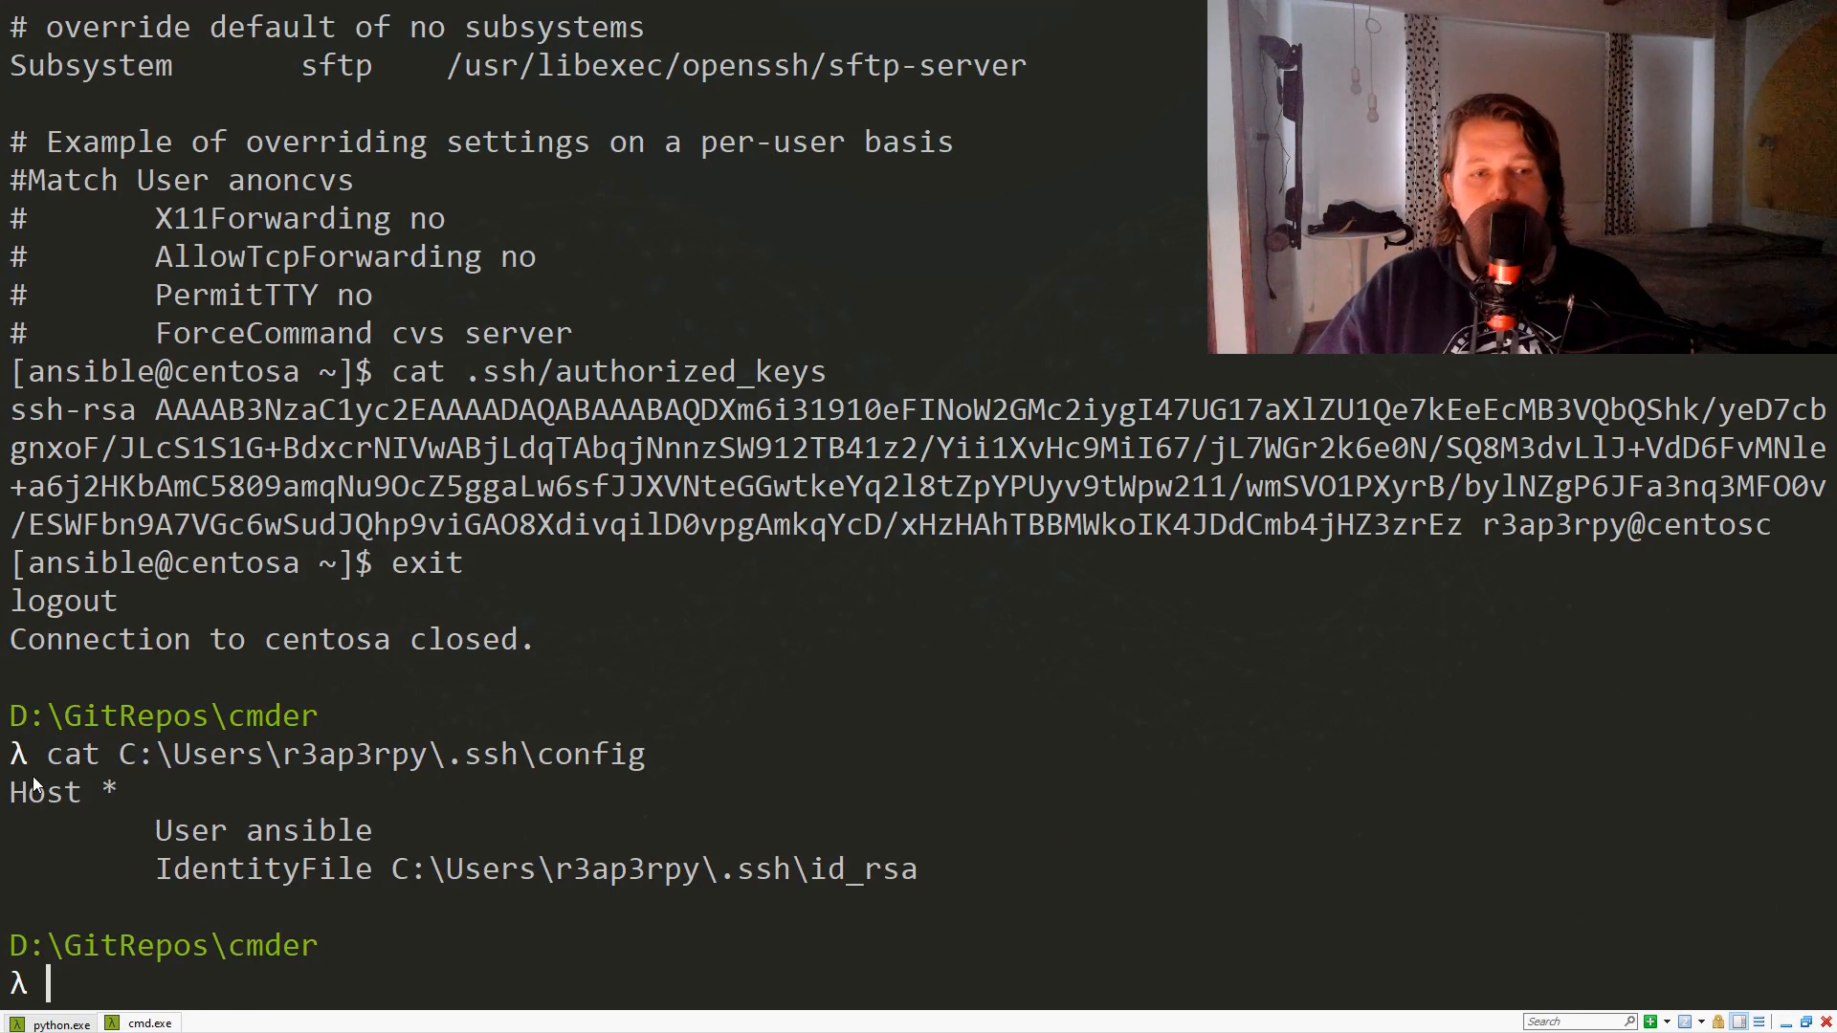
pyautogui.moveTo(134, 796)
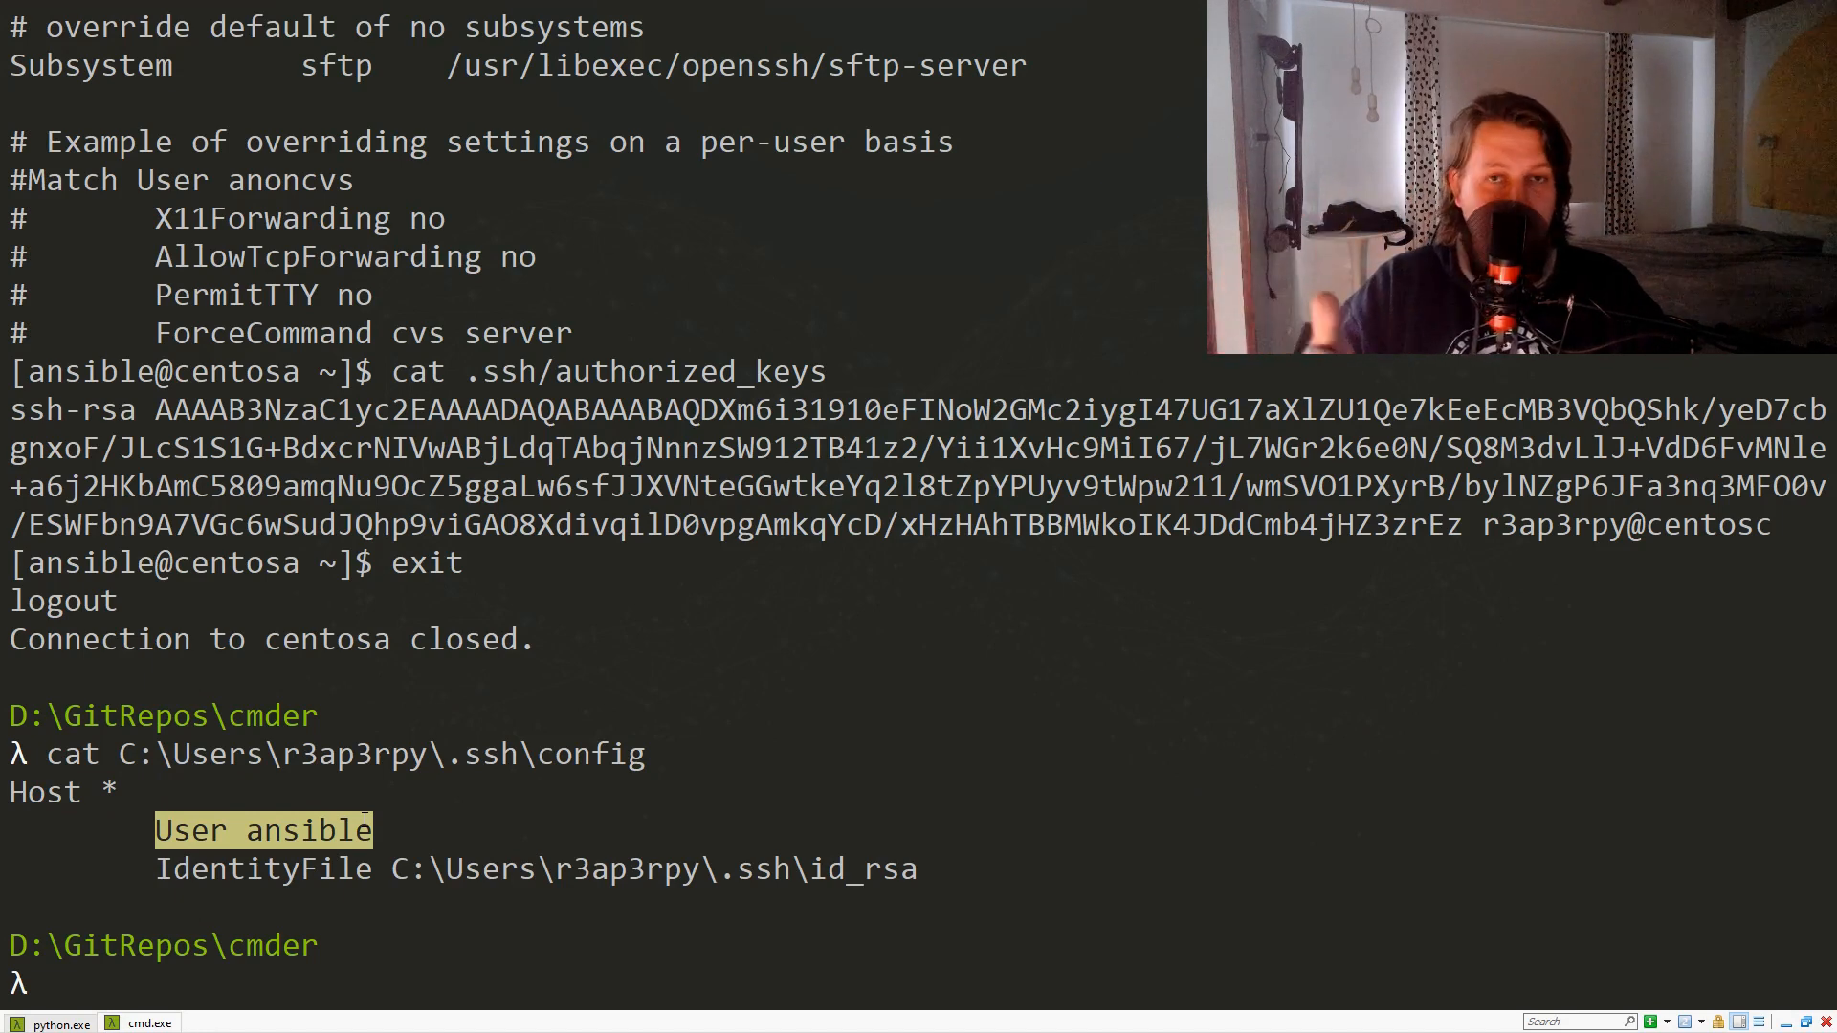
pyautogui.moveTo(557, 842)
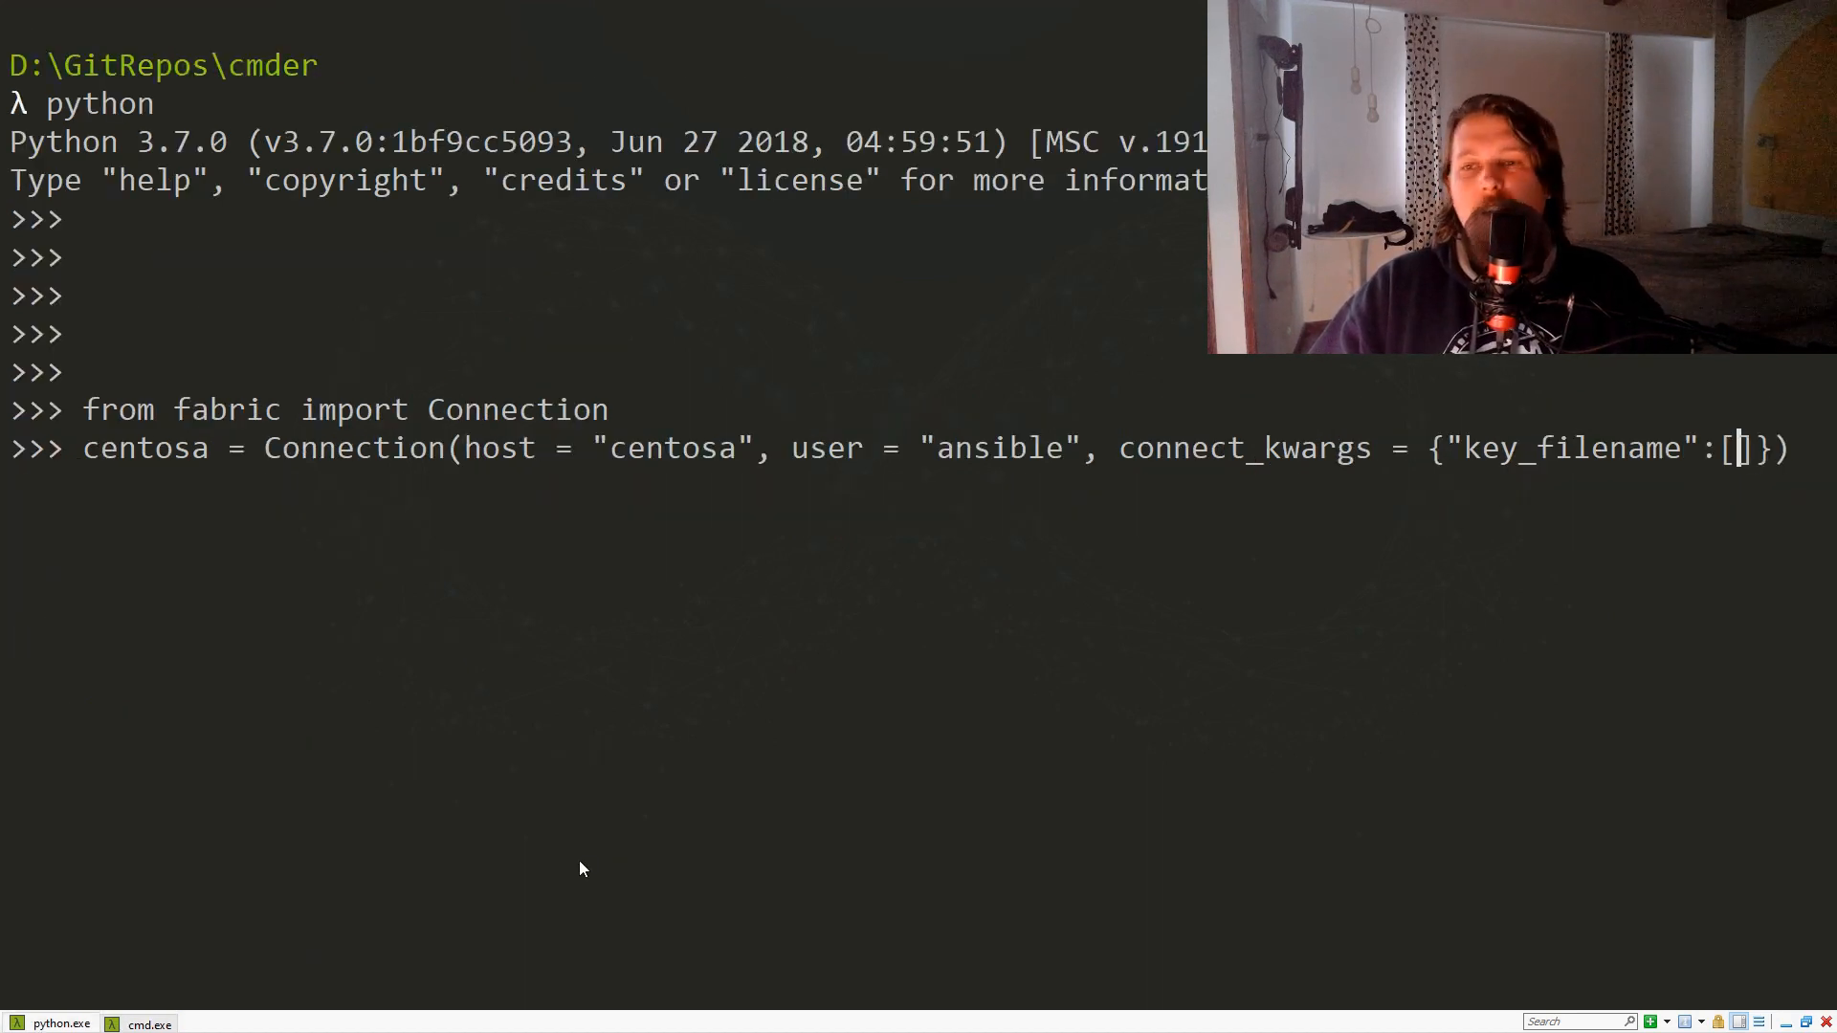
# Set key_filename to the raw-string id_rsa path and create the centosa Connection.
pyautogui.write('r""')
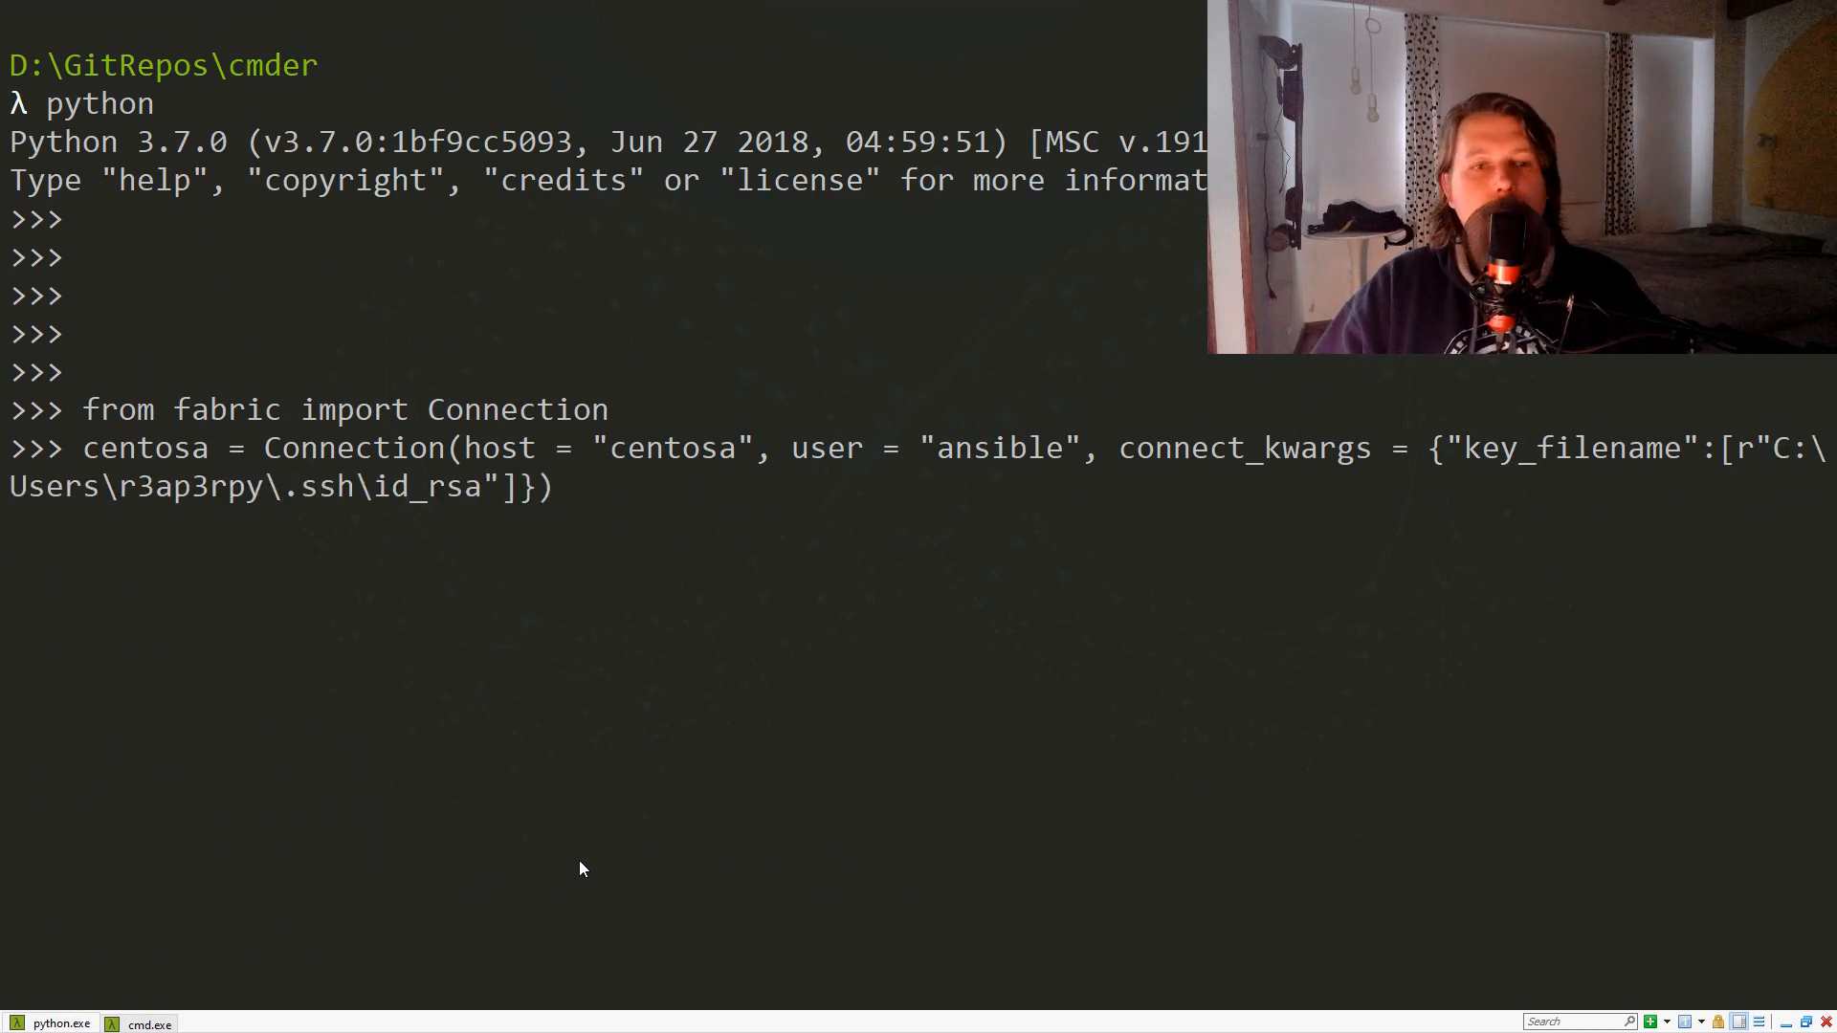
pyautogui.press('Return')
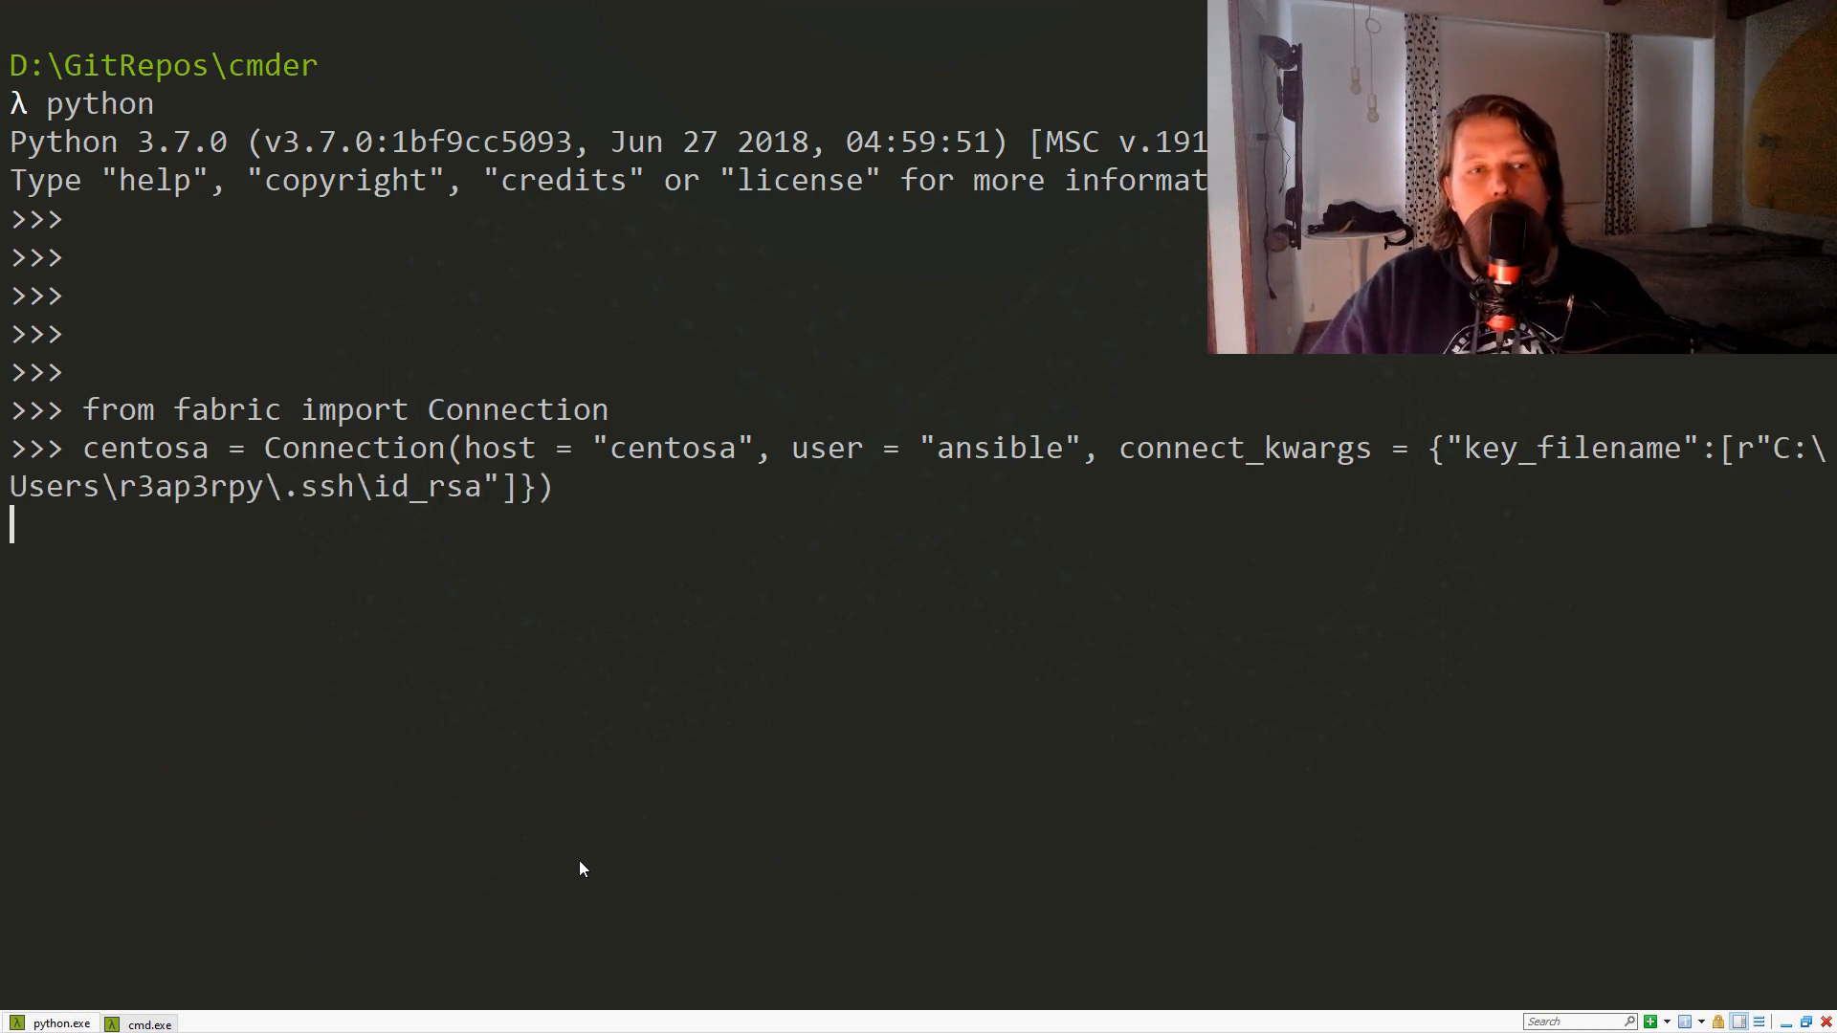
pyautogui.press('Return')
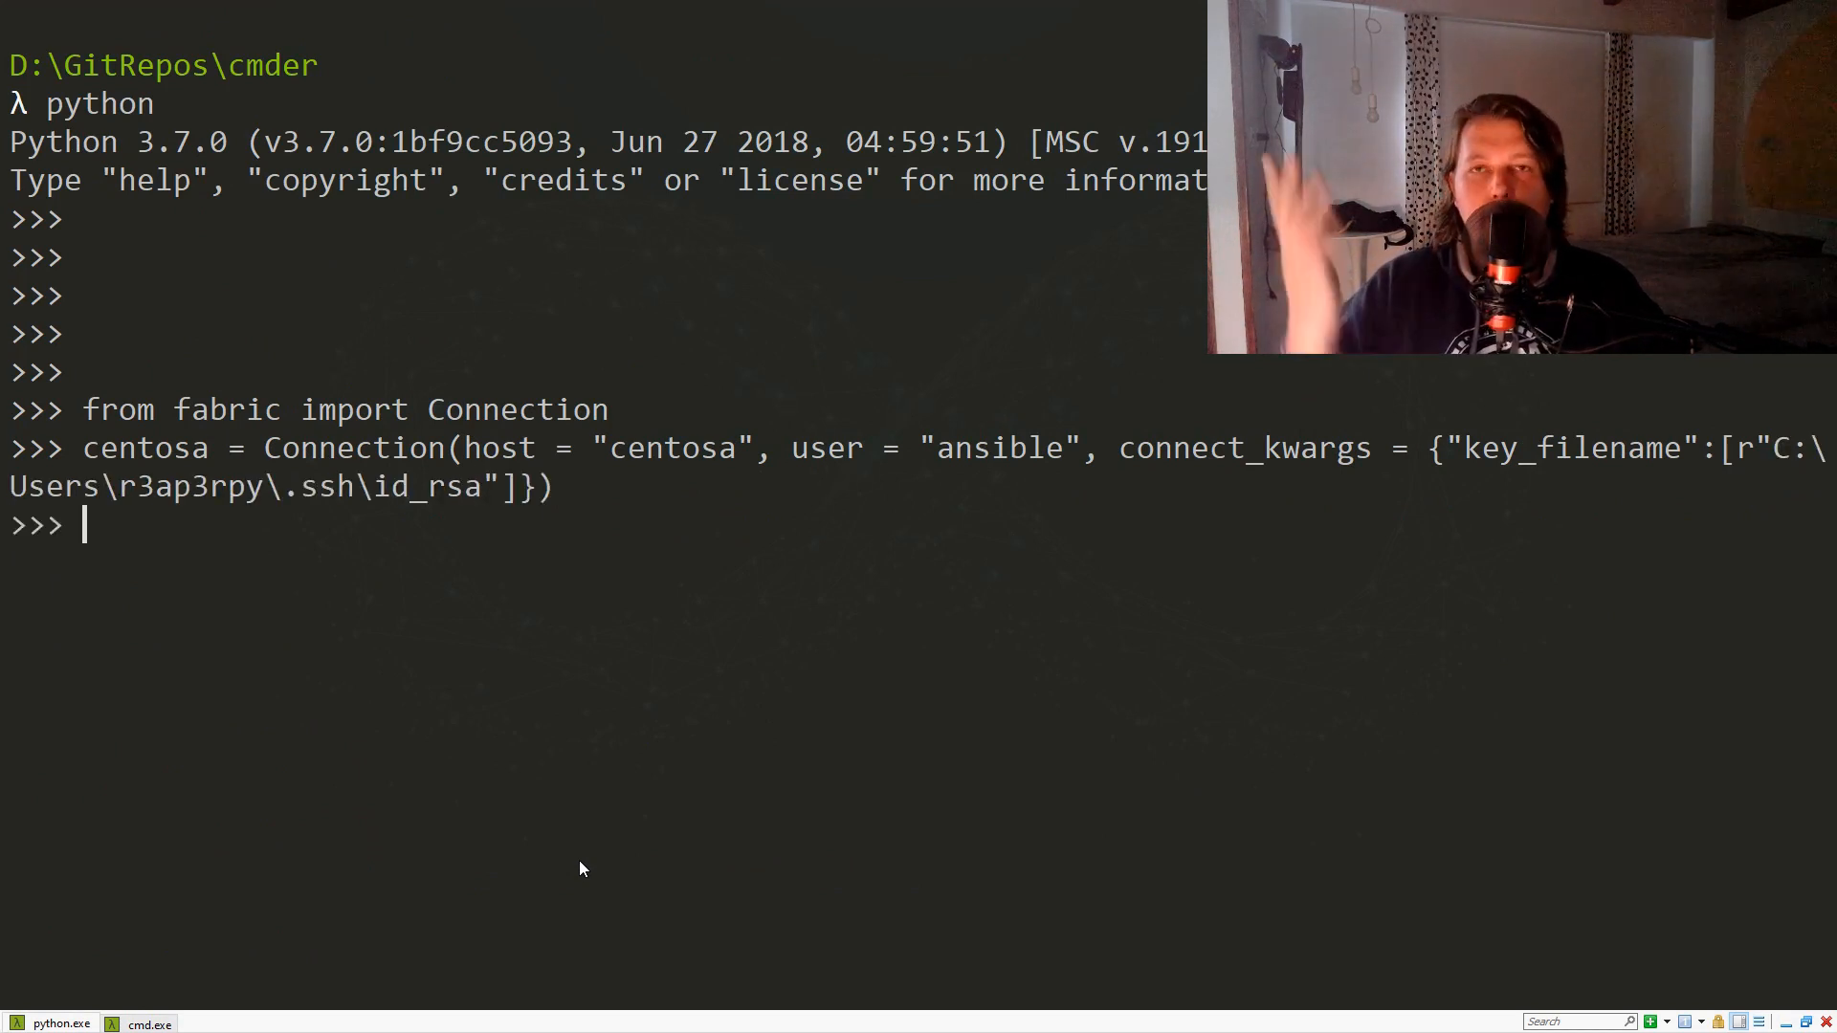
# Start a centosa.run("") call with an empty command string.
pyautogui.write('centosa')
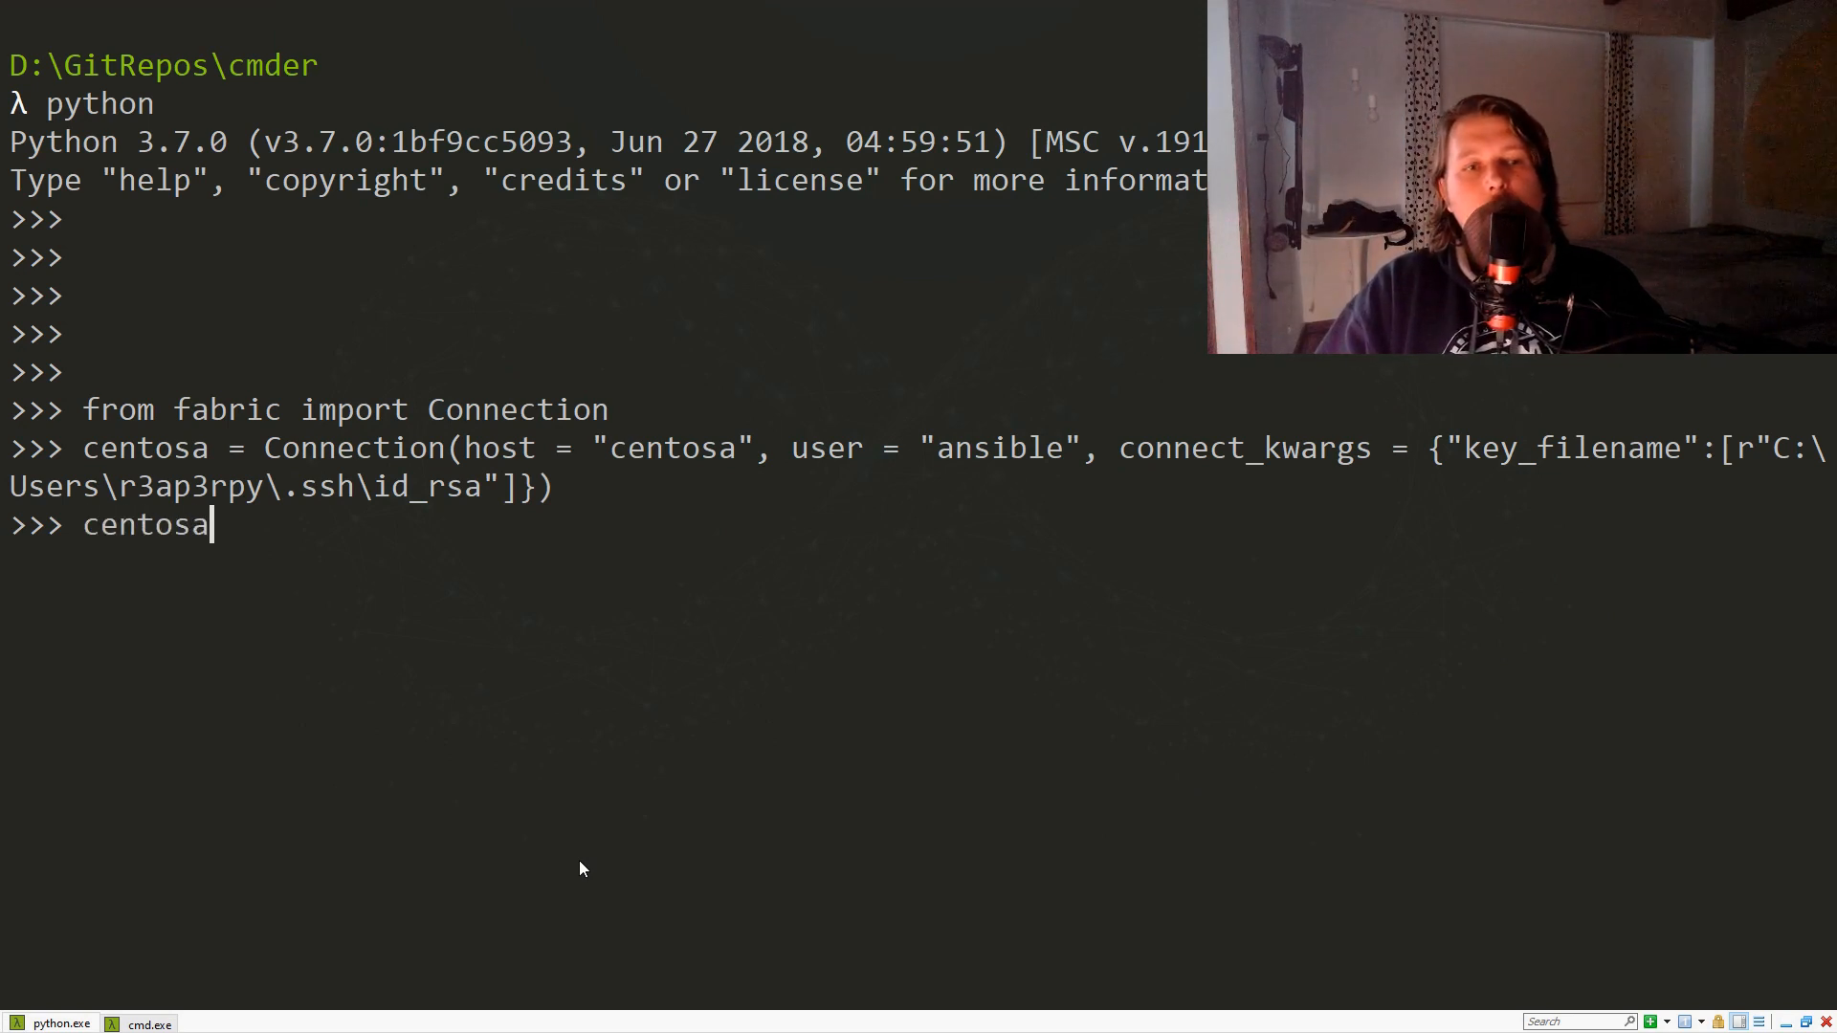
pyautogui.write('.run()')
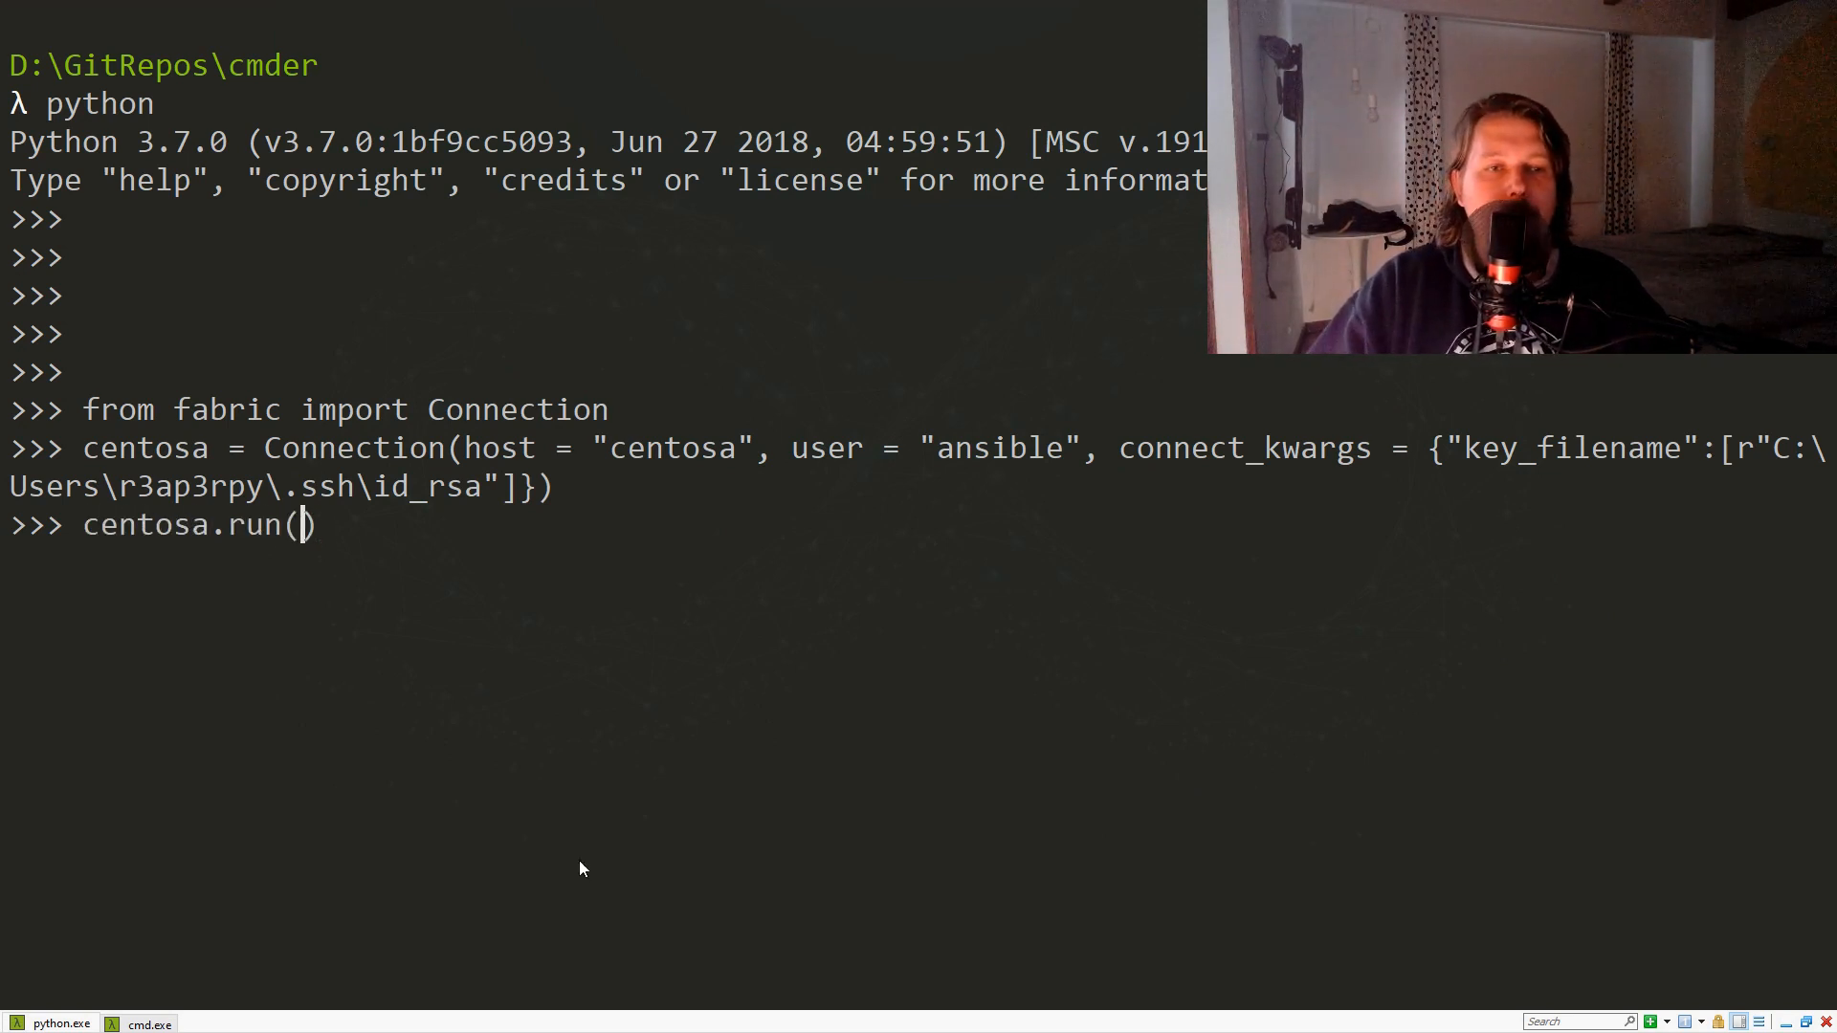
pyautogui.write('""')
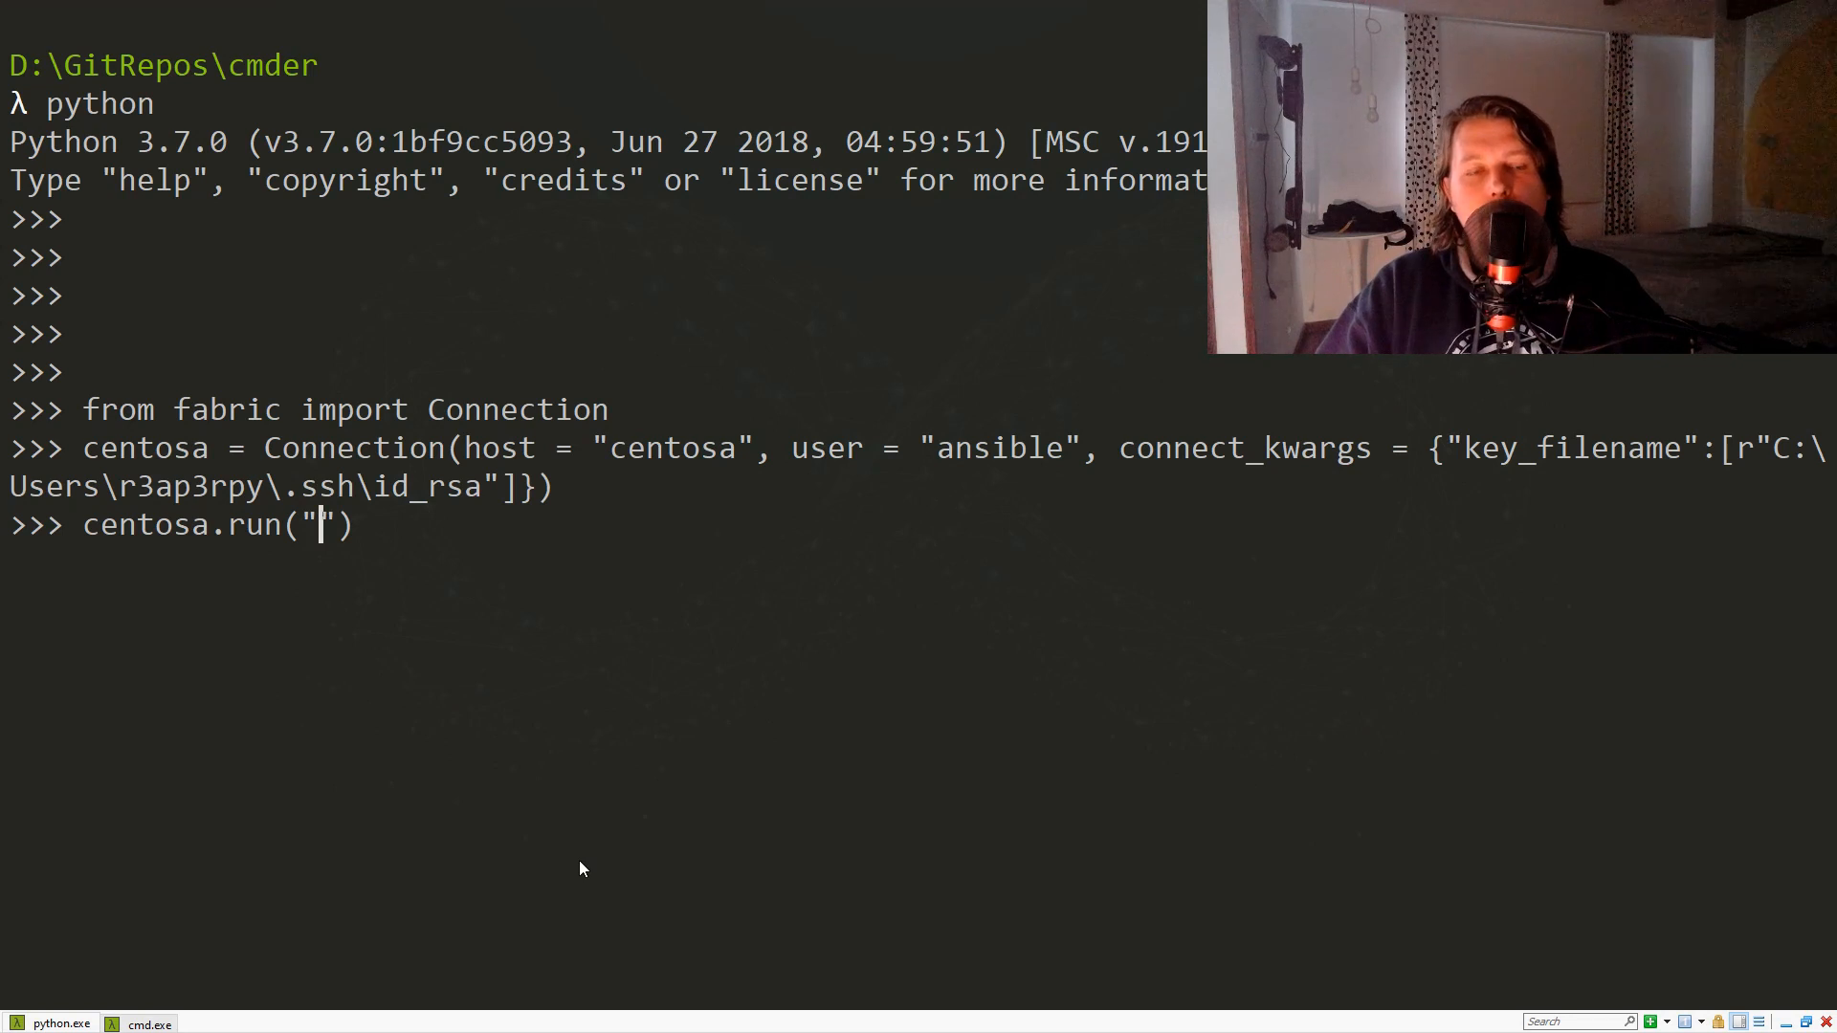
# Run ps aux via centosa.run, then rerun it as result = centosa.run("ps aux").
pyautogui.write('ps aux')
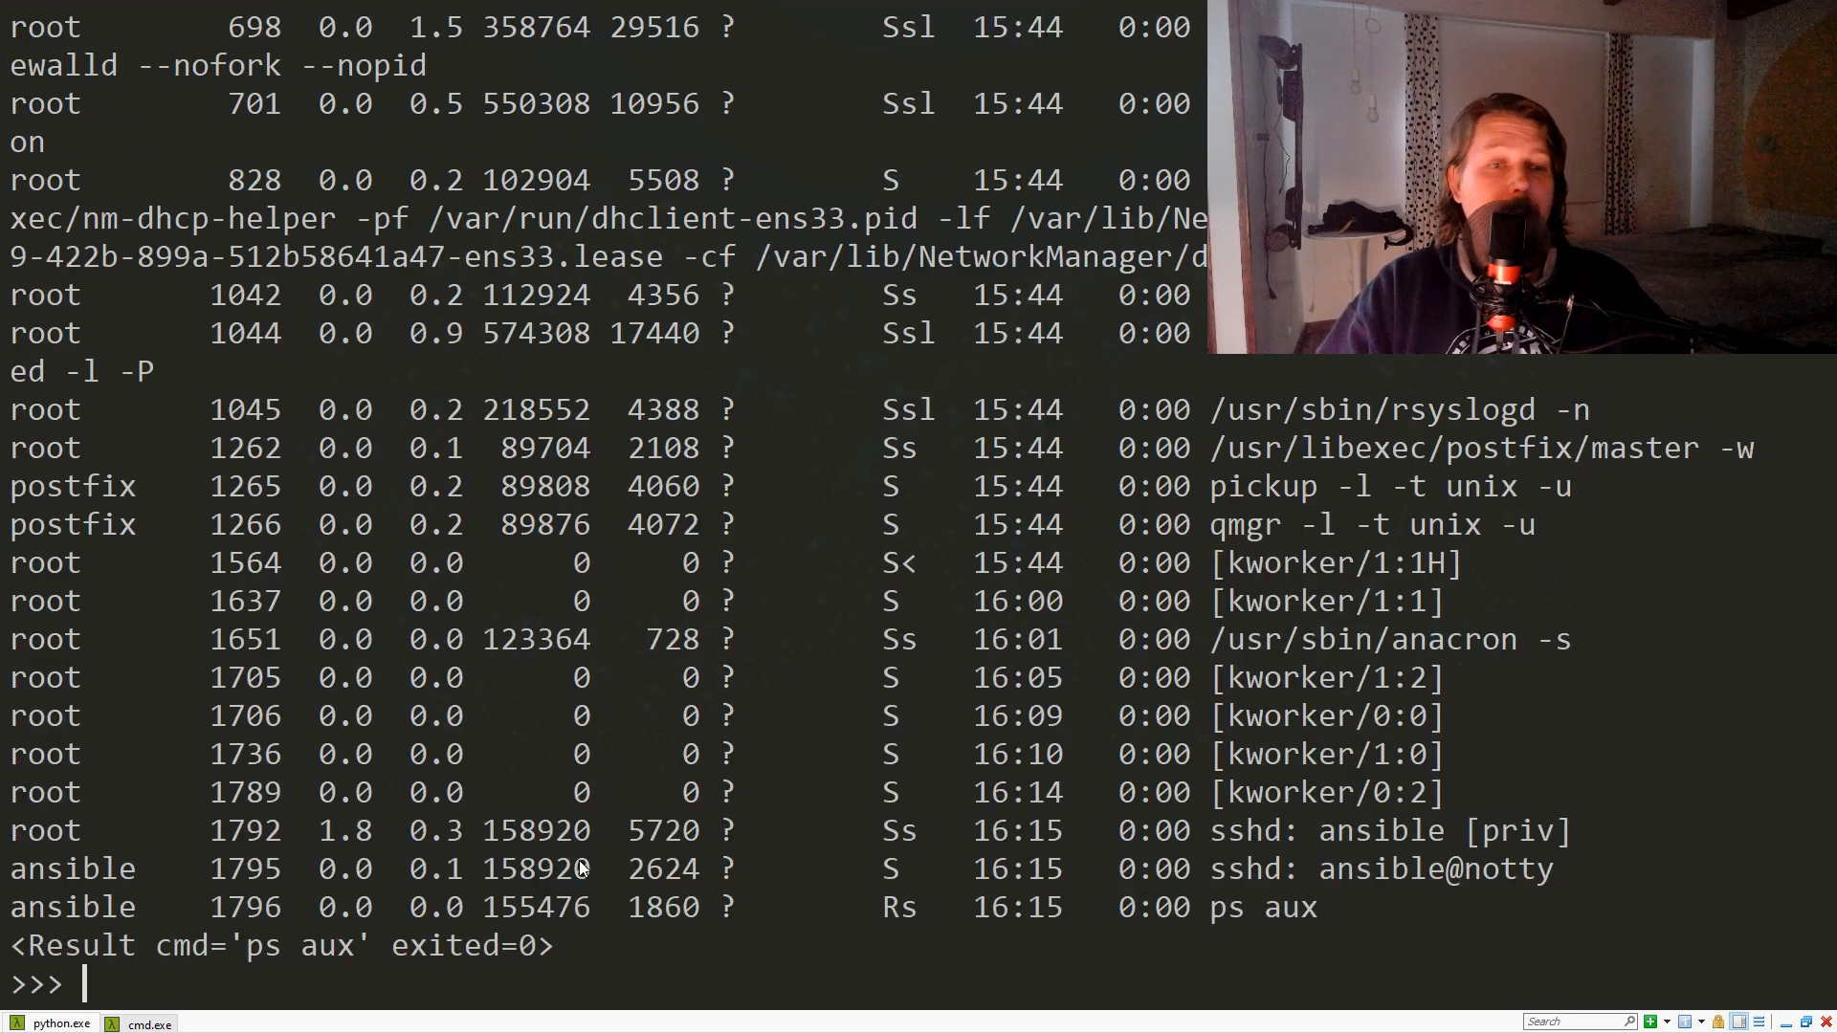
pyautogui.write('centosa.run("ps aux")')
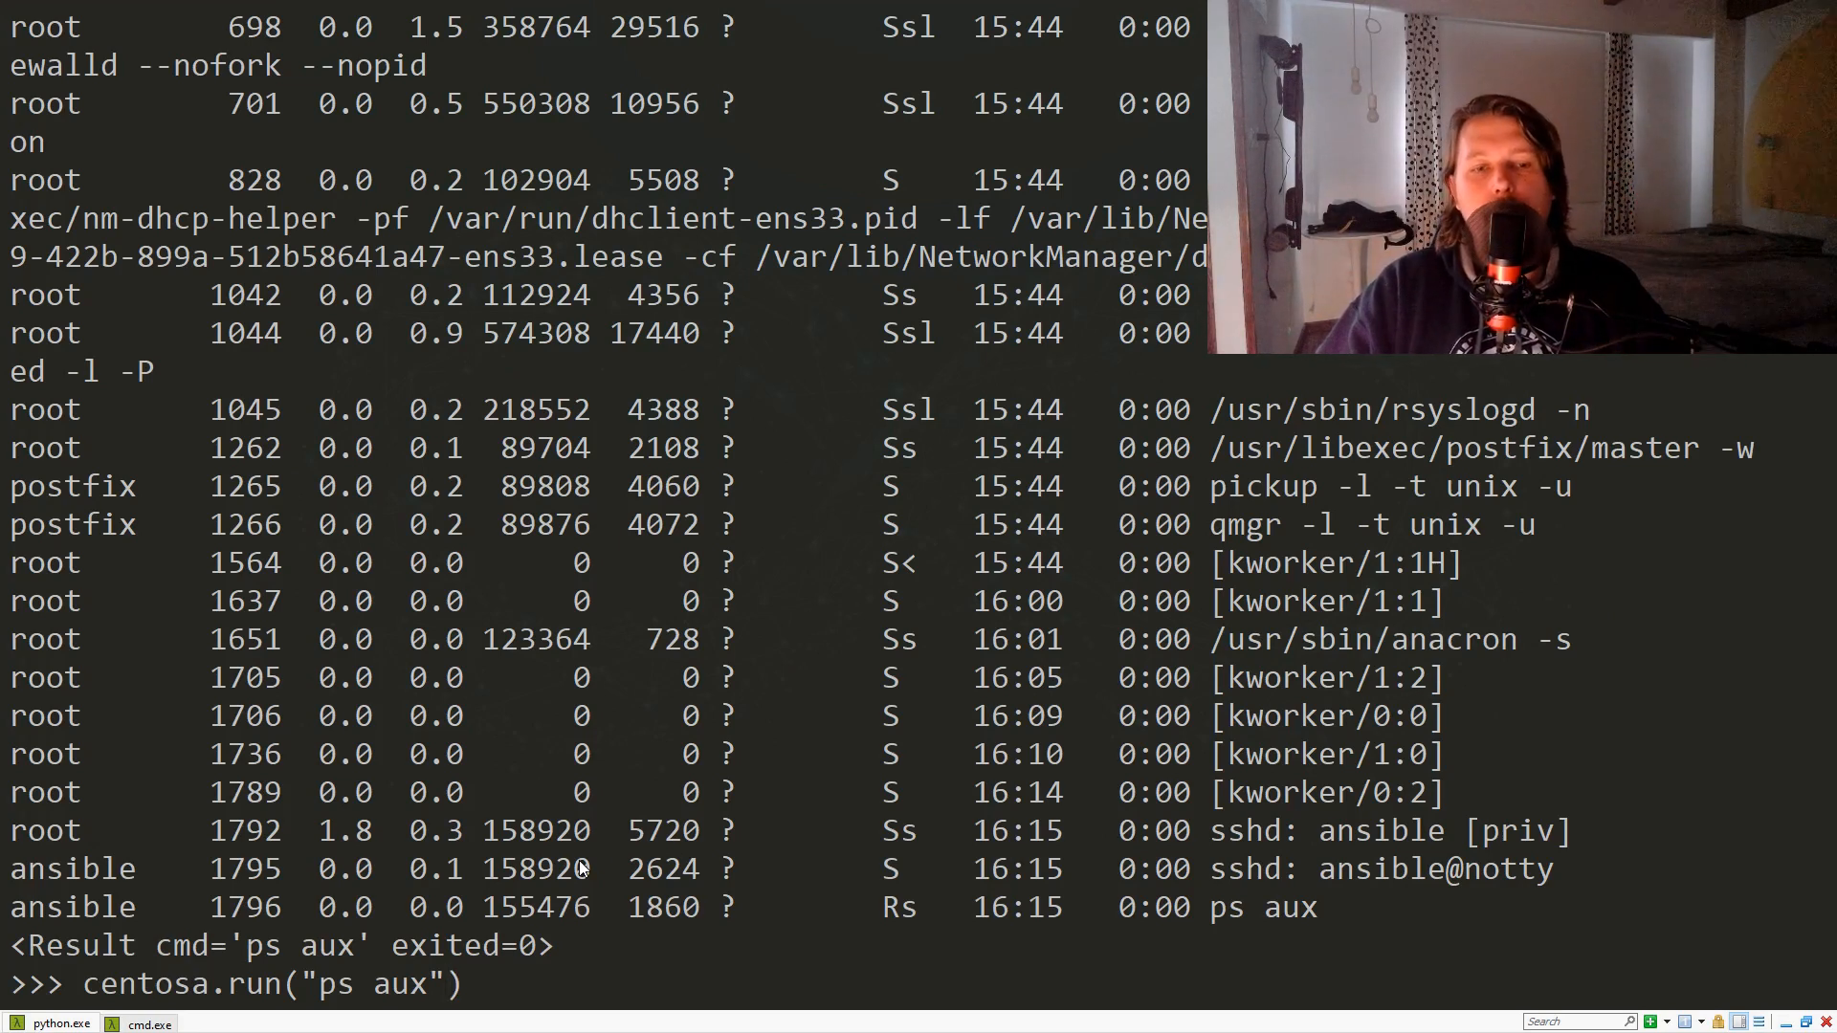
pyautogui.write('r')
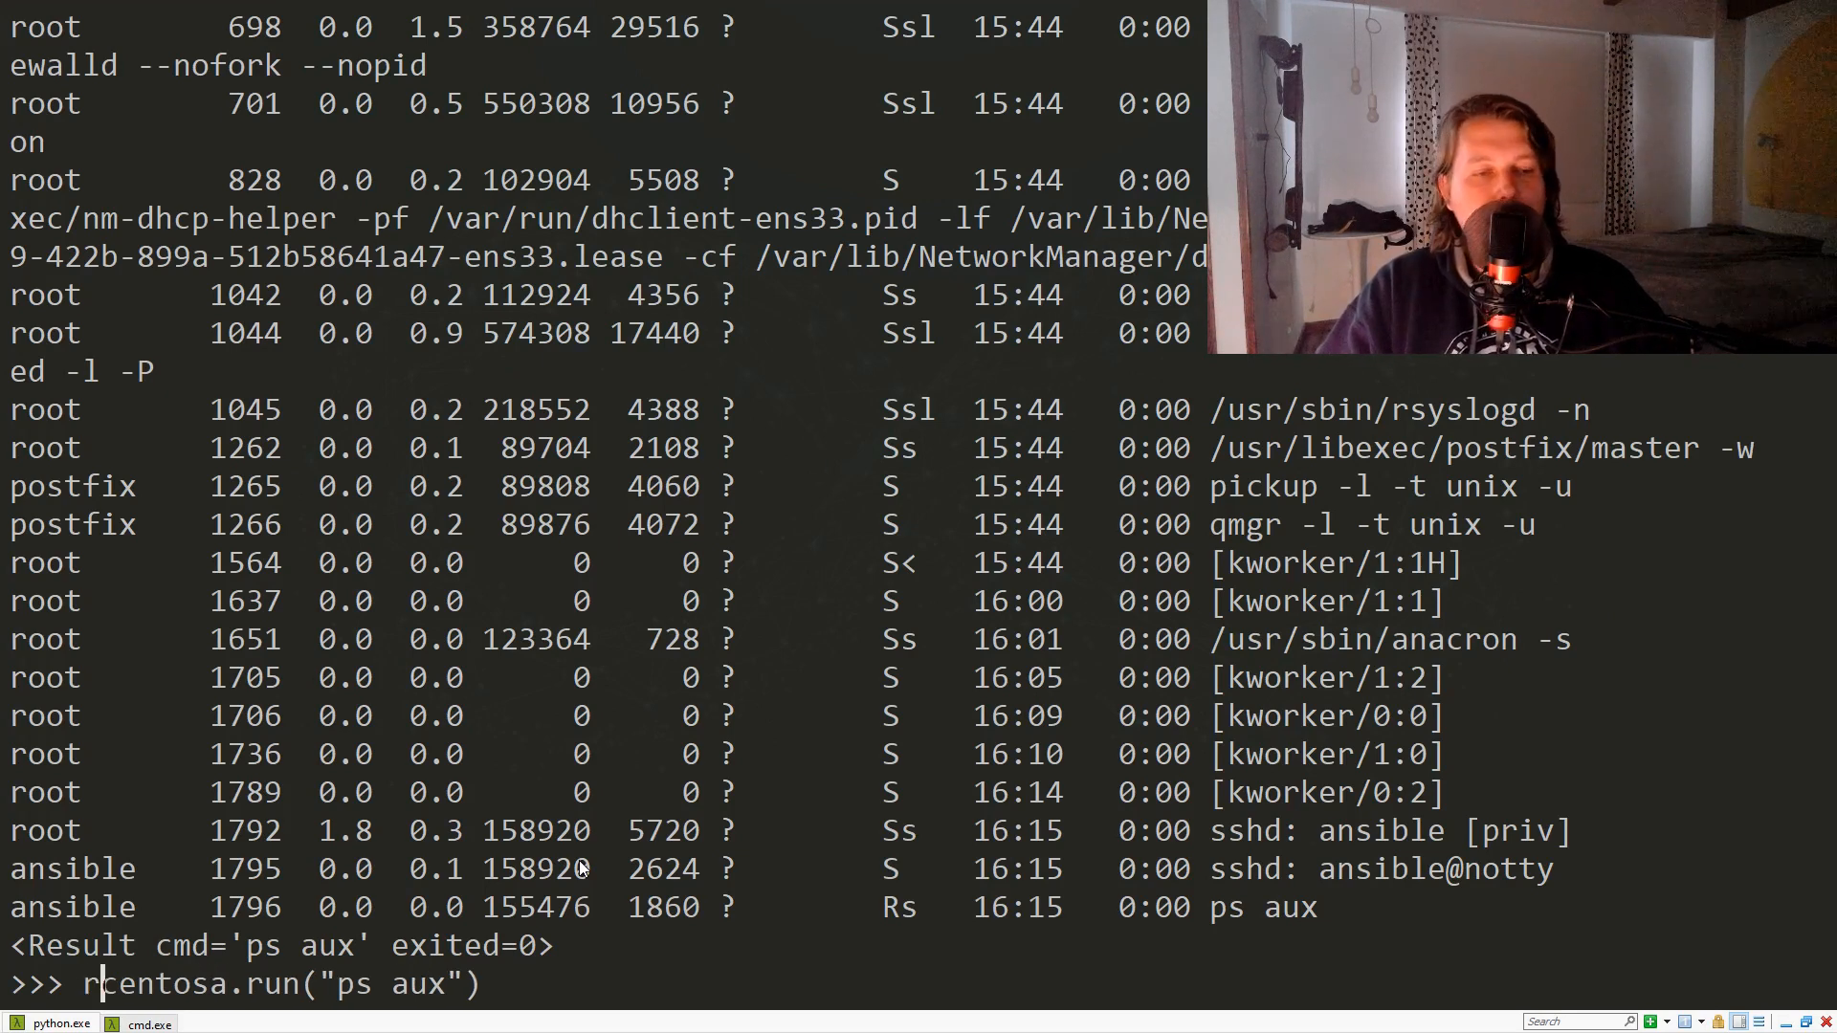
pyautogui.write('result =')
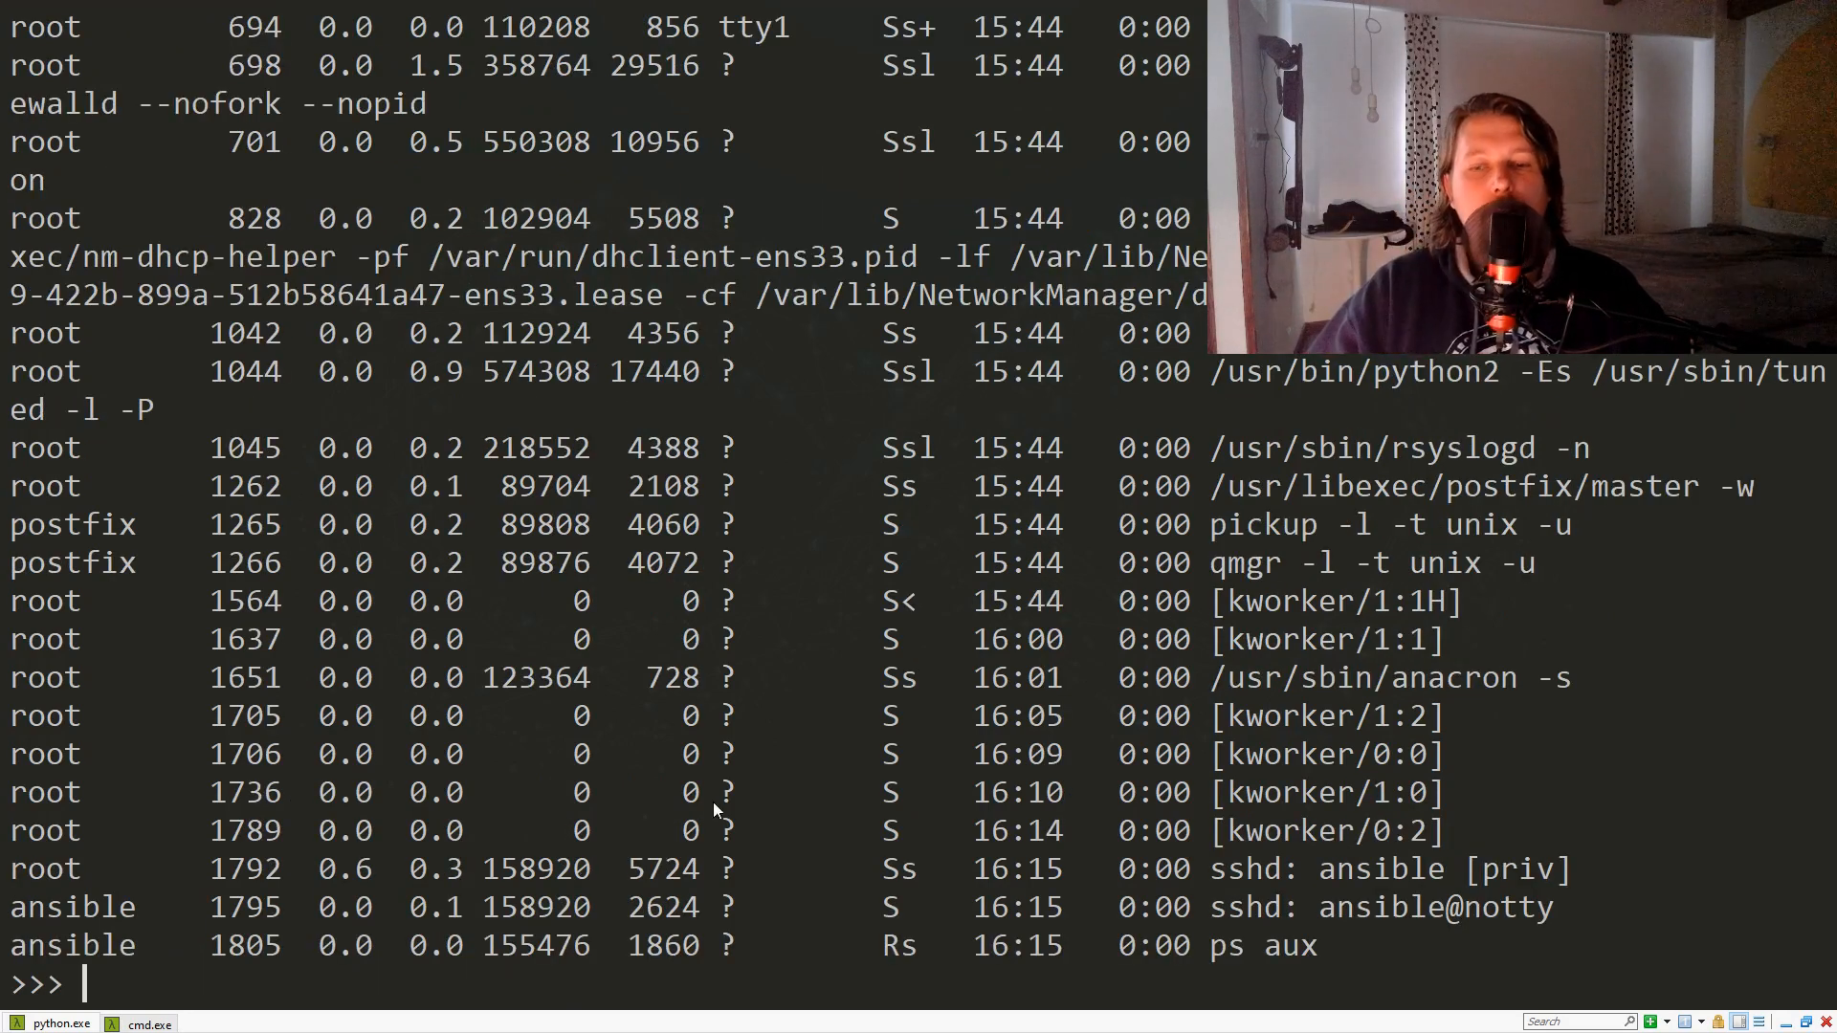
pyautogui.scroll(3)
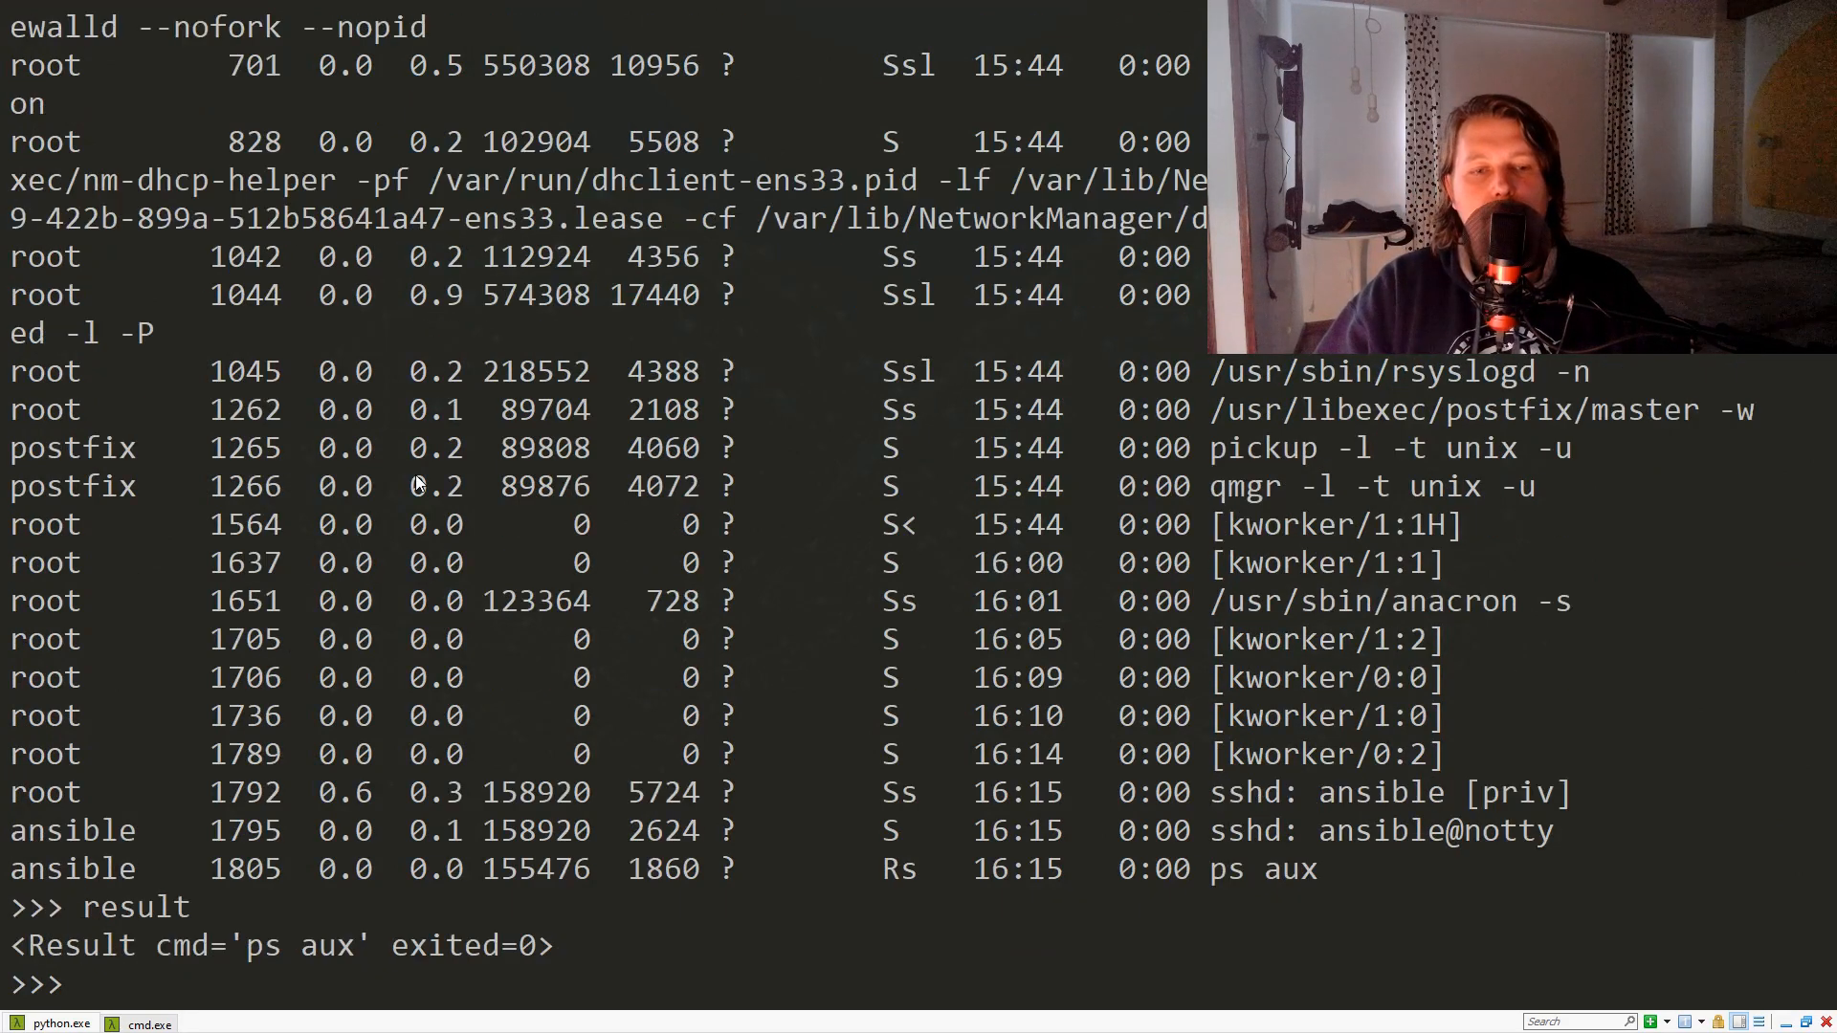
# Rerun result = centosa.run("ps aux", hide=True) so no output prints.
pyautogui.write('result = centosa.run("ps aux")')
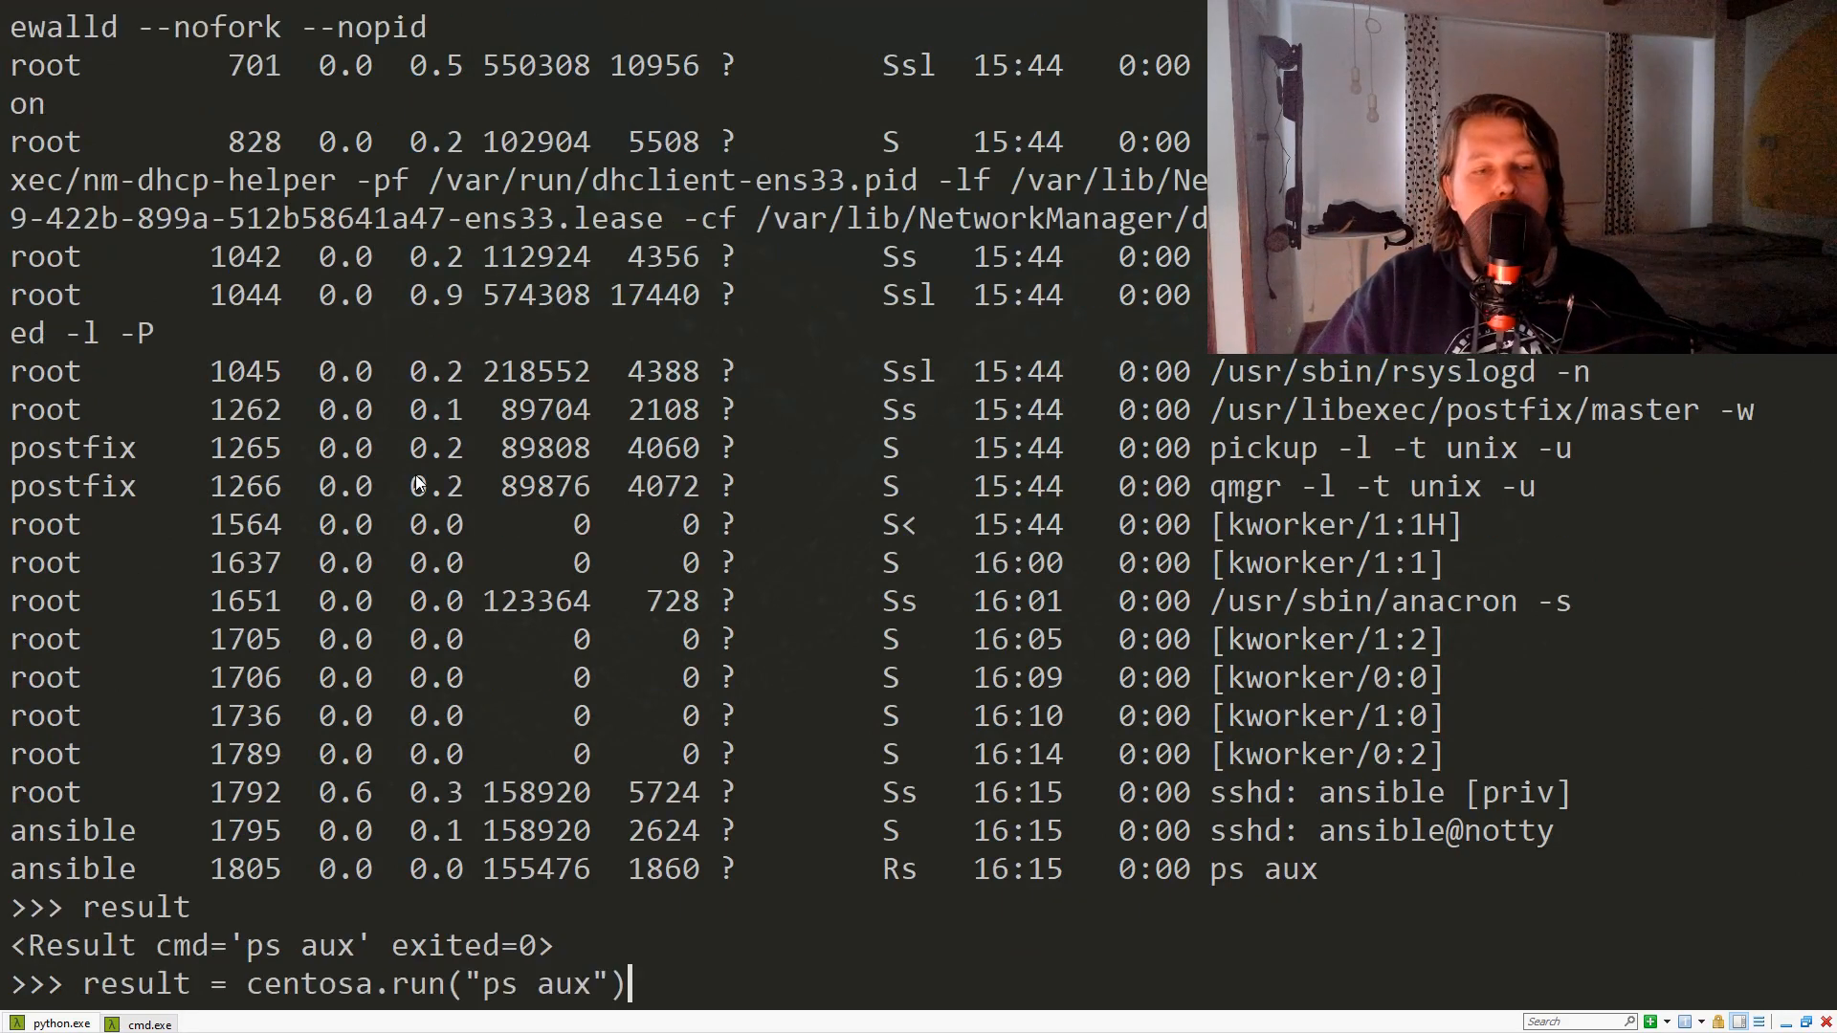
pyautogui.write(', hid')
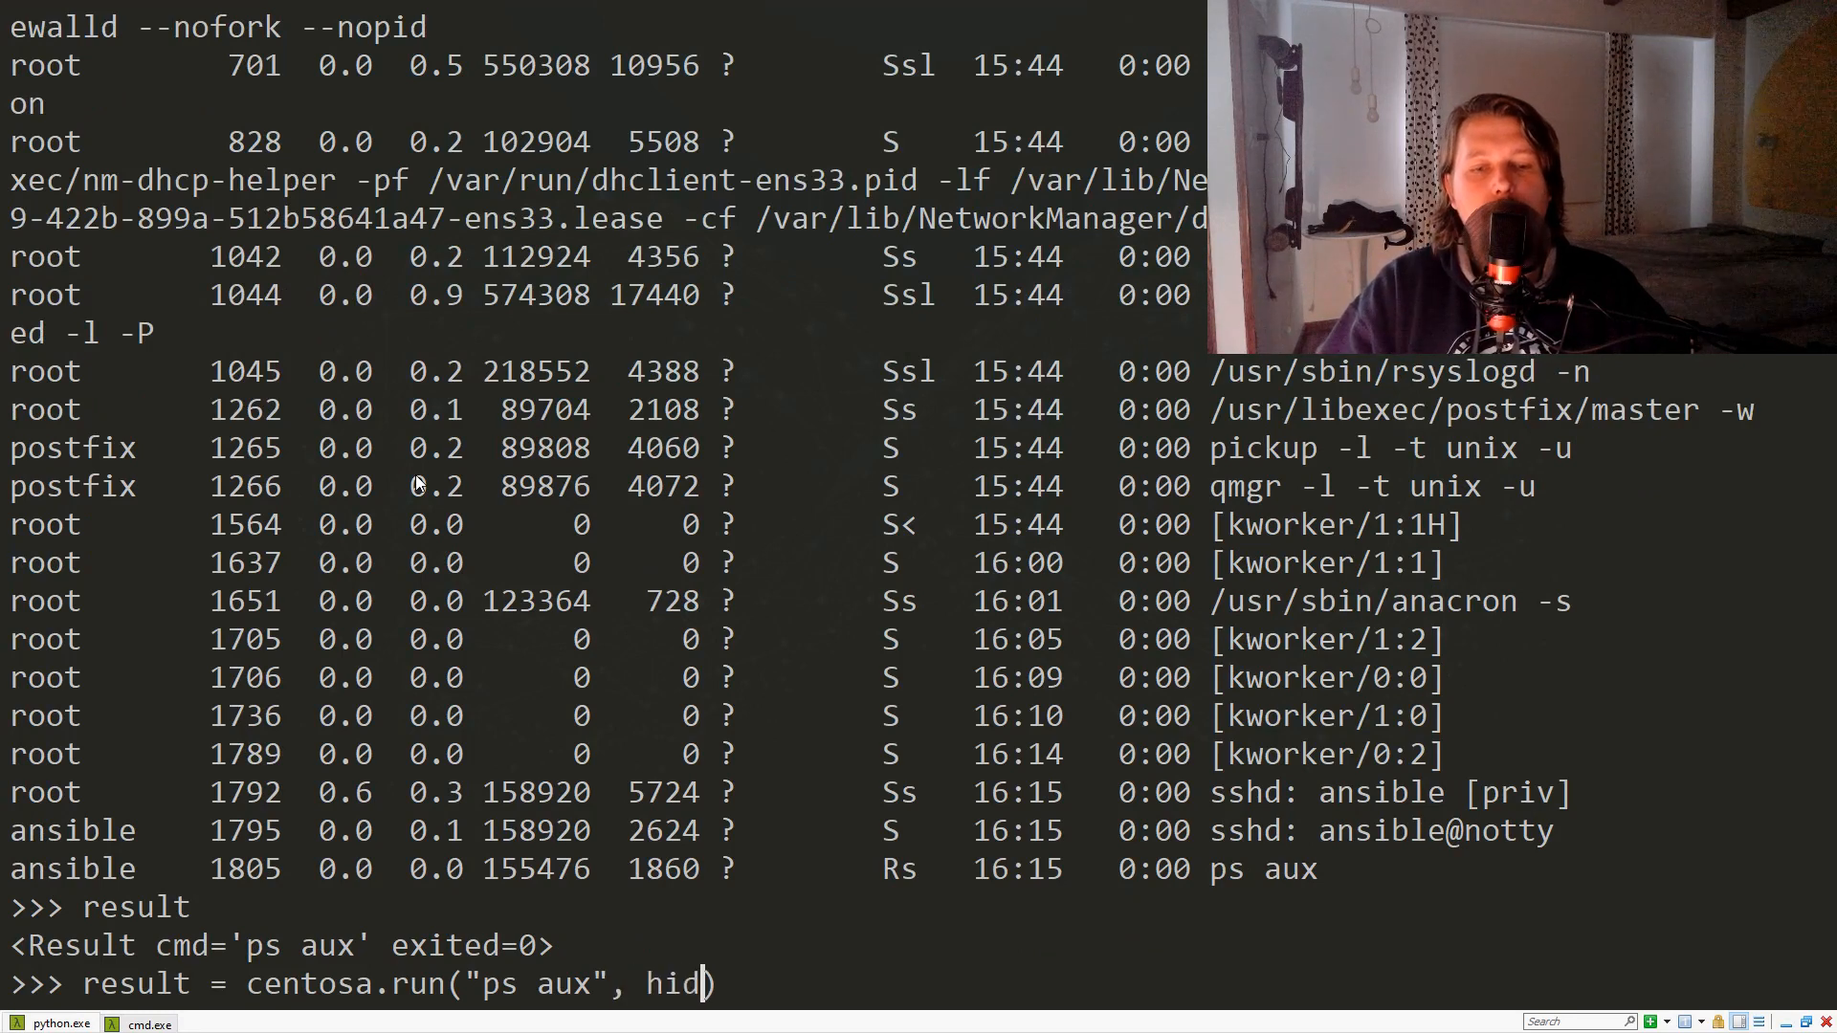
pyautogui.write('e = True)')
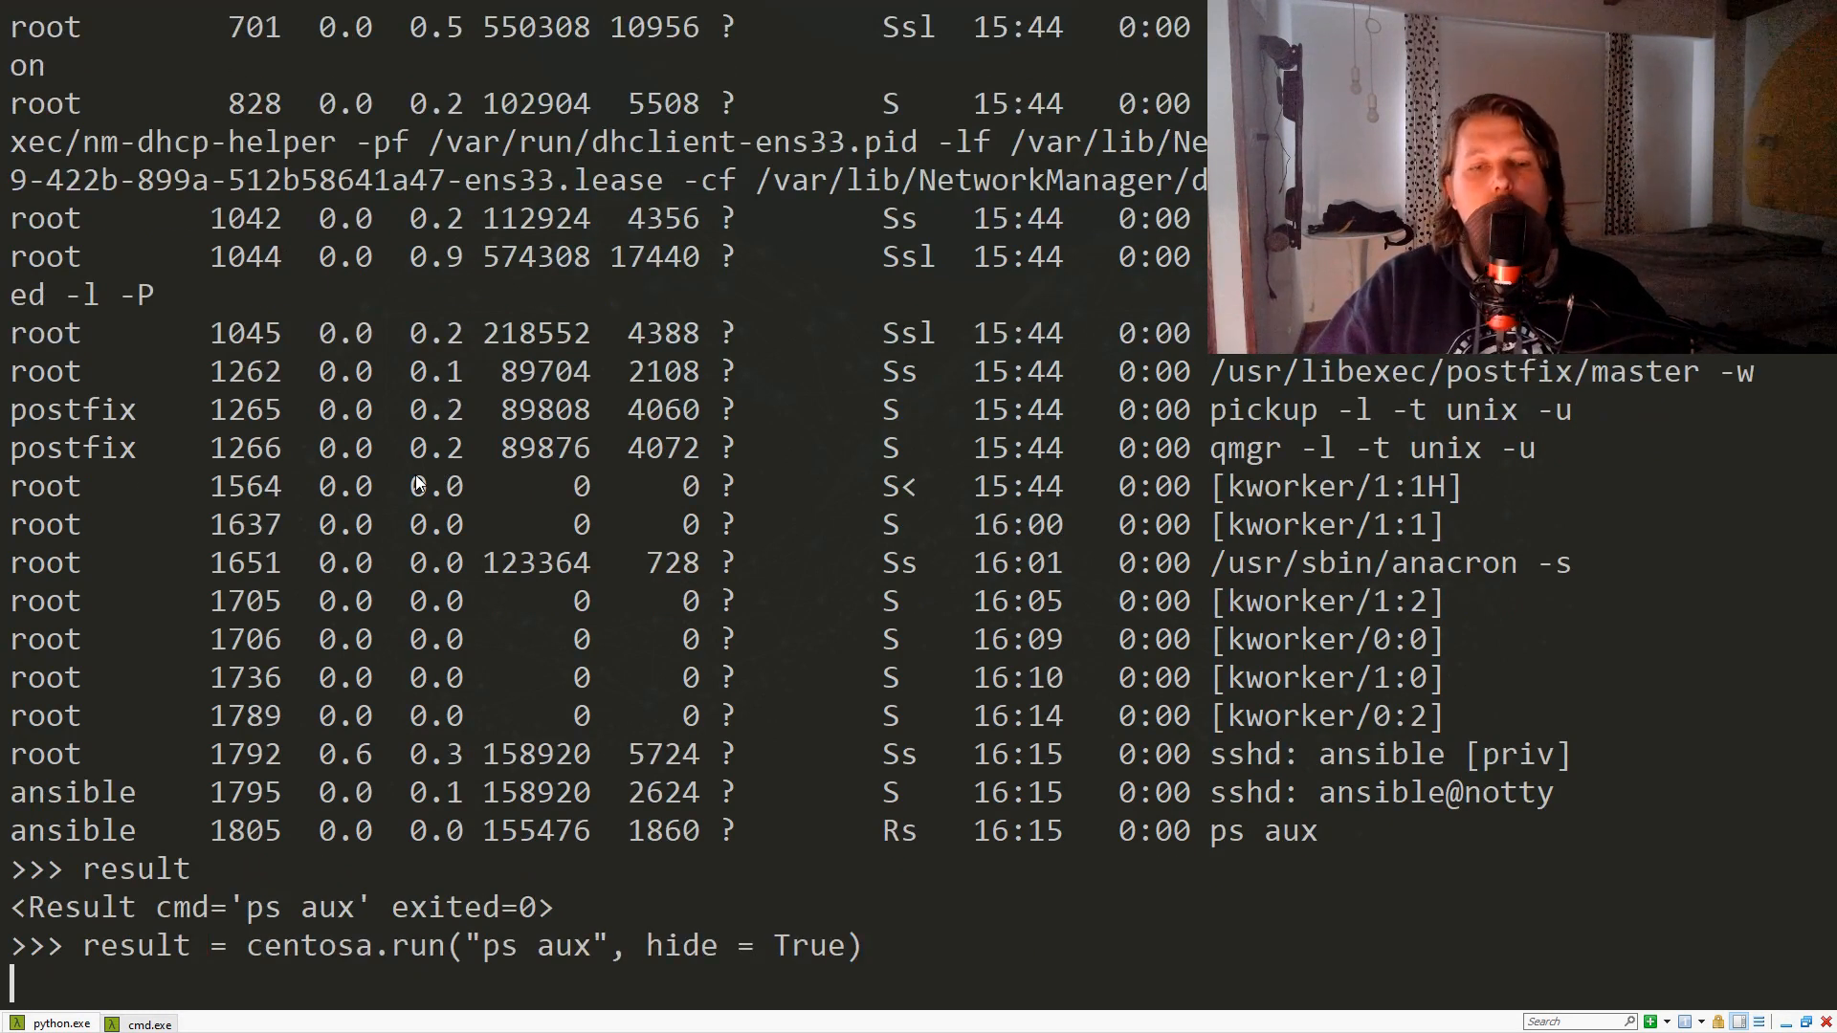
pyautogui.press('Return')
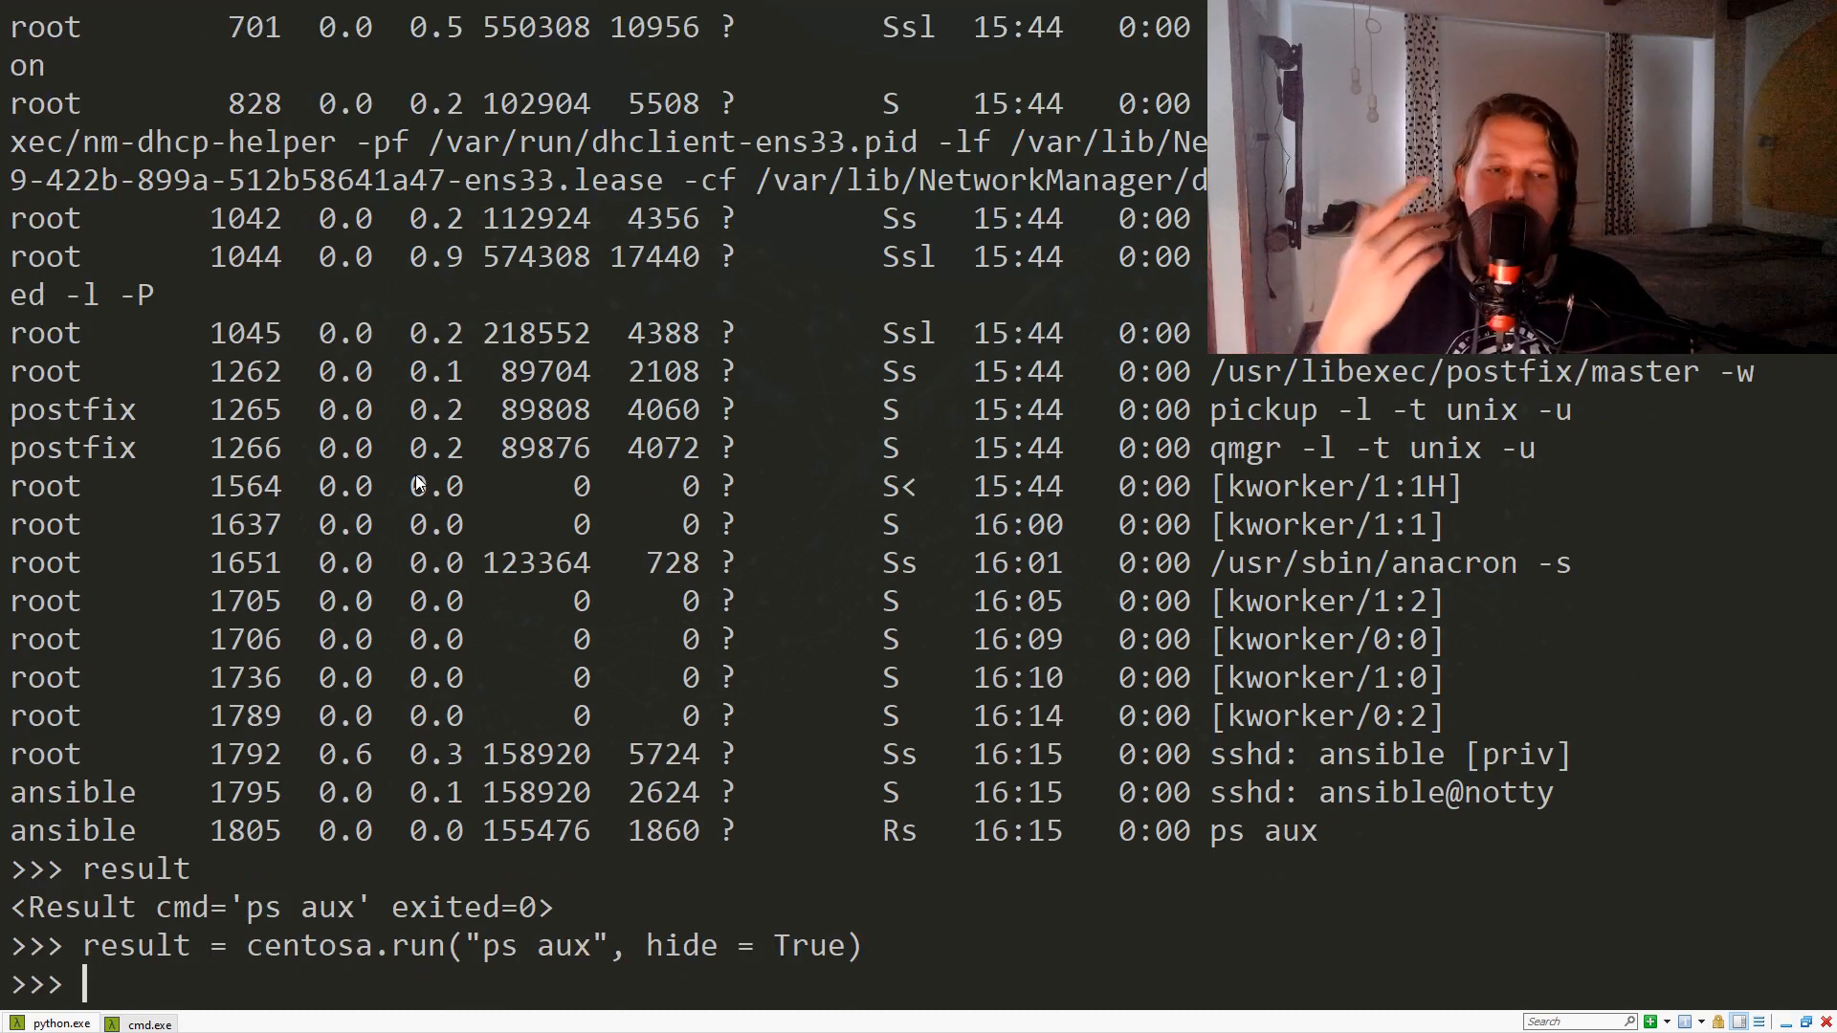